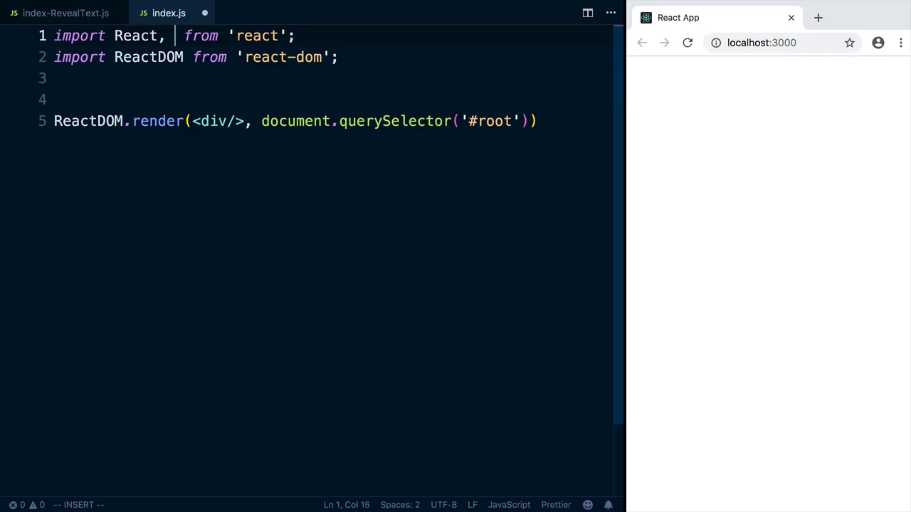
Import { useReducer } from react alongside React in index.js
{"action": "type", "text": "{ u"}
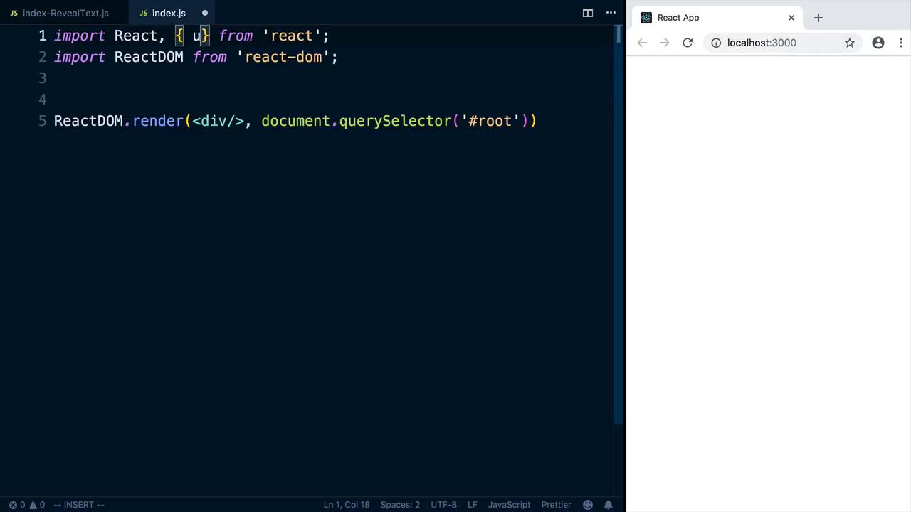
{"action": "type", "text": "seReducer"}
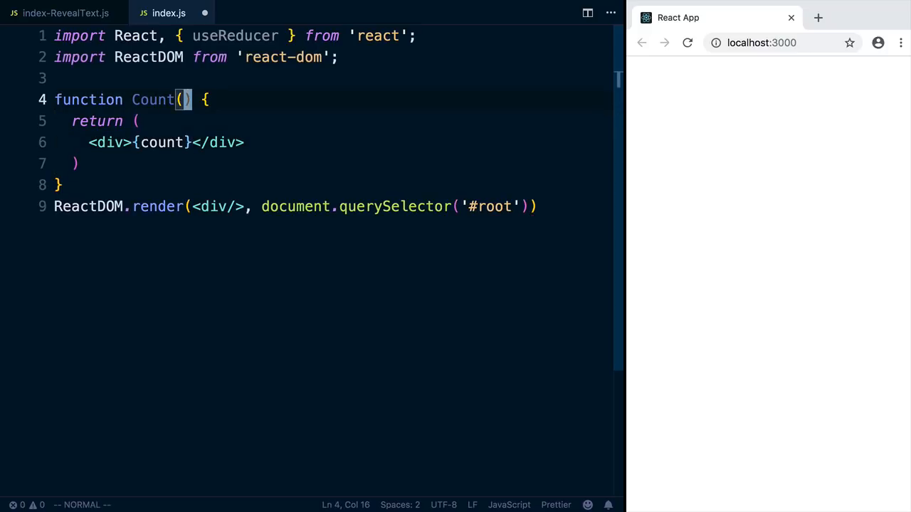
Call useReducer with a (state, action) => { // ... } stub reducer and initial value 0
{"action": "type", "text": "useRed"}
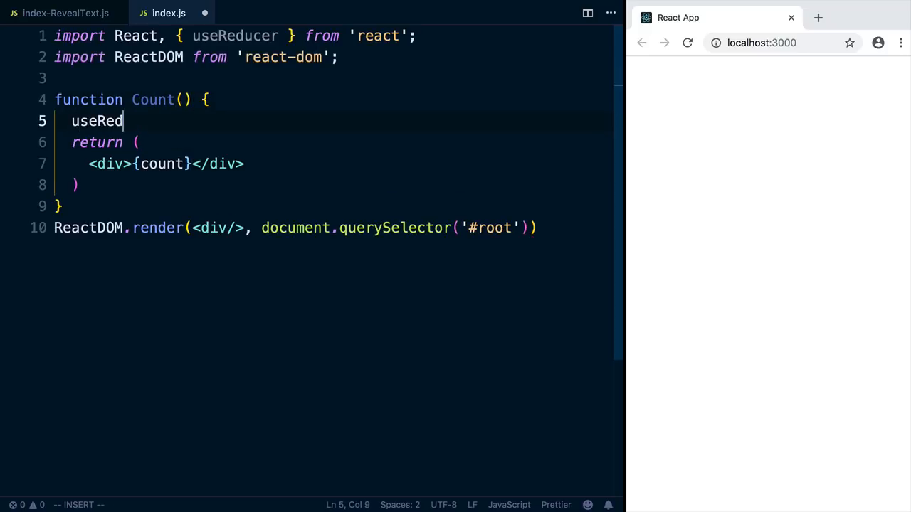
{"action": "type", "text": "ucer"}
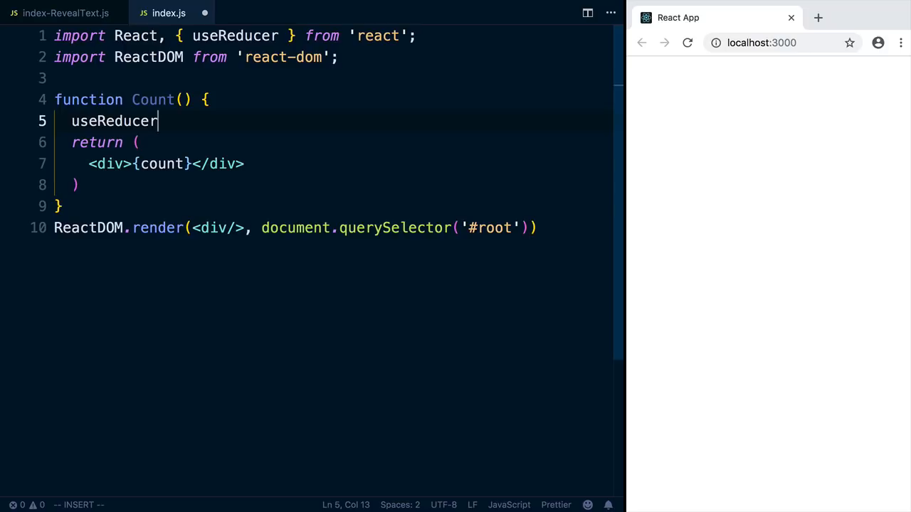
{"action": "type", "text": "("}
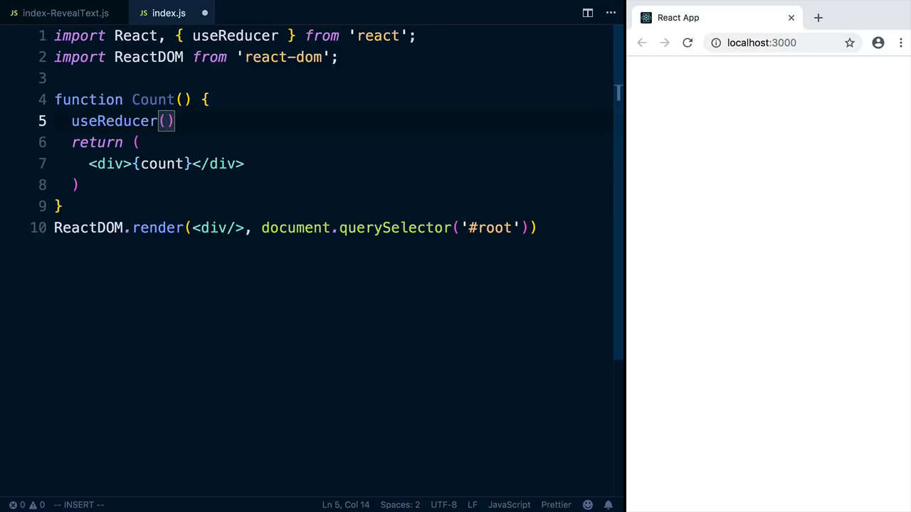
{"action": "type", "text": "(s"}
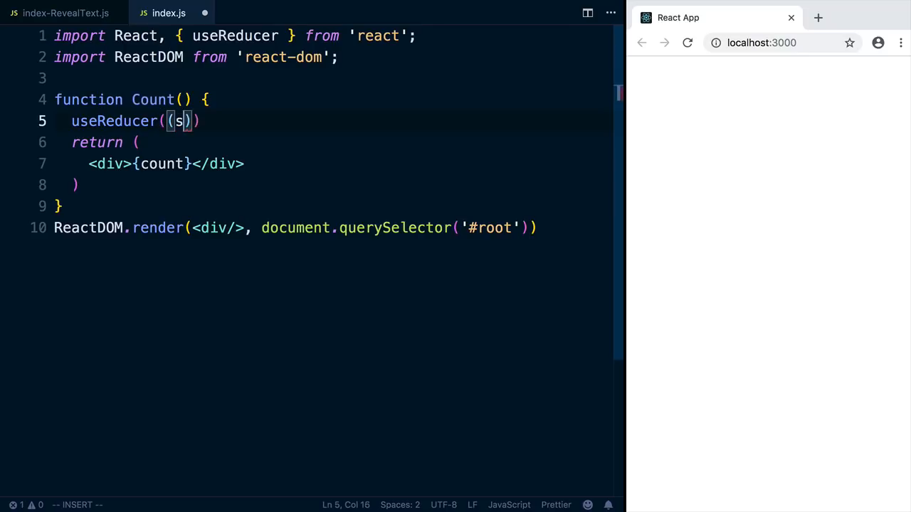
{"action": "type", "text": "tate, action"}
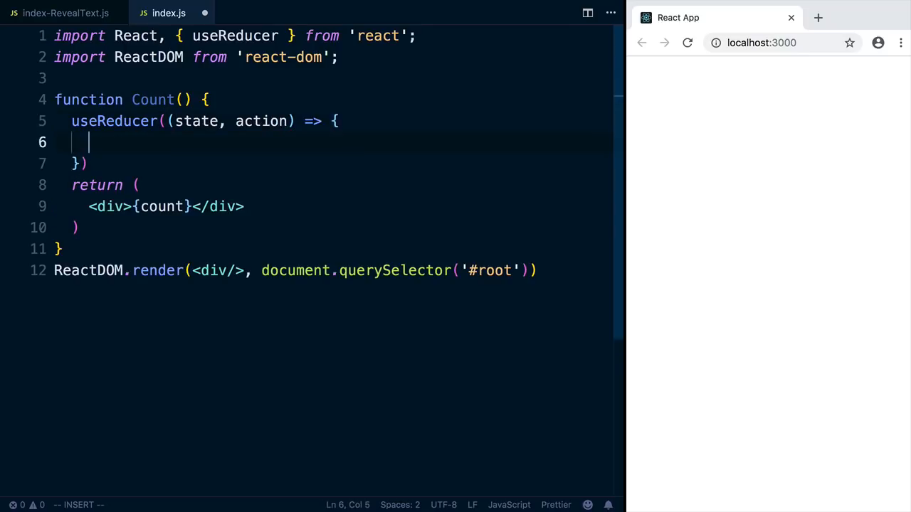
{"action": "type", "text": "// ..."}
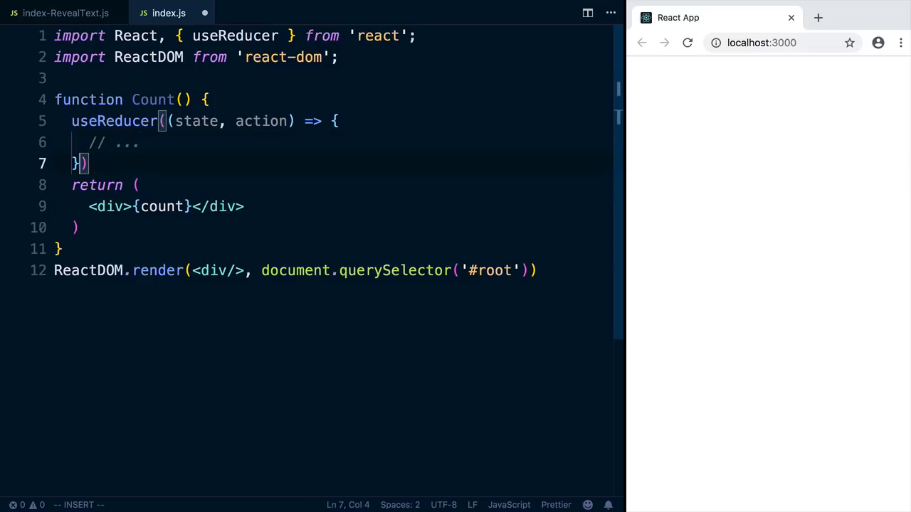
{"action": "type", "text": ","}
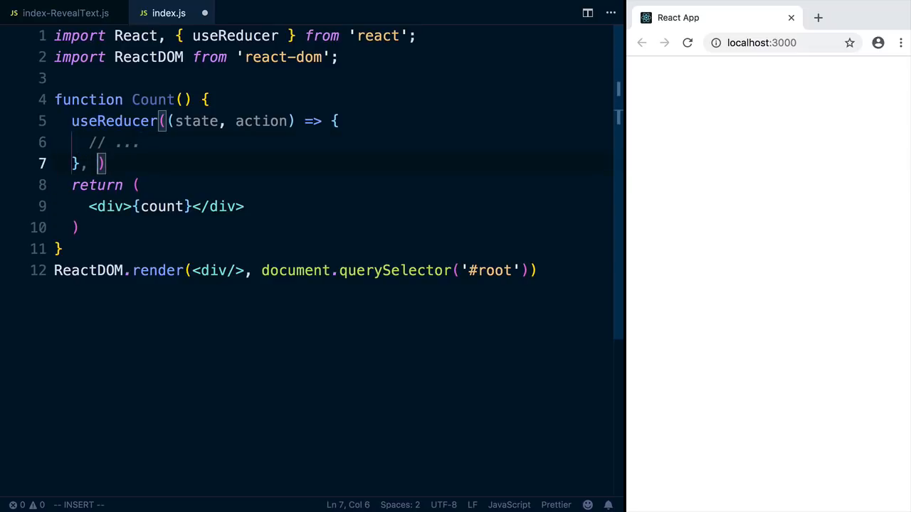
{"action": "type", "text": "0"}
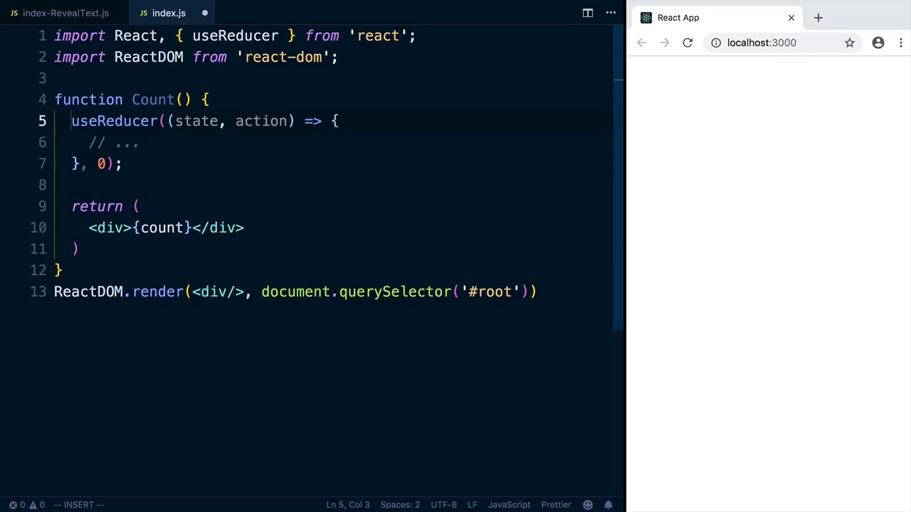
Destructure the result as const [count, dispatch] = useReducer(...)
{"action": "type", "text": "const"}
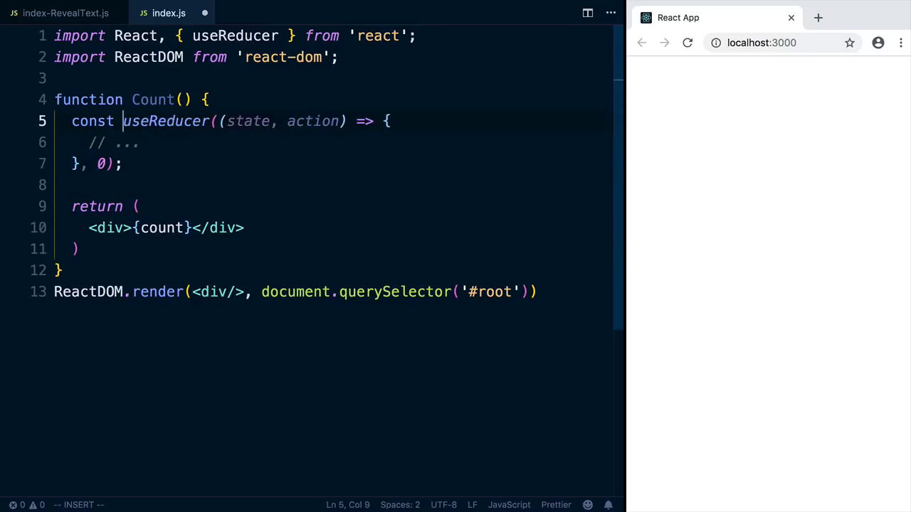
{"action": "type", "text": "["}
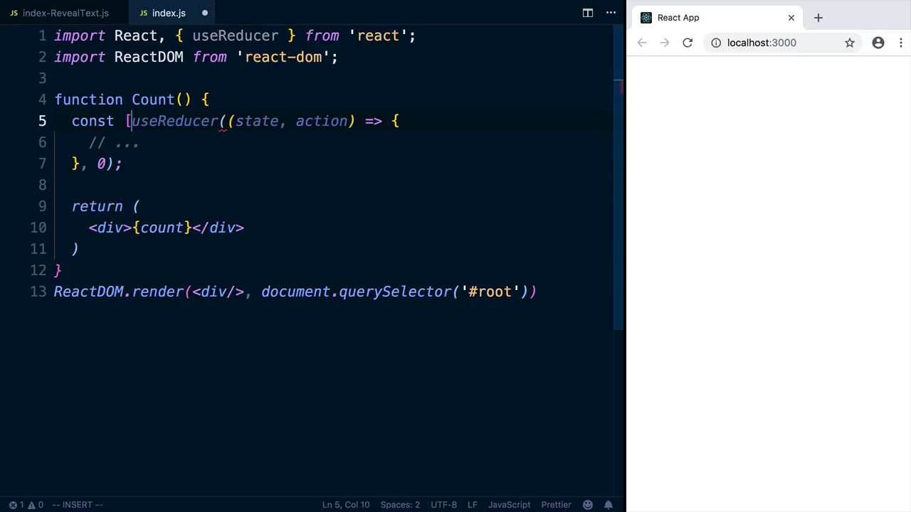
{"action": "type", "text": "count,"}
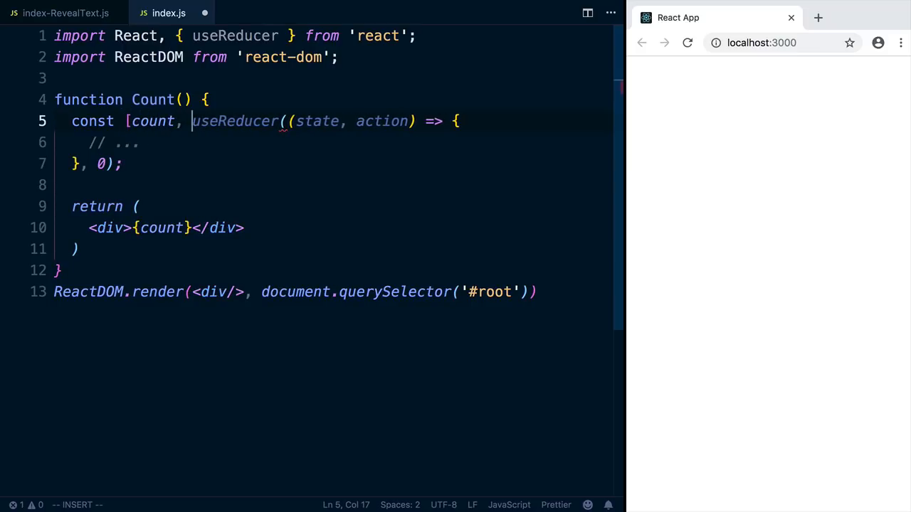
{"action": "type", "text": "dis"}
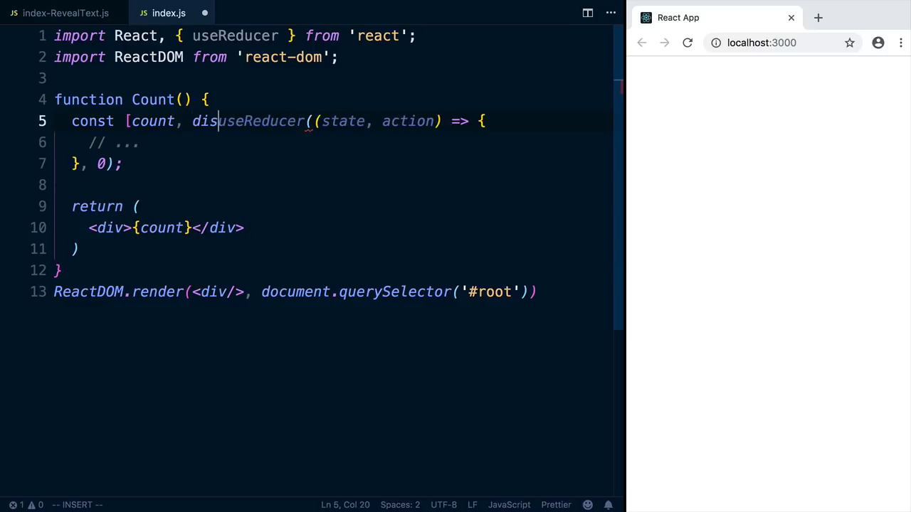
{"action": "type", "text": "patch] ="}
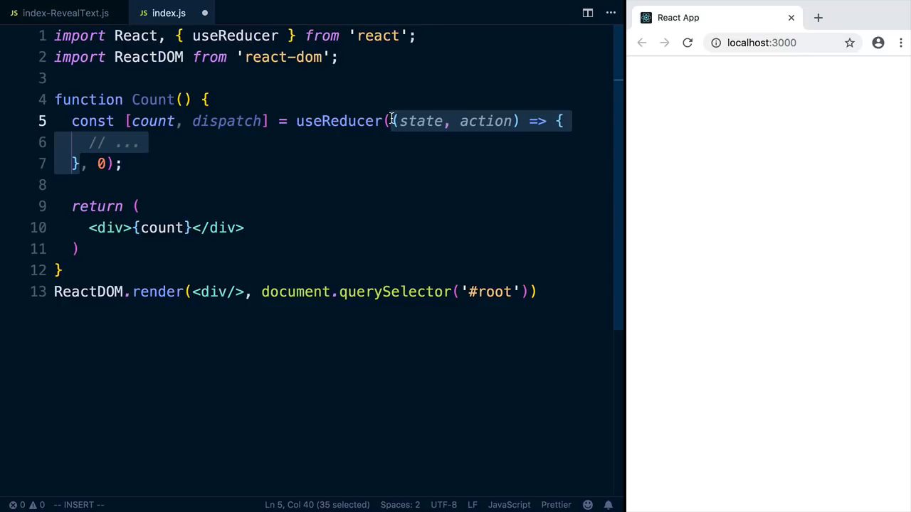
{"action": "mouse_move", "coordinate": [225, 119]}
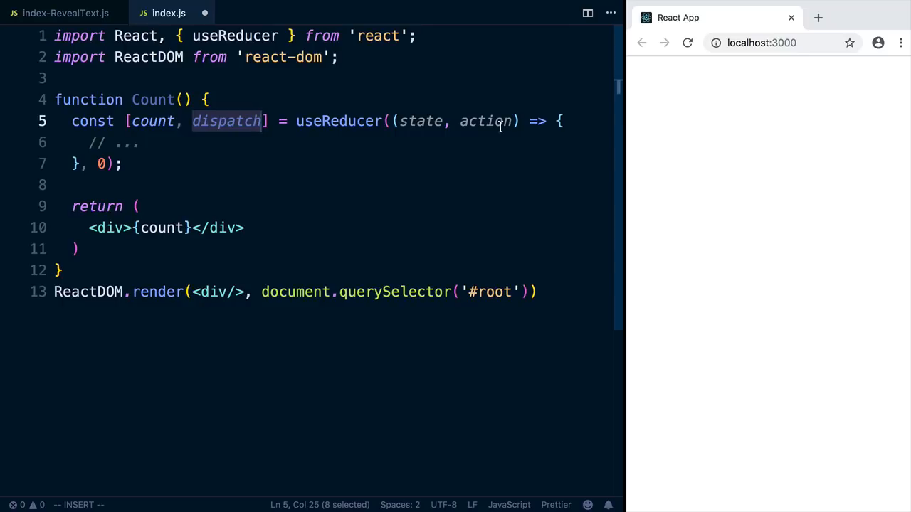
Reposition the caret in the reducer so Prettier reformats Count's return onto one line
{"action": "left_click", "coordinate": [484, 121]}
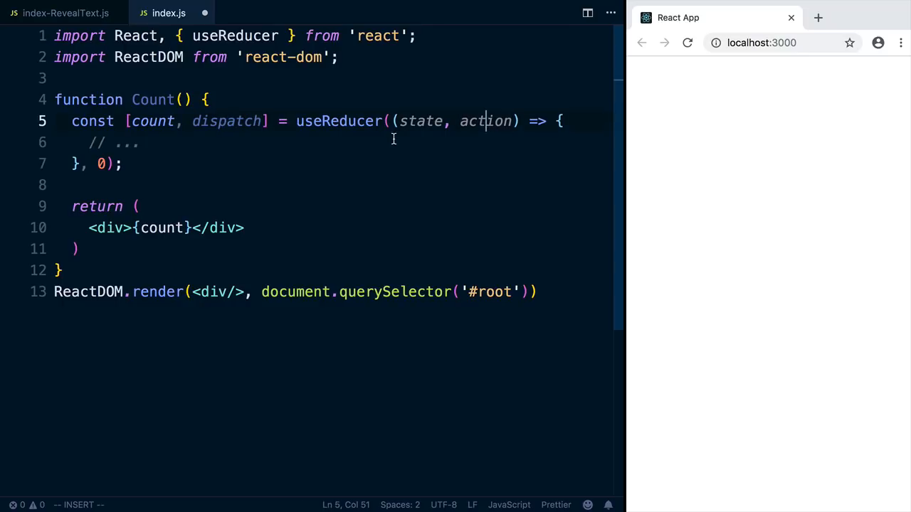
{"action": "left_click", "coordinate": [142, 142]}
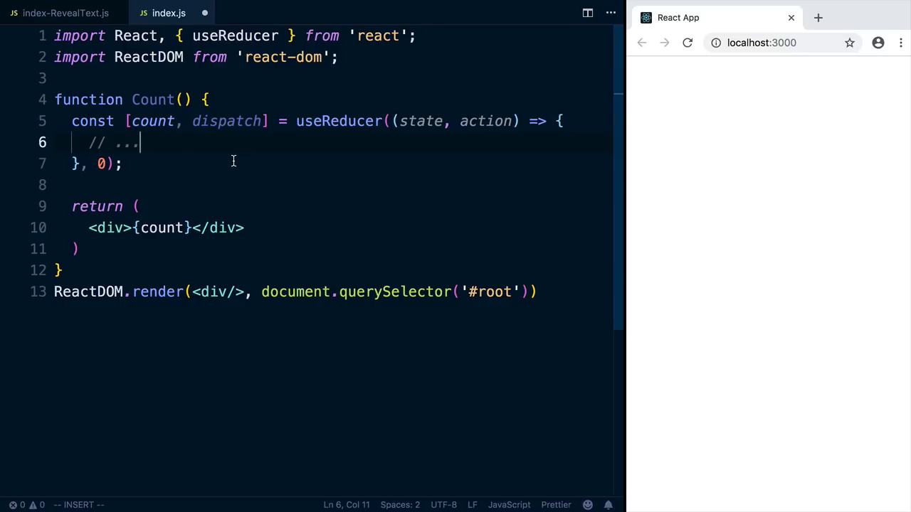
{"action": "double_click", "coordinate": [154, 121]}
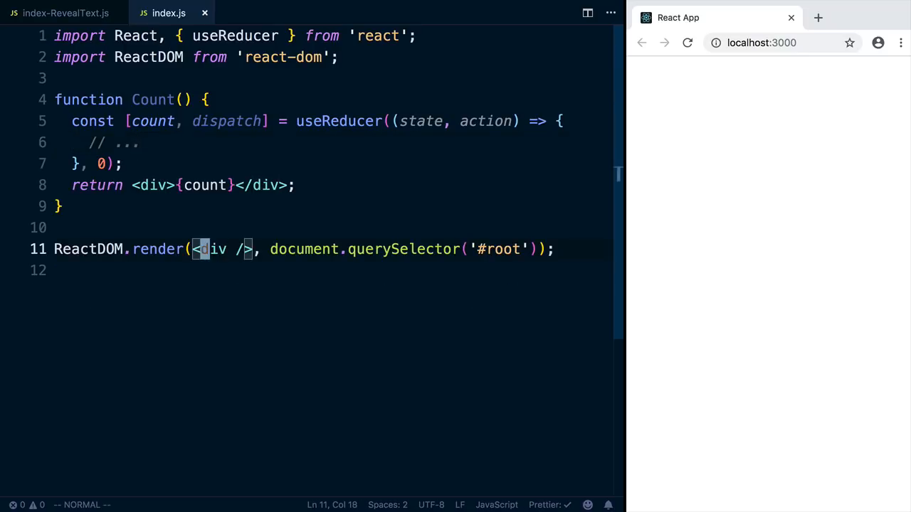
Render <Count /> in ReactDOM.render and save so the page shows 0
{"action": "type", "text": "Count"}
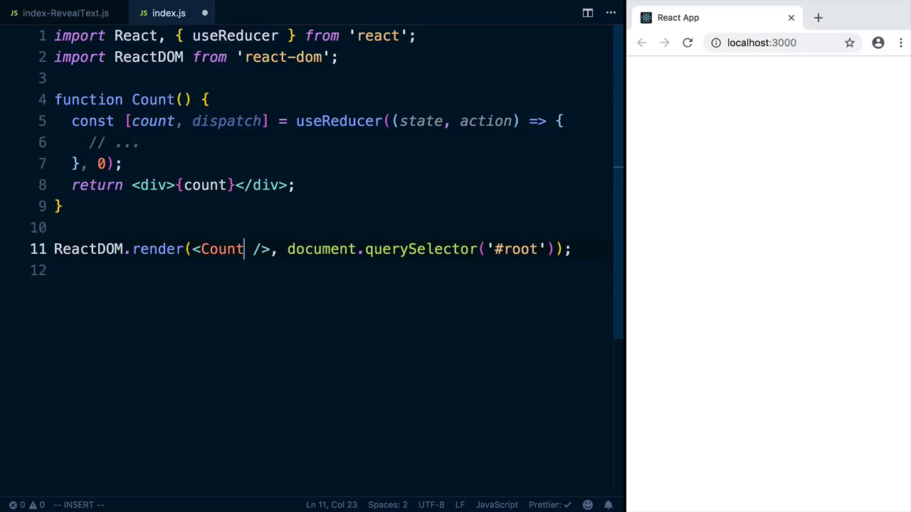
{"action": "key", "text": "ctrl+s"}
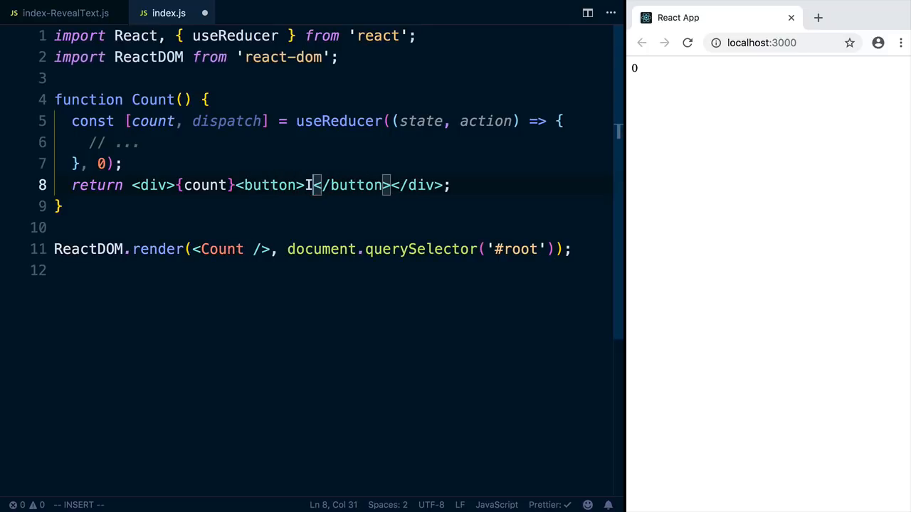
Add an Increment button whose onClick calls () => dispatch('add')
{"action": "type", "text": "ncrement"}
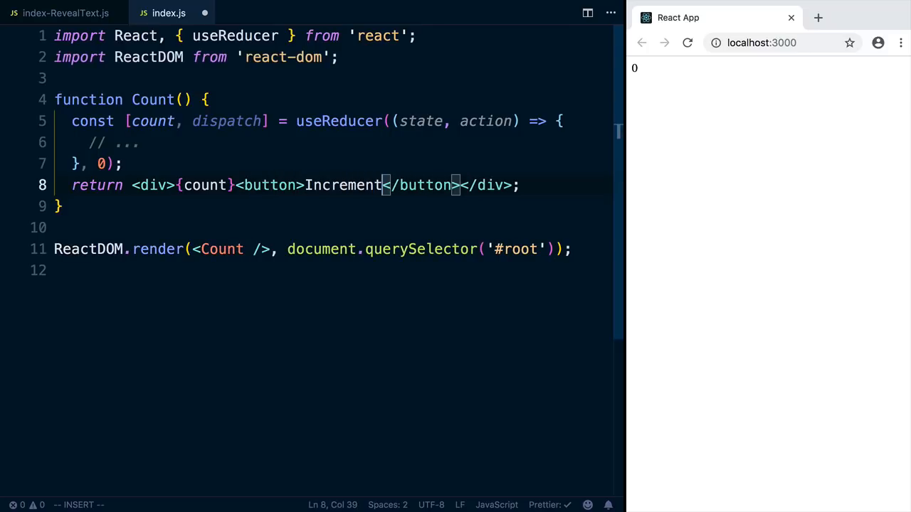
{"action": "type", "text": "onClick={"}
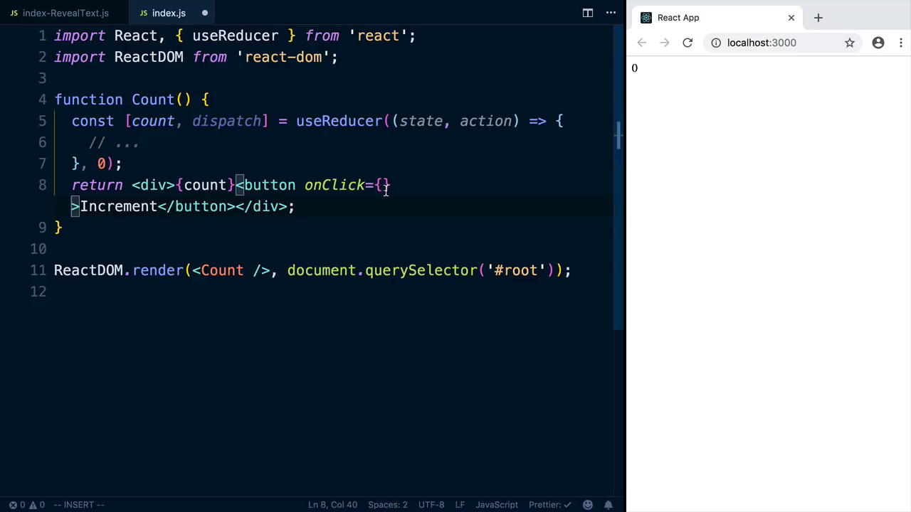
{"action": "key", "text": "Backspace"}
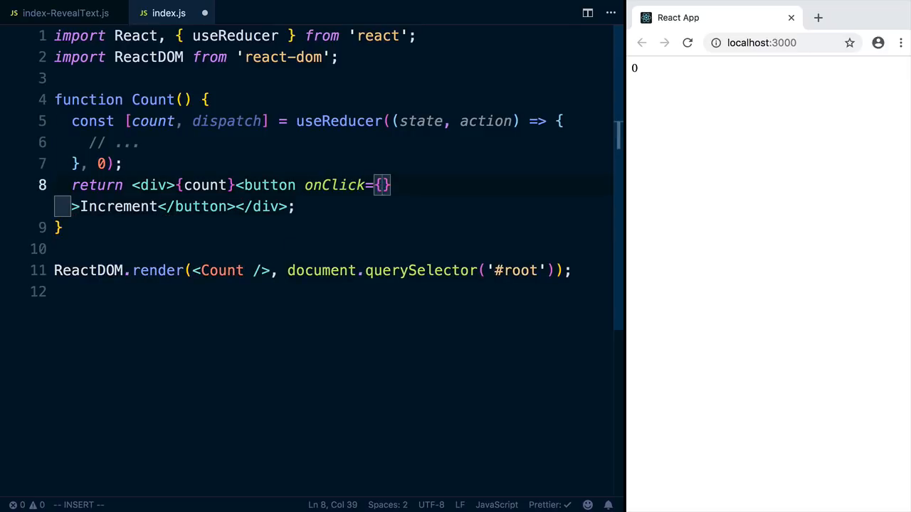
{"action": "type", "text": "() =>"}
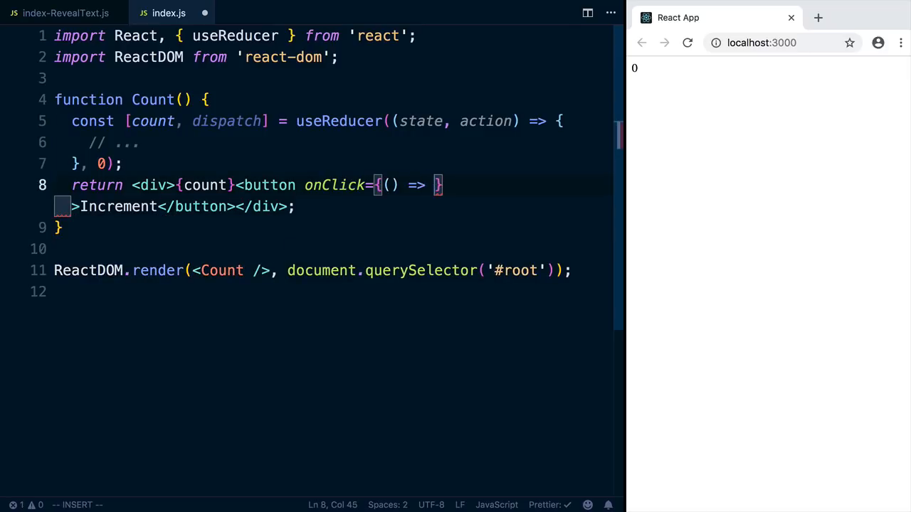
{"action": "type", "text": "dispatch()"}
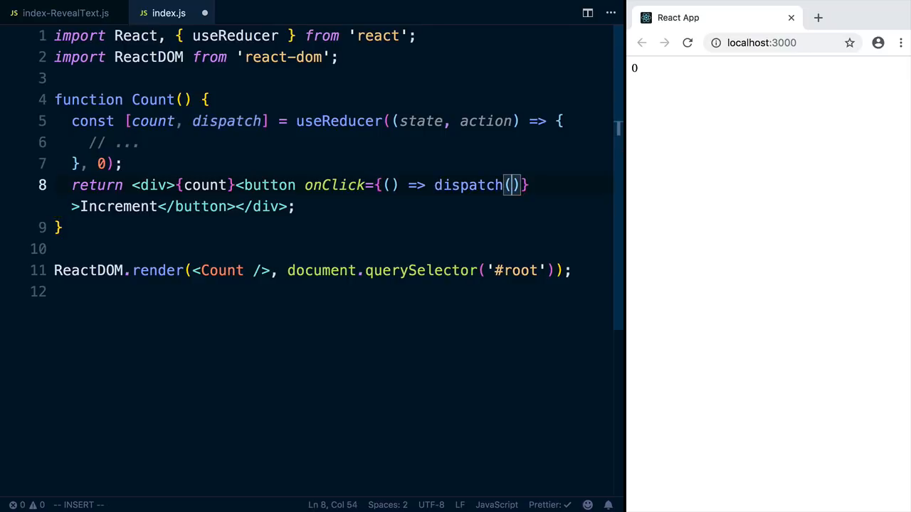
{"action": "type", "text": "'add'"}
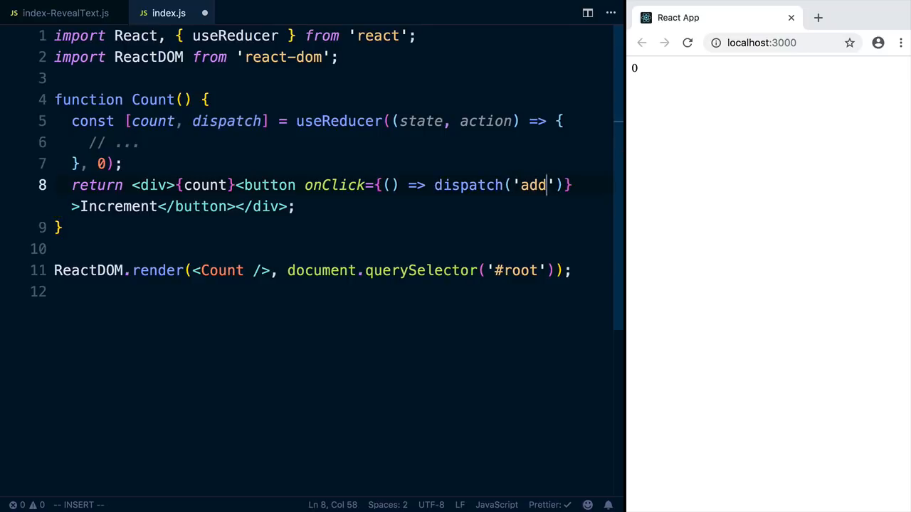
Save and try the Increment button in the running app in Chrome
{"action": "key", "text": "ctrl+s"}
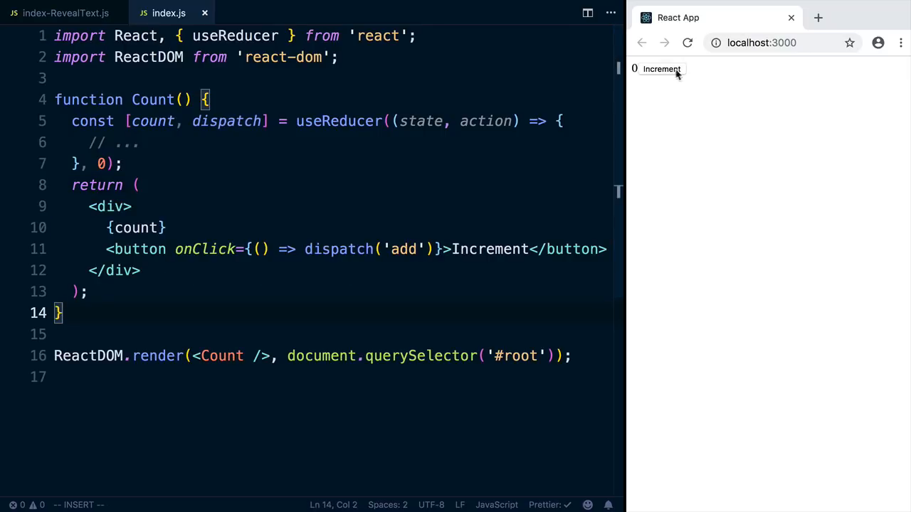
{"action": "left_click", "coordinate": [660, 68]}
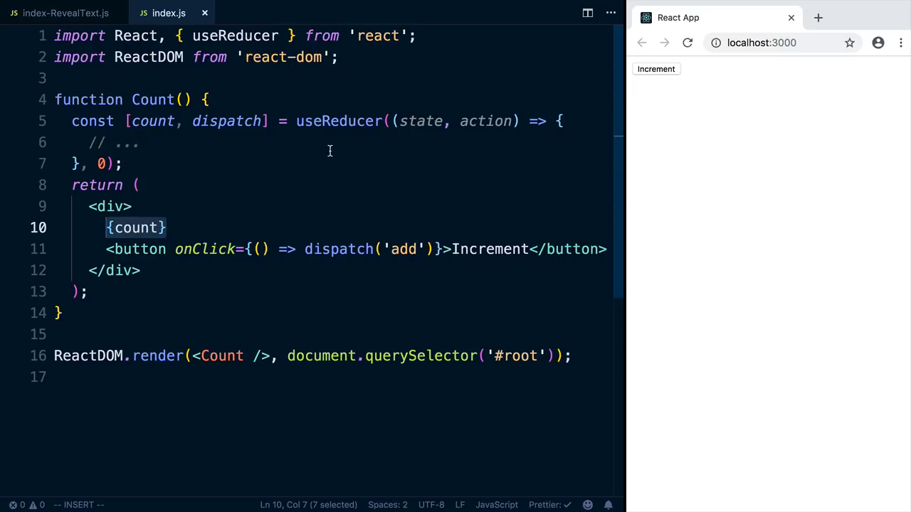
{"action": "mouse_move", "coordinate": [473, 121]}
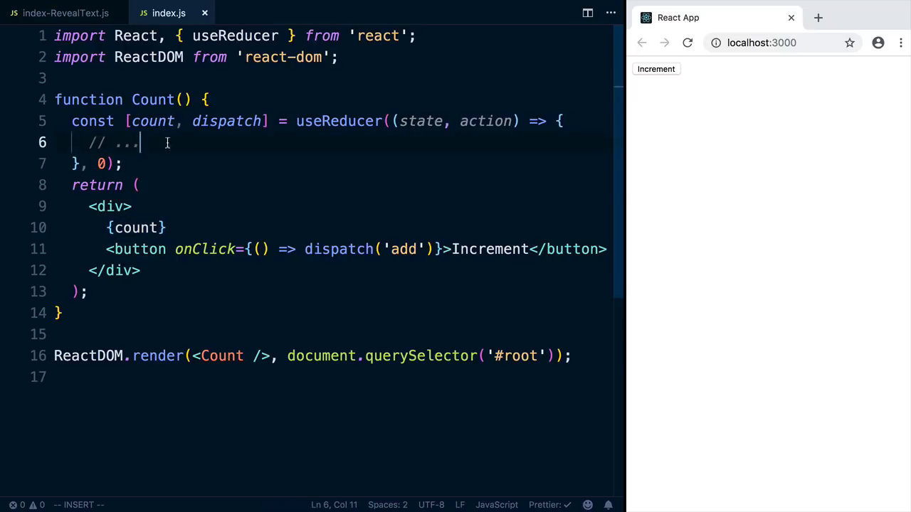
Make the reducer return state + 1 when action === 'add', otherwise return state
{"action": "left_click", "coordinate": [135, 228]}
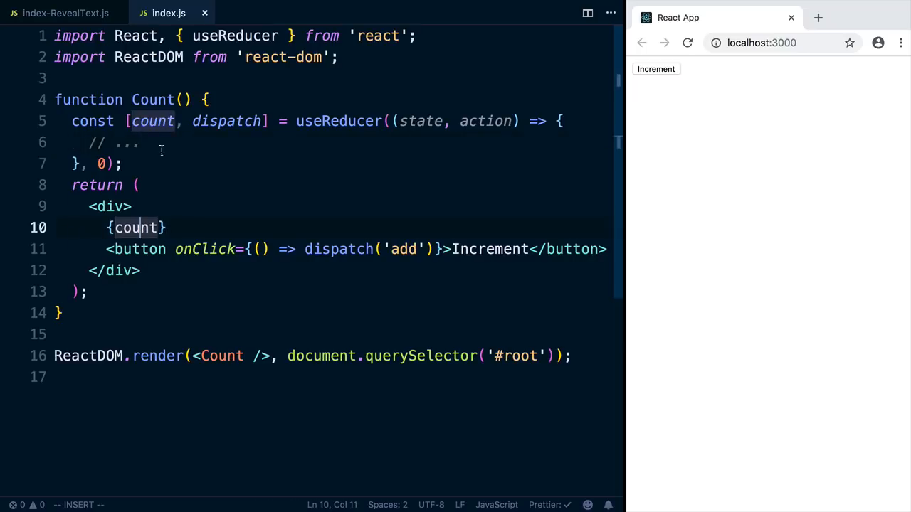
{"action": "type", "text": "return sta"}
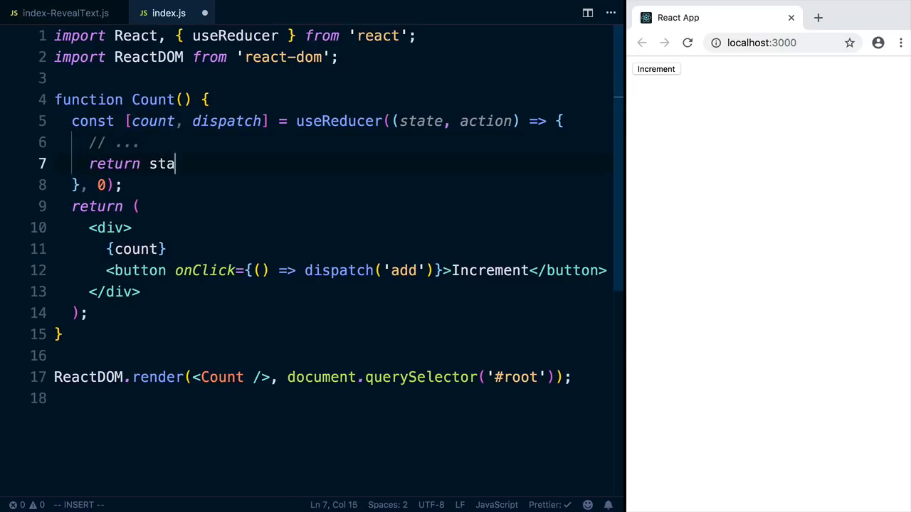
{"action": "type", "text": "te;"}
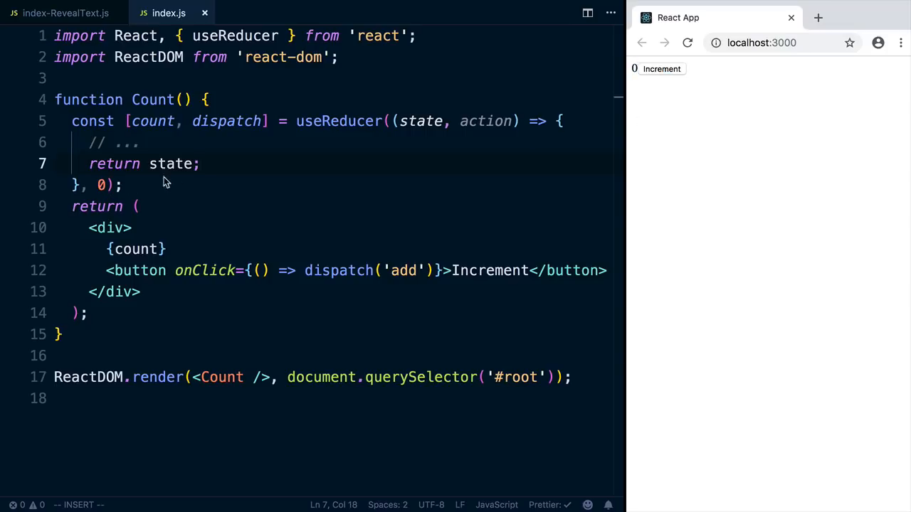
{"action": "left_click", "coordinate": [141, 142]}
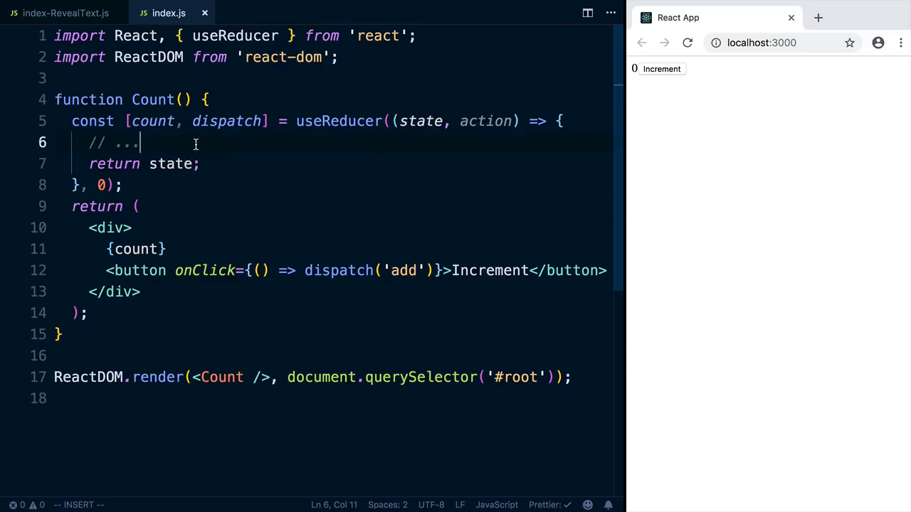
{"action": "type", "text": "if(actin"}
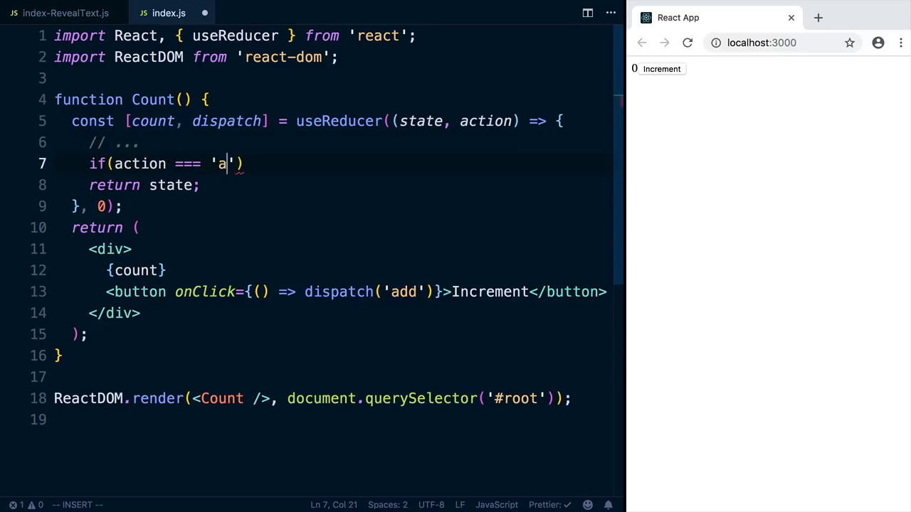
{"action": "type", "text": "dd') {"}
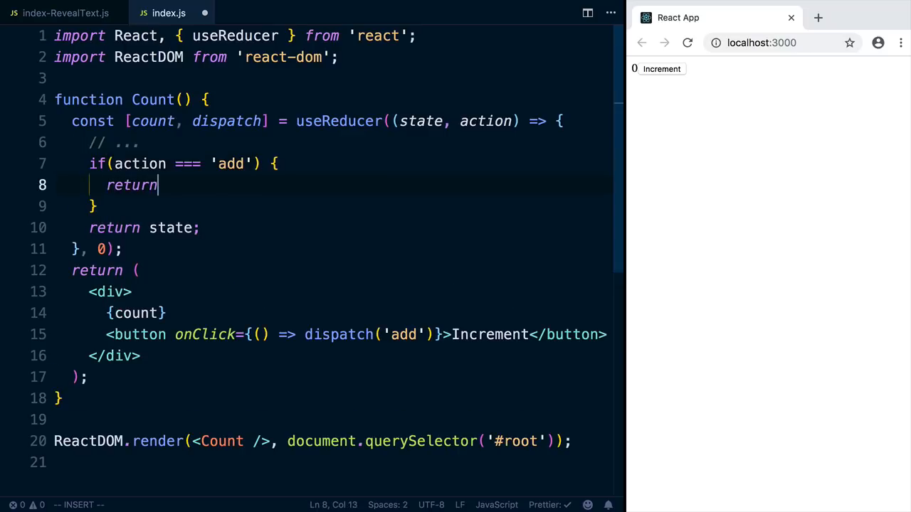
{"action": "type", "text": "state + 1;"}
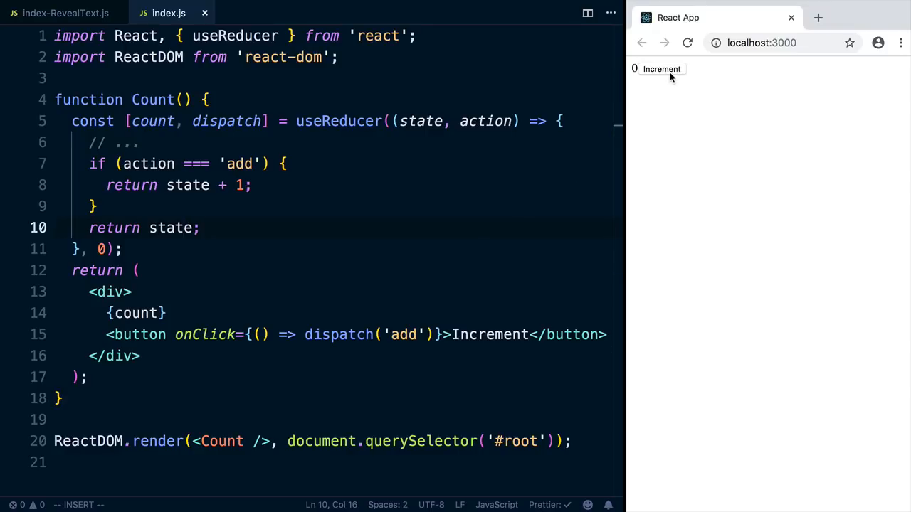
Test the Increment button in the running app
{"action": "left_click", "coordinate": [660, 68]}
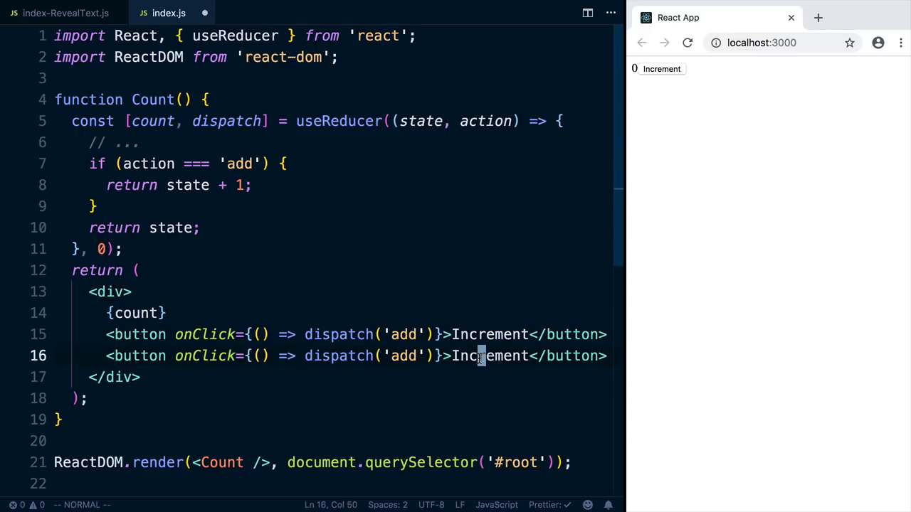
Rename the copied button to Decrement dispatching '-' and try it in the app
{"action": "type", "text": "Decre"}
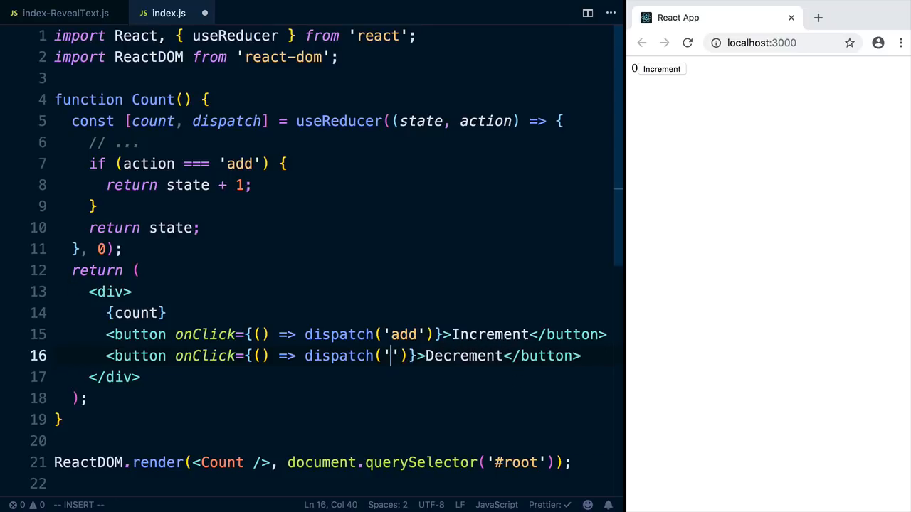
{"action": "type", "text": "-"}
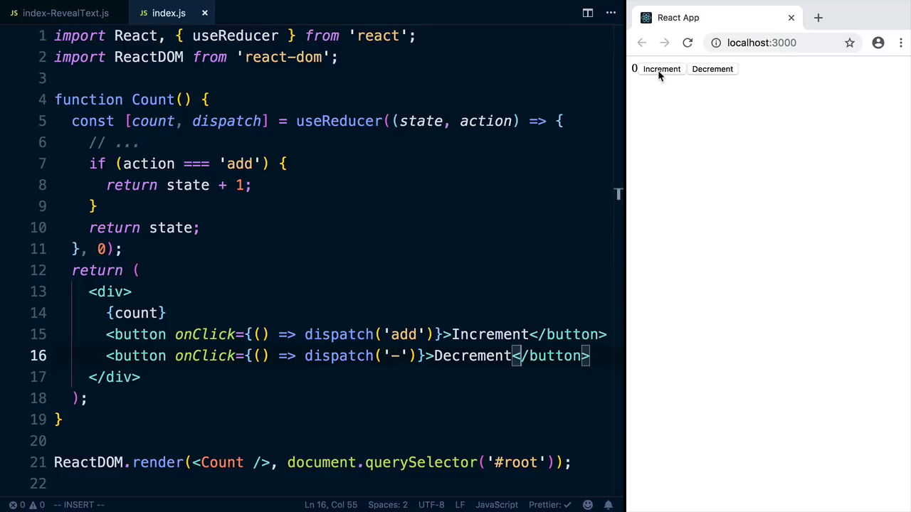
{"action": "left_click", "coordinate": [661, 68]}
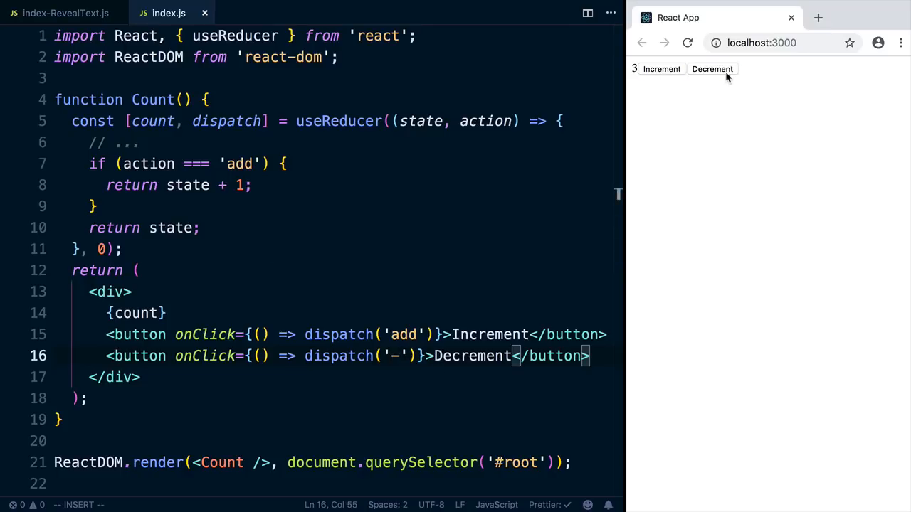
Add an else branch after the reducer's if block
{"action": "left_click", "coordinate": [94, 207]}
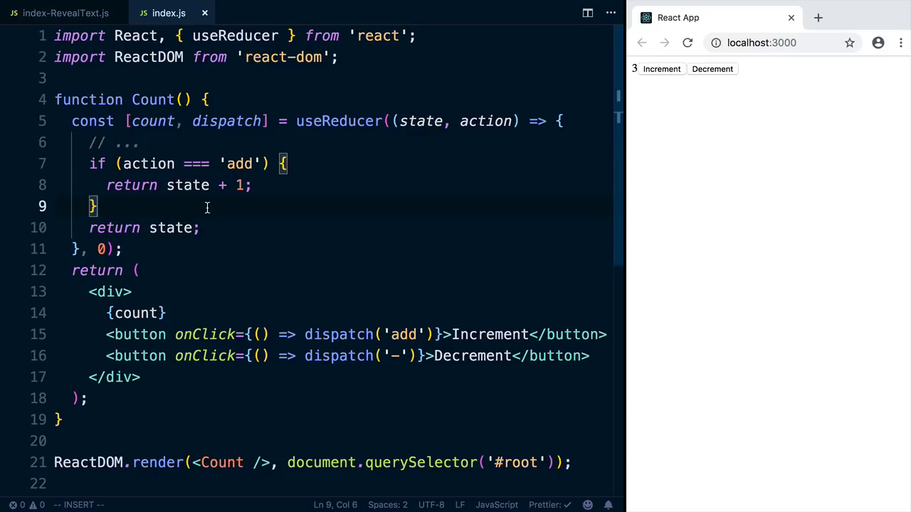
{"action": "type", "text": "else"}
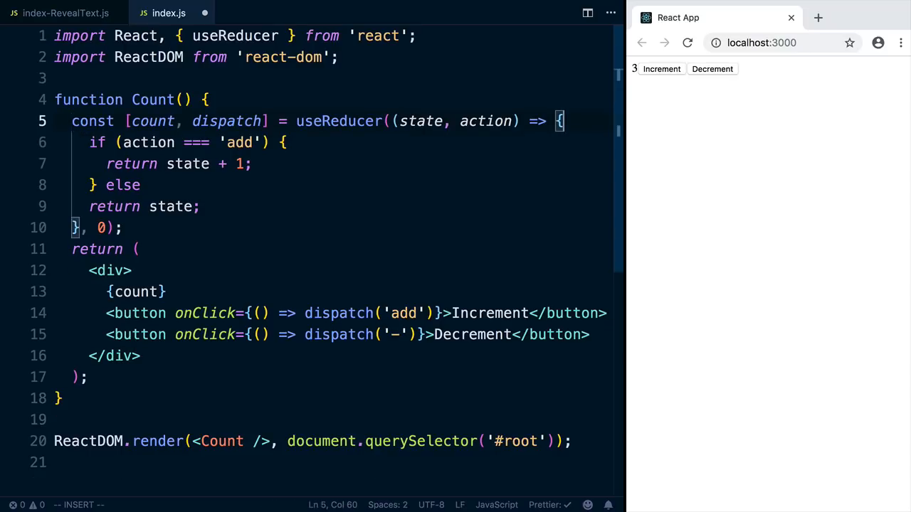
Rewrite the reducer as switch(action) with case 'add', case '-' and default branches
{"action": "type", "text": "sw"}
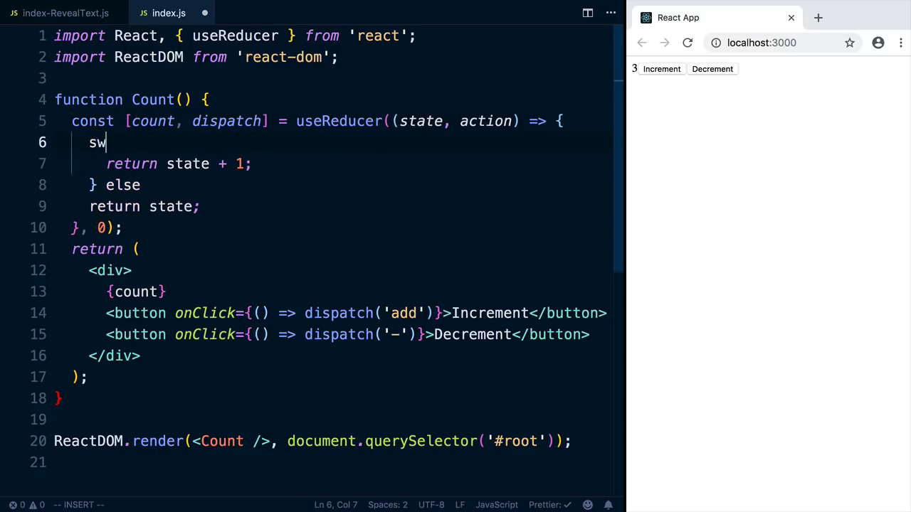
{"action": "type", "text": "itch(action) {"}
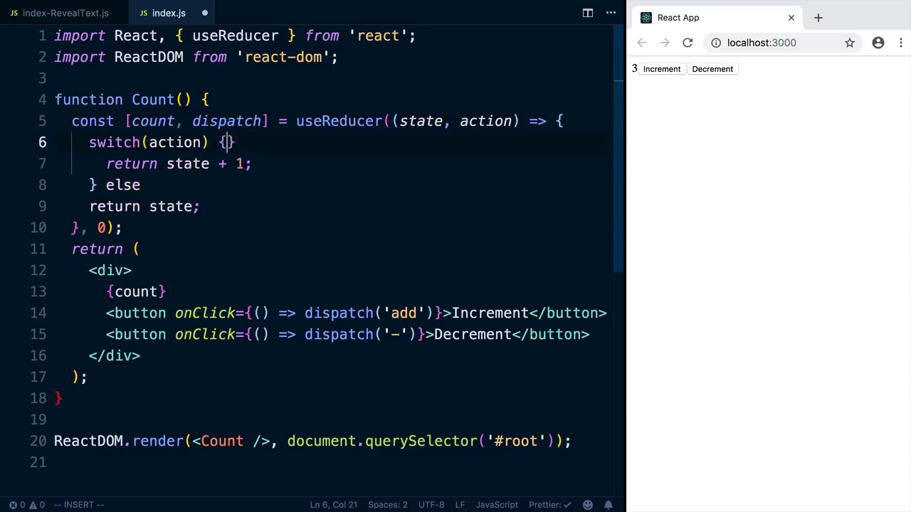
{"action": "type", "text": "case 'add':"}
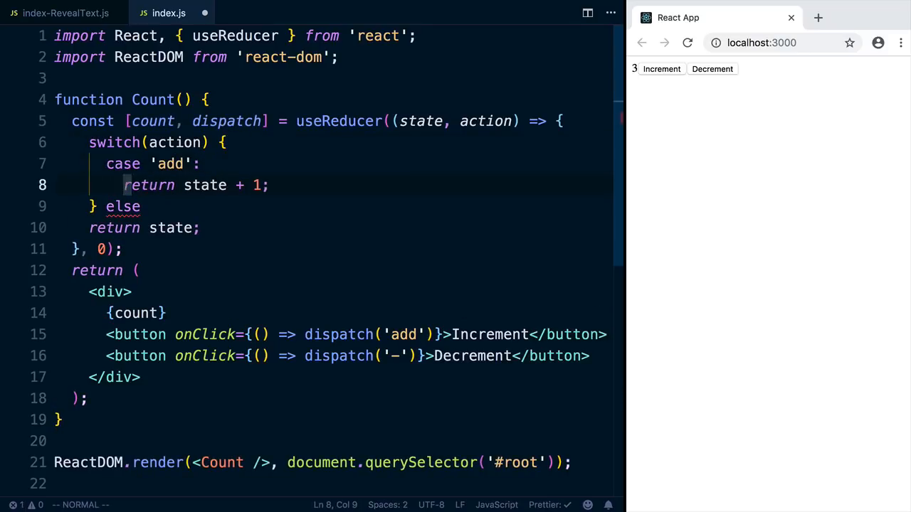
{"action": "type", "text": "case"}
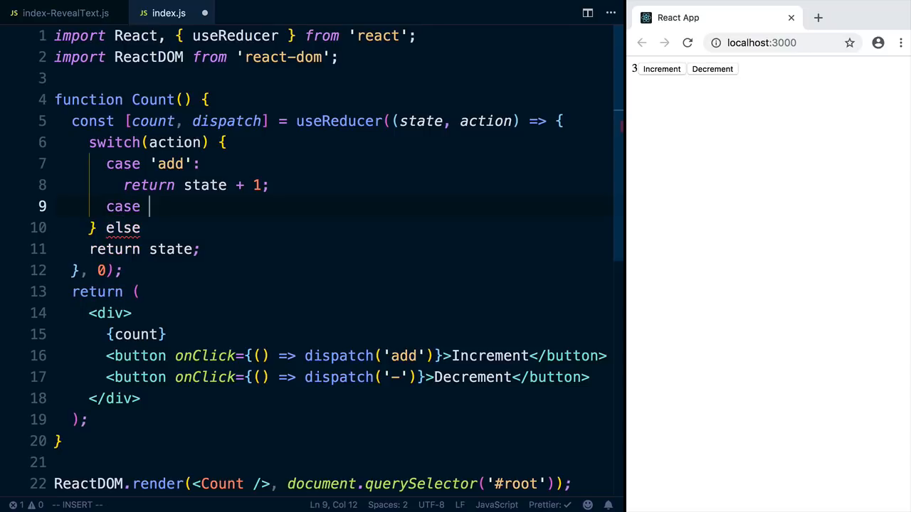
{"action": "type", "text": "'-':"}
{"action": "type", "text": "return state - 1;"}
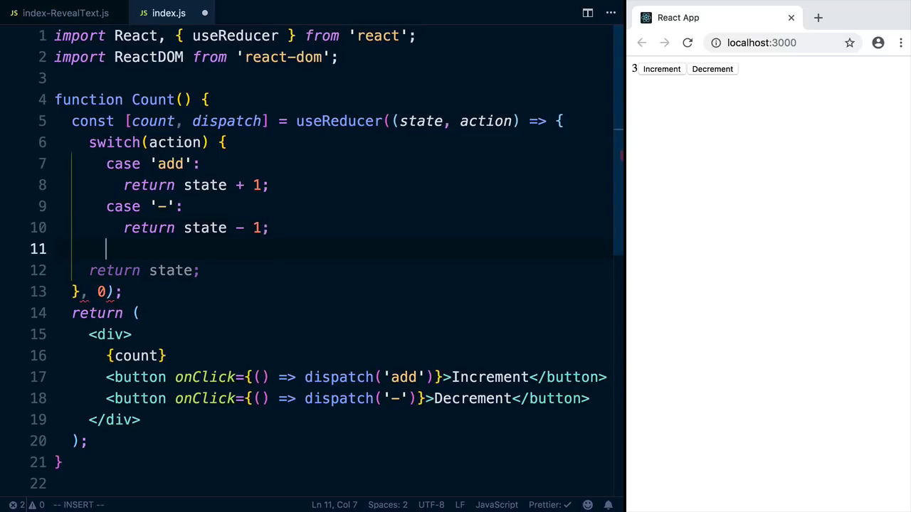
{"action": "type", "text": "default:"}
{"action": "type", "text": "}"}
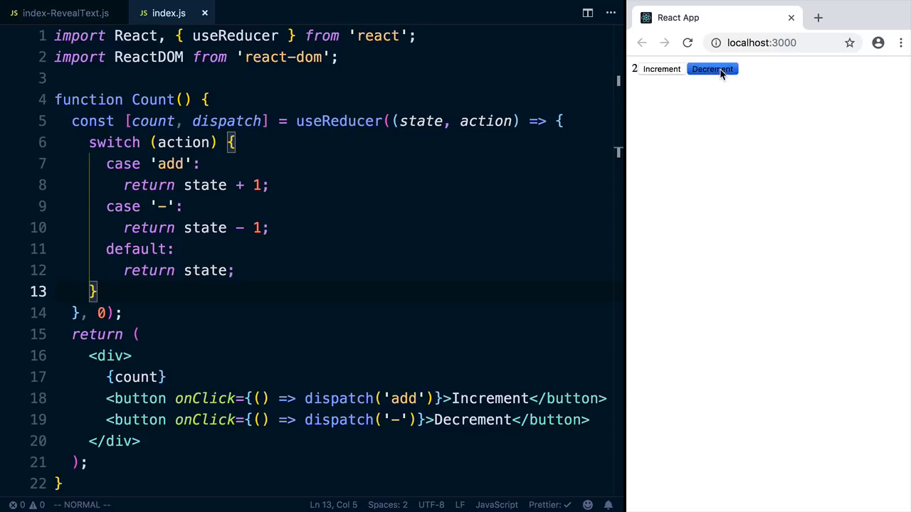
{"action": "left_click", "coordinate": [712, 68]}
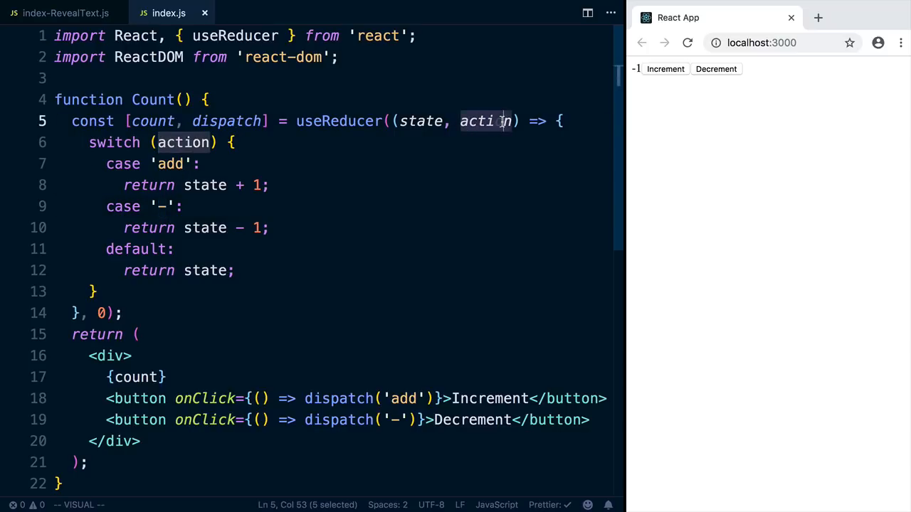
{"action": "key", "text": "Escape"}
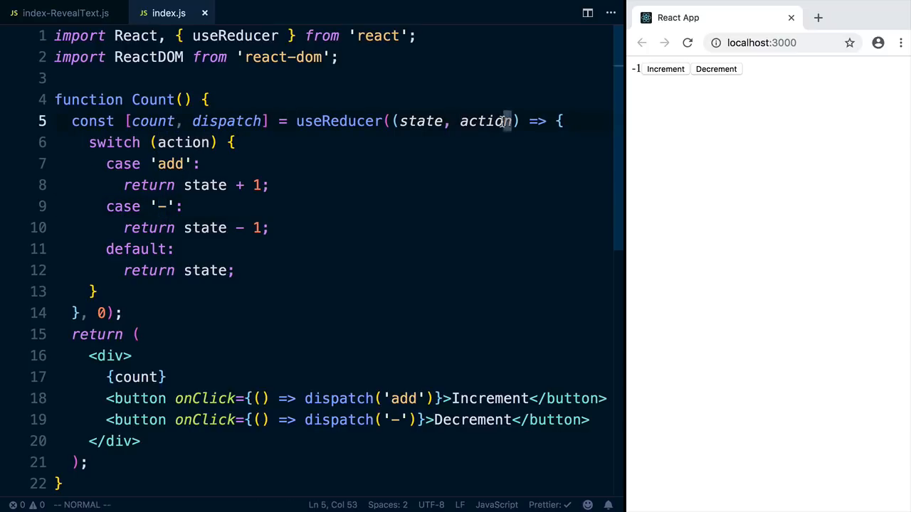
{"action": "mouse_move", "coordinate": [492, 147]}
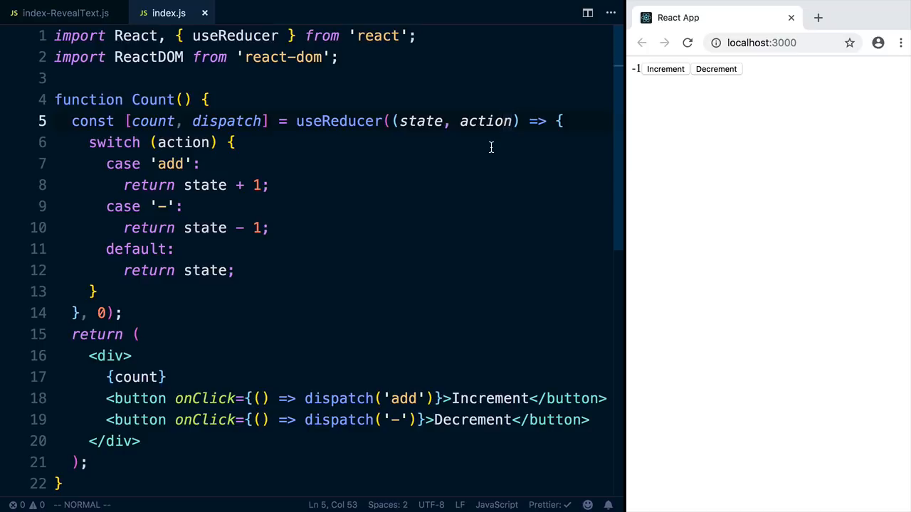
{"action": "double_click", "coordinate": [487, 121]}
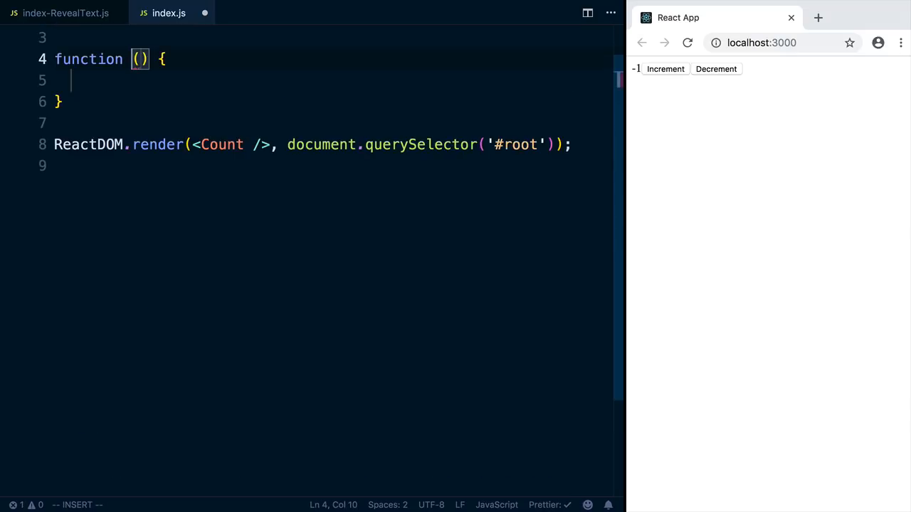
Define a ShoppingList component returning "list", render it, and open a blank line above the return
{"action": "type", "text": "ShoppingList"}
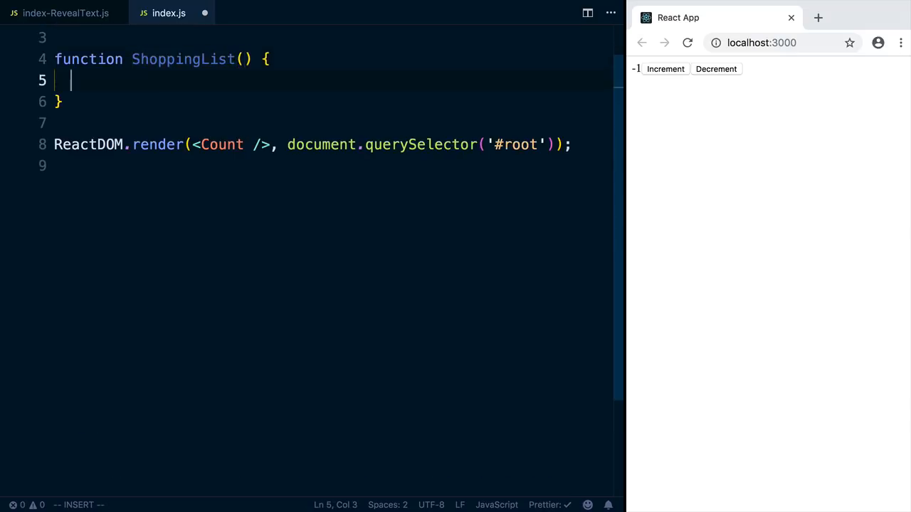
{"action": "type", "text": "return \"list\";"}
{"action": "left_click", "coordinate": [313, 143]}
{"action": "type", "text": "Sh"}
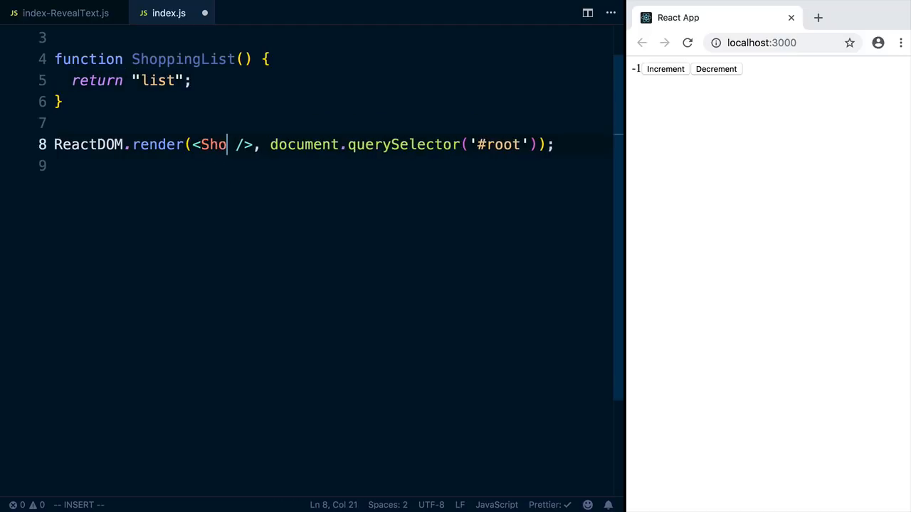
{"action": "type", "text": "ppingList"}
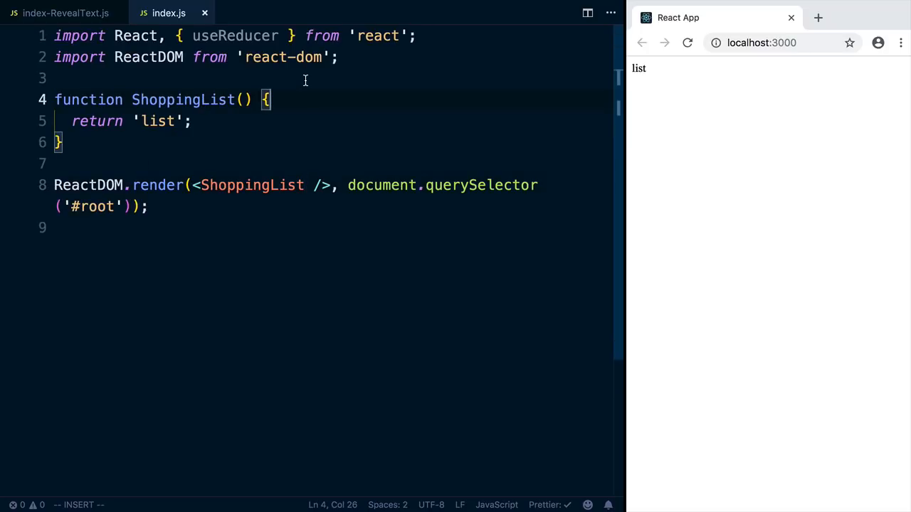
{"action": "key", "text": "Enter"}
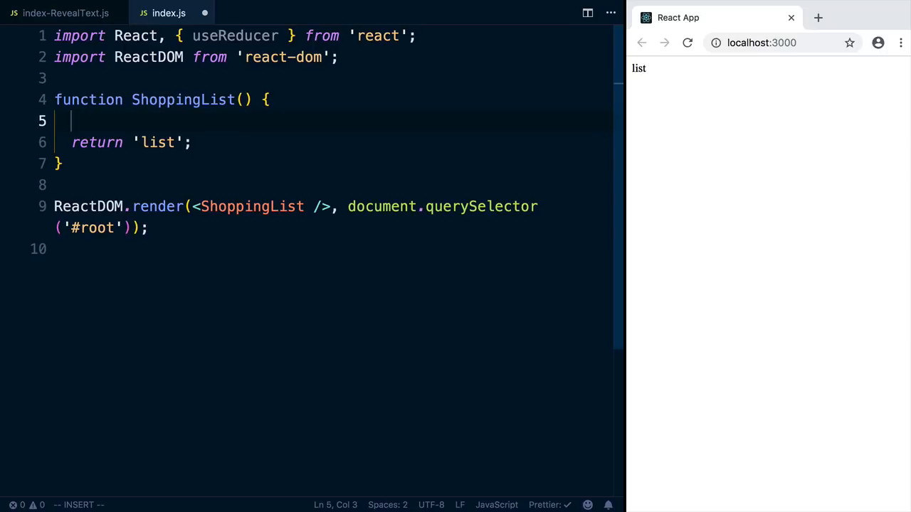
Declare const [items, dispatch] = useReducer((state, action) => state, [])
{"action": "type", "text": "useReducer("}
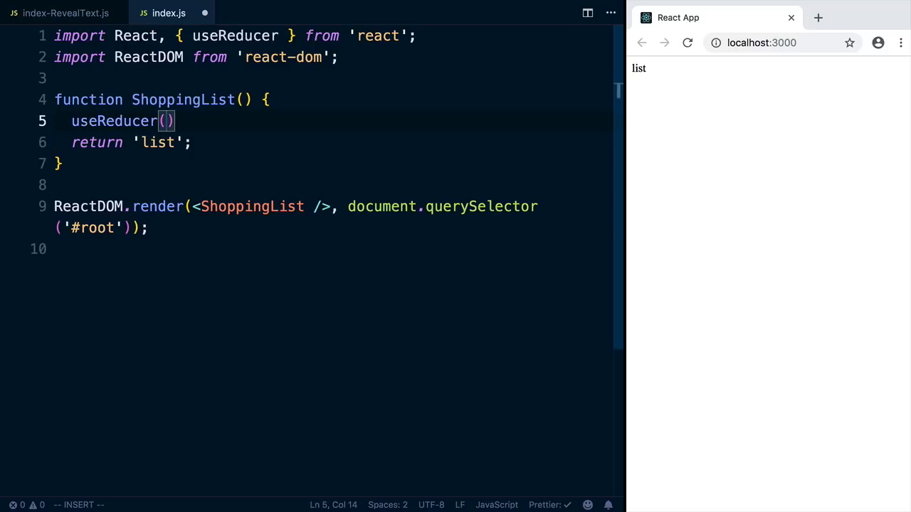
{"action": "type", "text": "state,"}
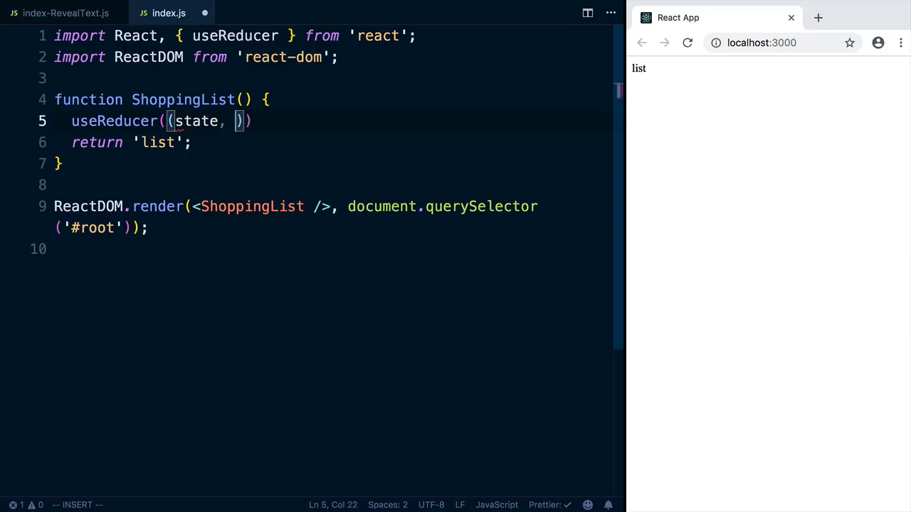
{"action": "type", "text": "action"}
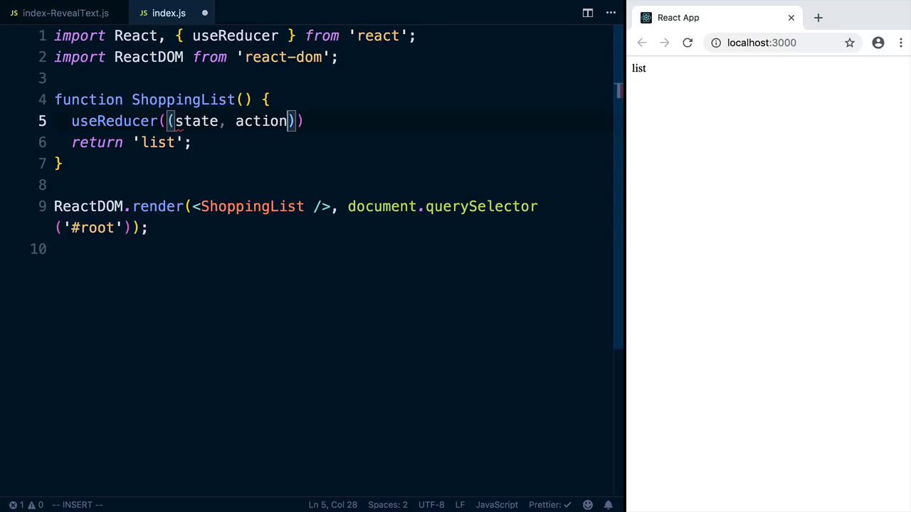
{"action": "type", "text": "=> state"}
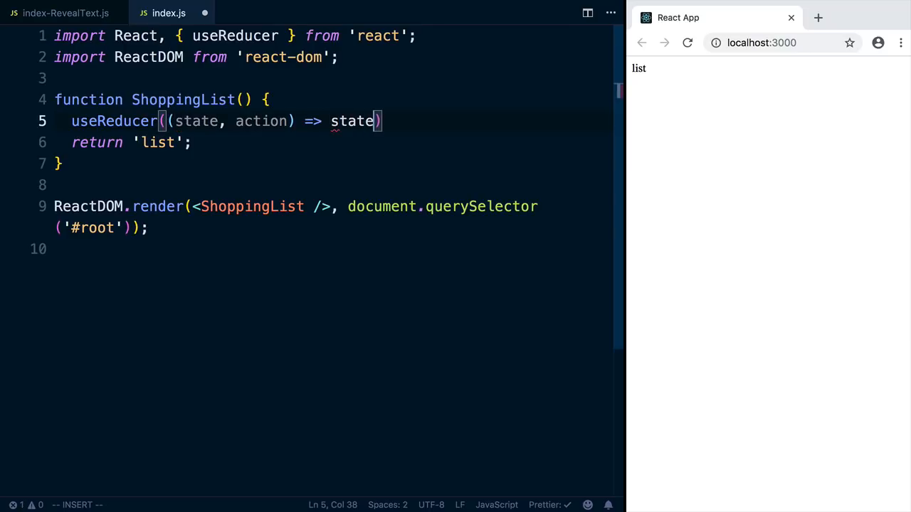
{"action": "type", "text": ","}
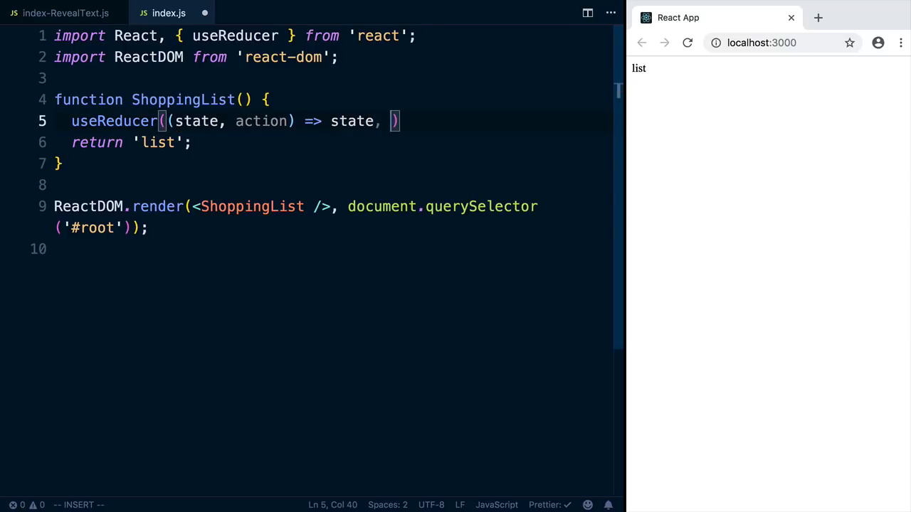
{"action": "type", "text": "[]"}
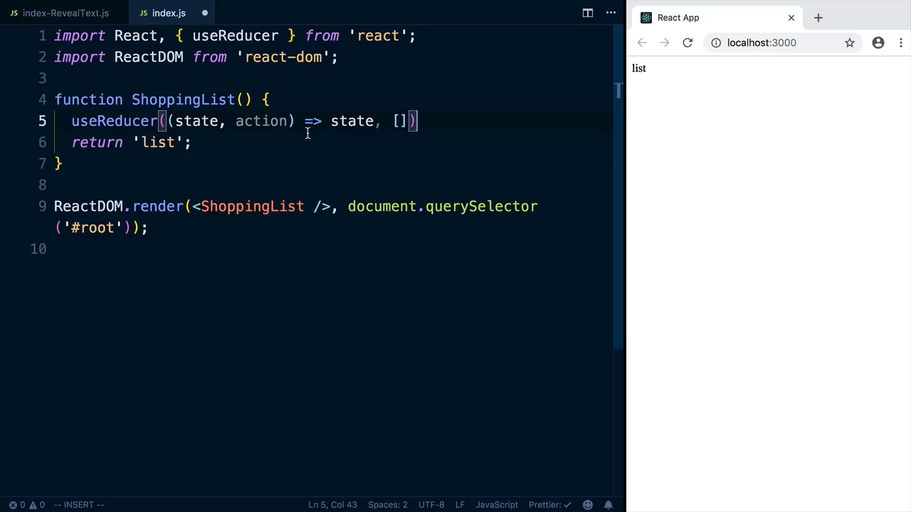
{"action": "type", "text": "const"}
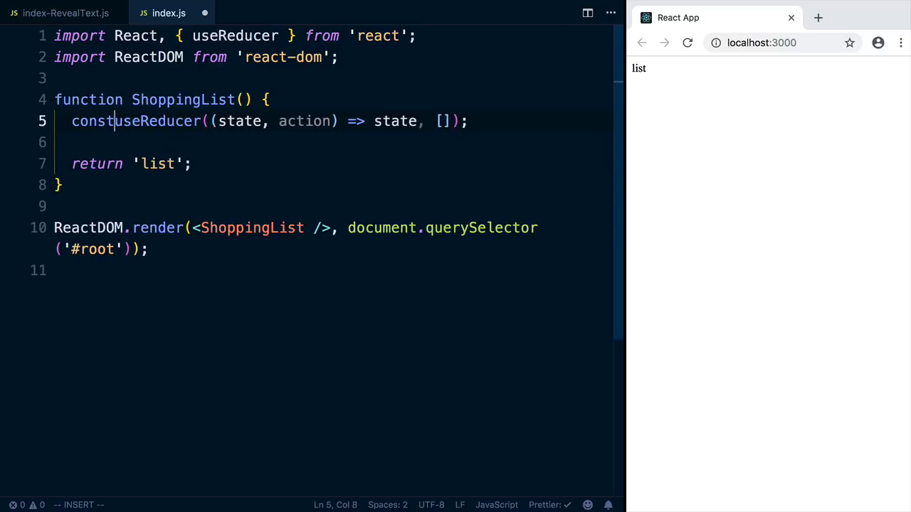
{"action": "type", "text": "[l"}
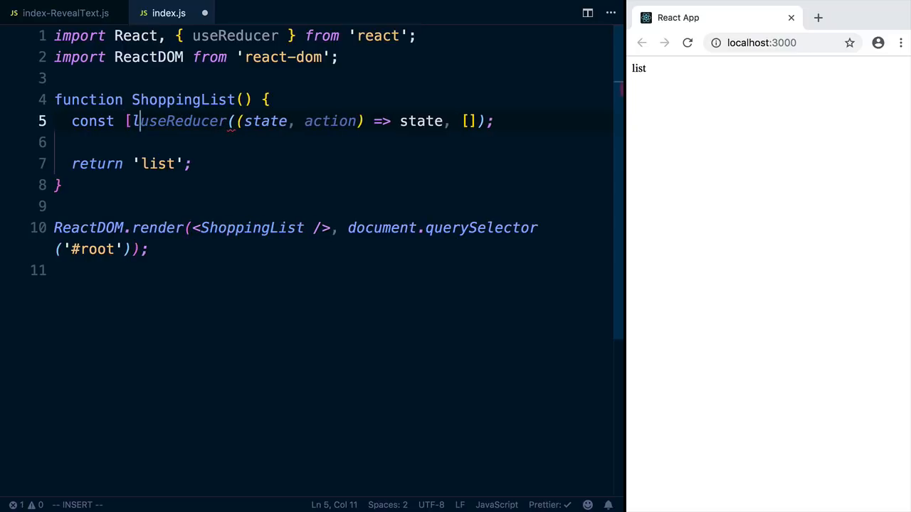
{"action": "type", "text": "items, dispatch] ="}
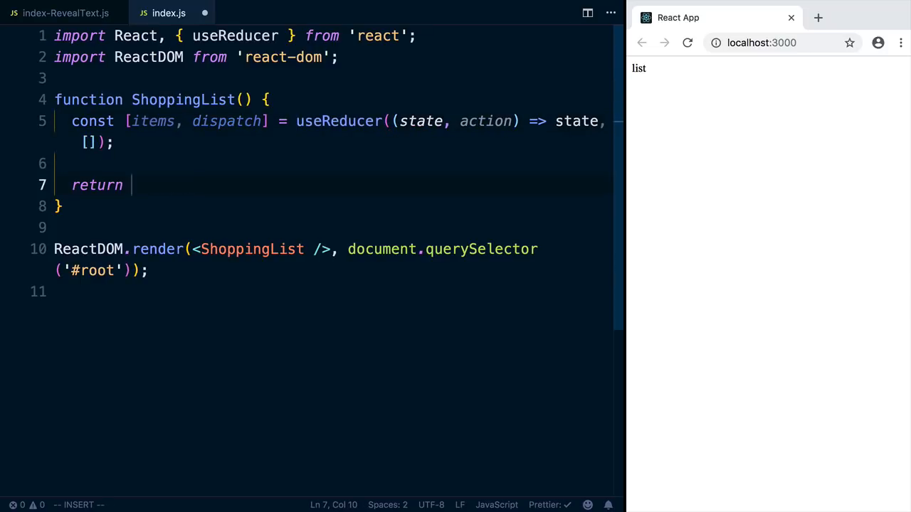
Return a <ul> mapping items to <li key={item.id}> elements showing each item
{"action": "type", "text": "<ul>"}
{"action": "type", "text": "{"}
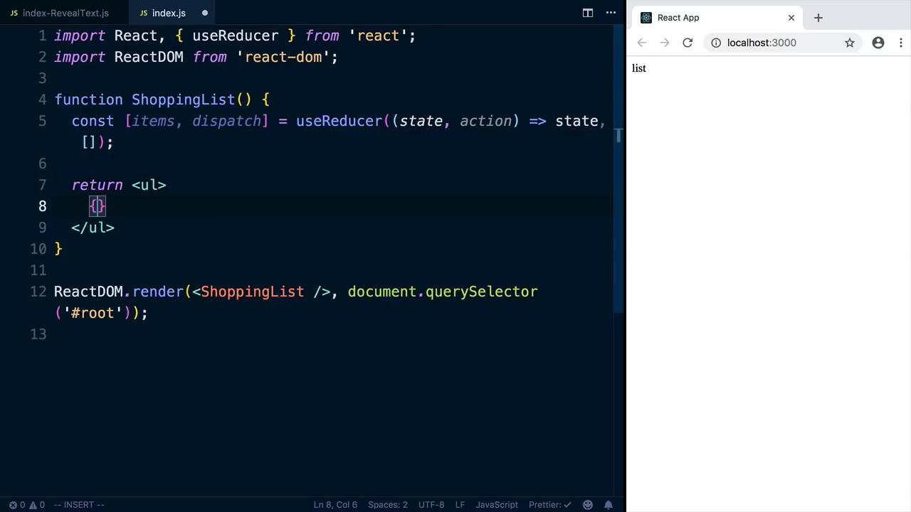
{"action": "type", "text": "items.map("}
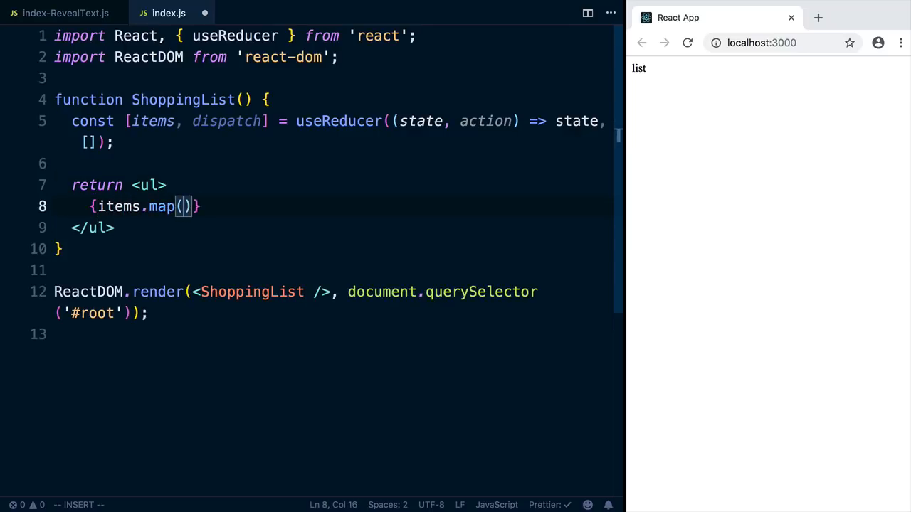
{"action": "type", "text": "item =>"}
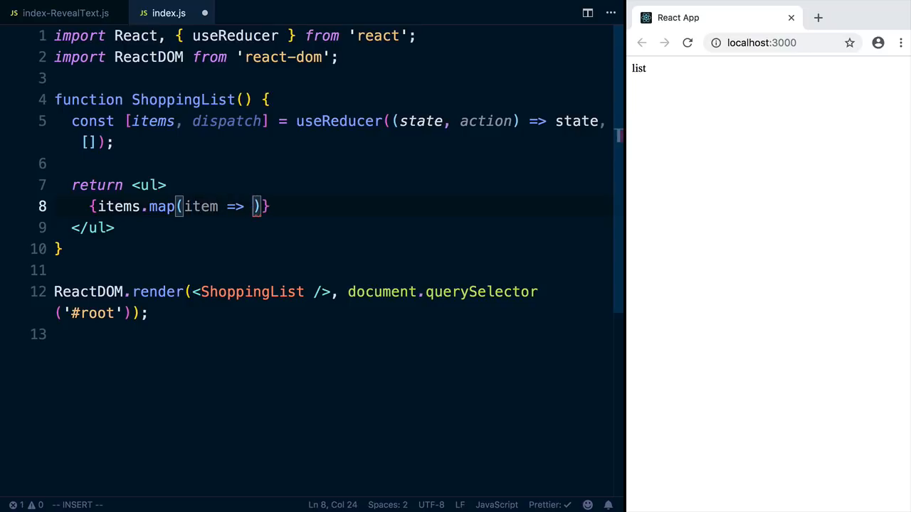
{"action": "type", "text": "<li key</li>)}"}
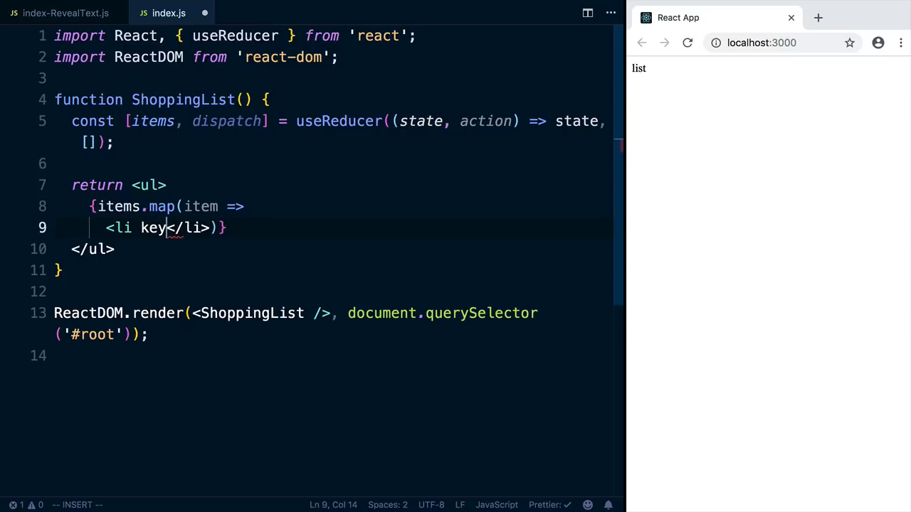
{"action": "type", "text": "={item.id"}
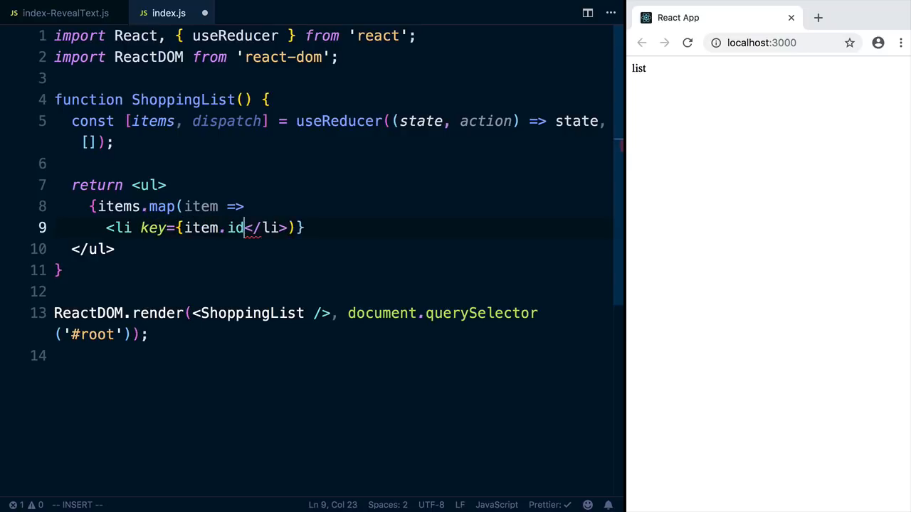
{"action": "type", "text": "}>{item.name"}
{"action": "type", "text": "<>"}
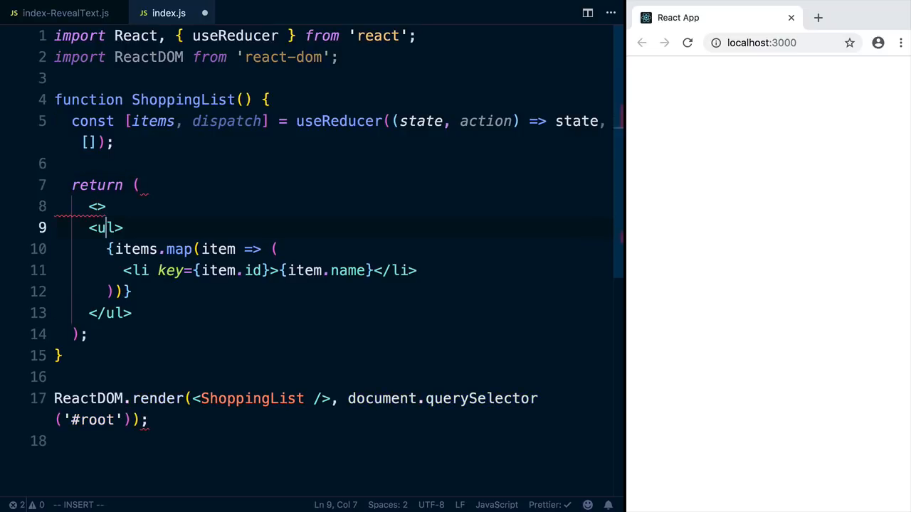
Wrap the JSX in a <></> fragment and add <input ref={} /> above the <ul>
{"action": "type", "text": "</>"}
{"action": "type", "text": "<input/>"}
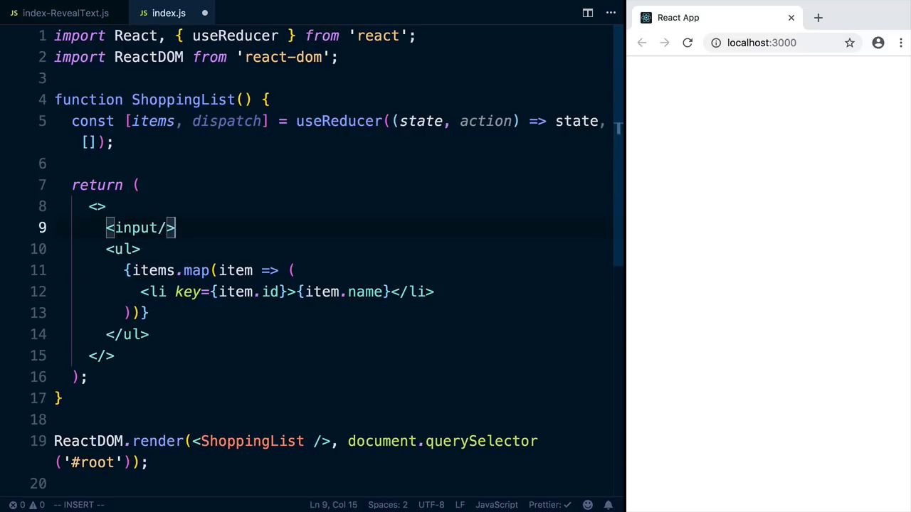
{"action": "type", "text": "ref"}
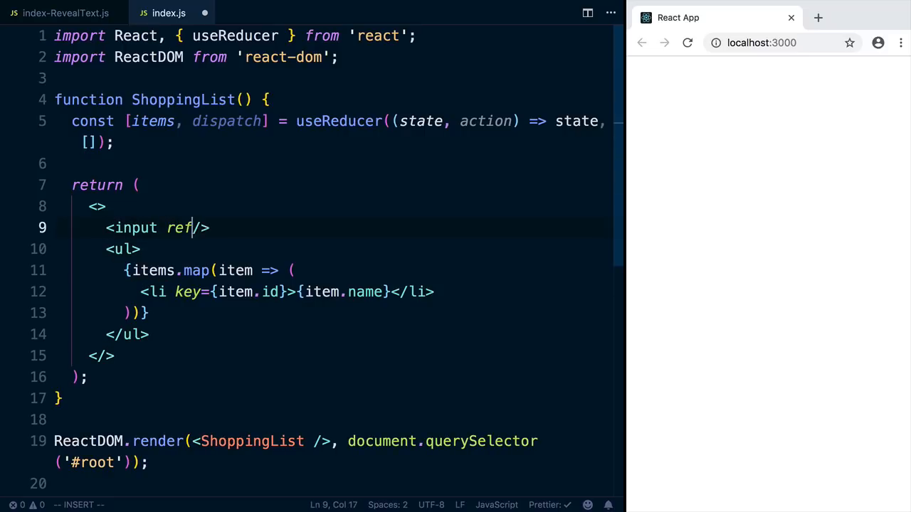
{"action": "type", "text": "={}"}
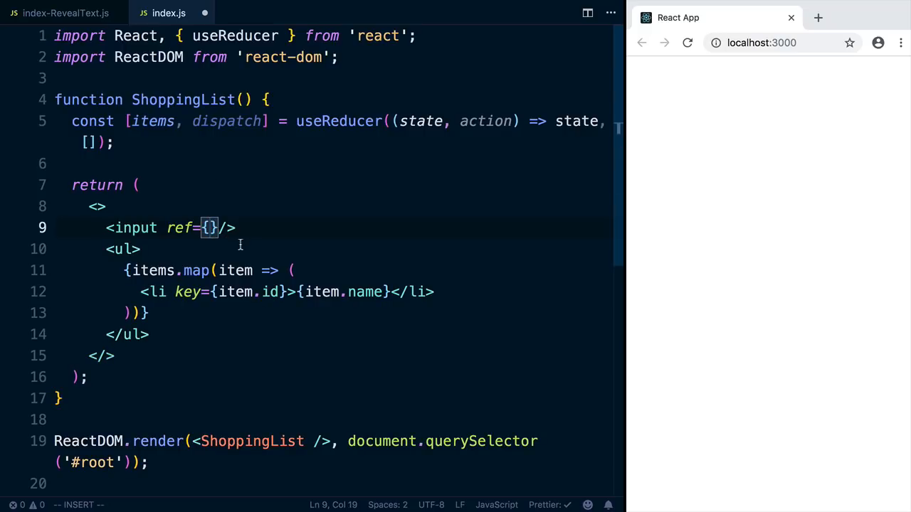
{"action": "left_click", "coordinate": [310, 121]}
{"action": "type", "text": ", u"}
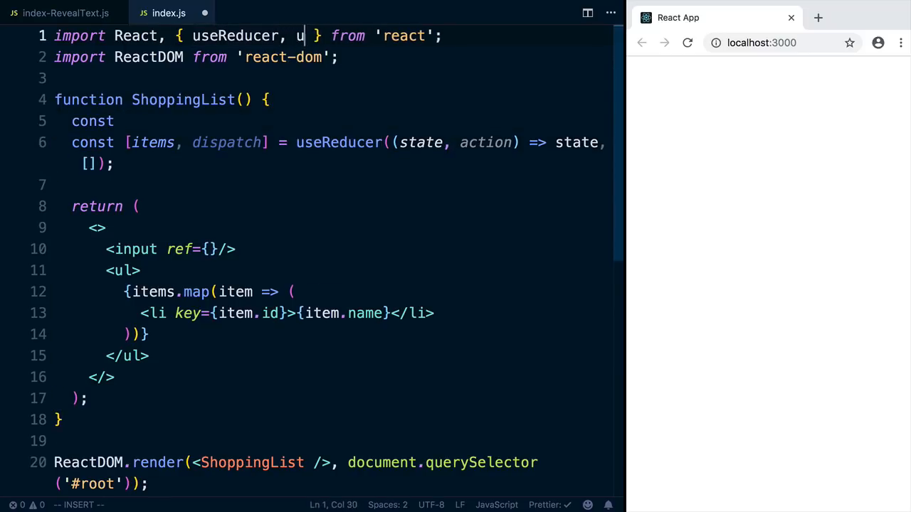
Import useRef, declare const inputRef = useRef() and pass ref={inputRef} to the input
{"action": "type", "text": "seRef"}
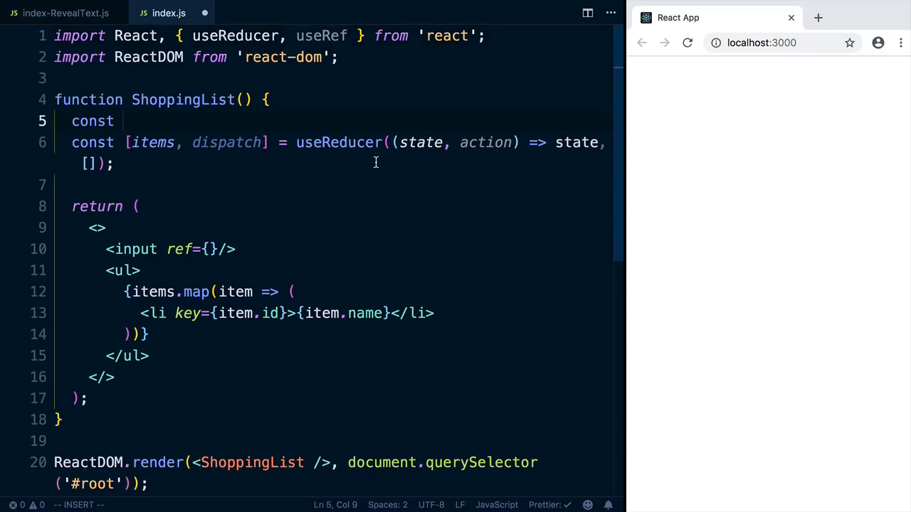
{"action": "type", "text": "input"}
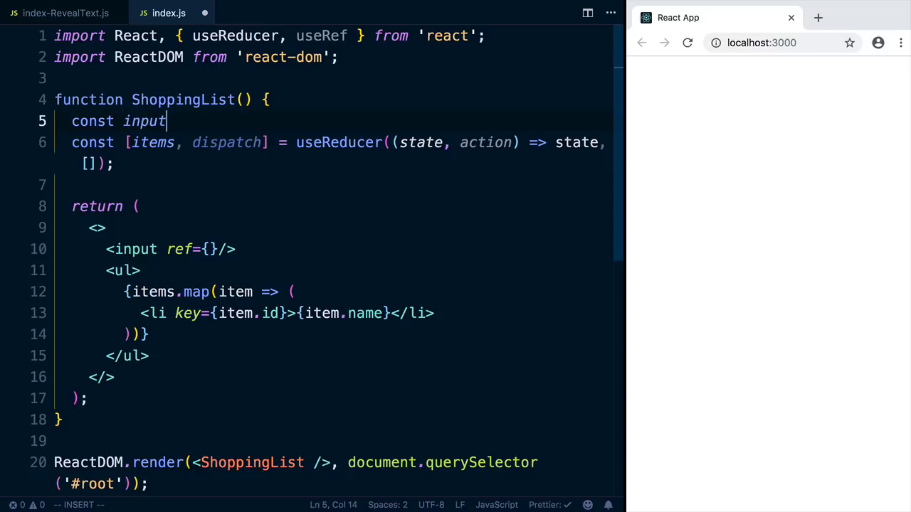
{"action": "type", "text": "Ref = useRef();"}
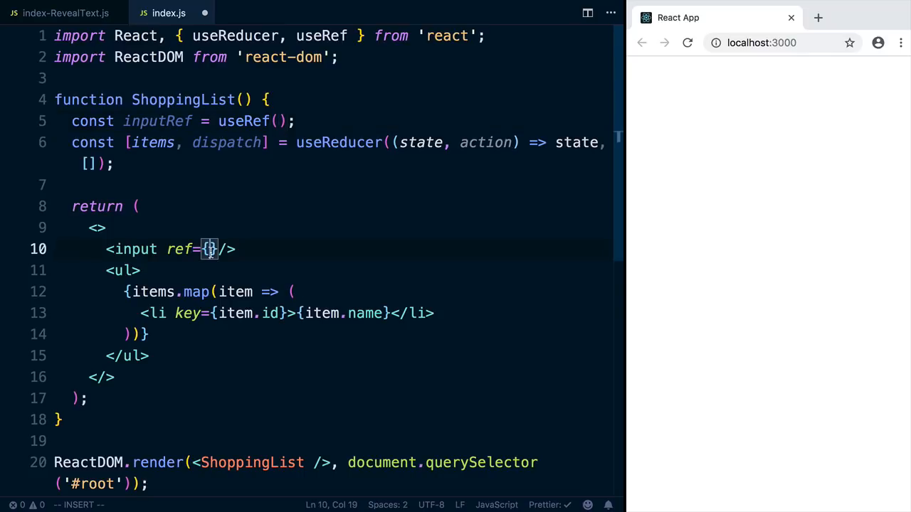
{"action": "type", "text": "inputRef"}
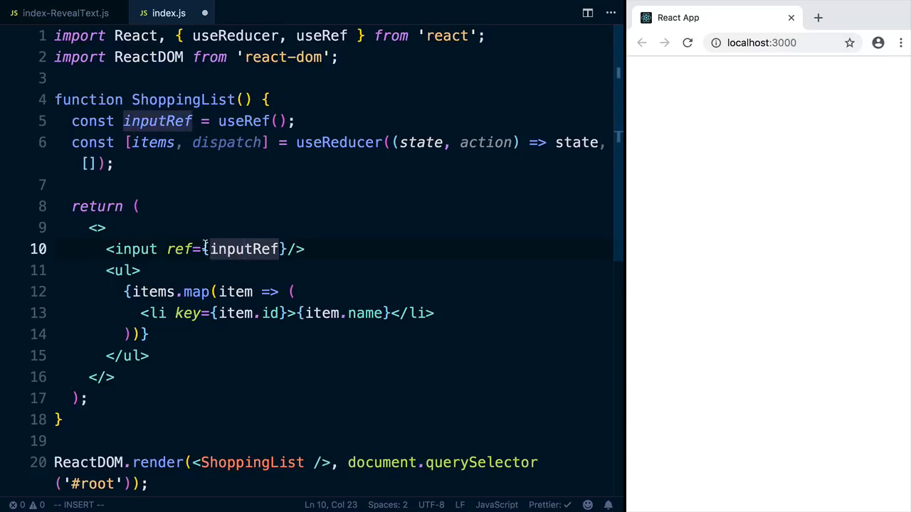
{"action": "double_click", "coordinate": [156, 121]}
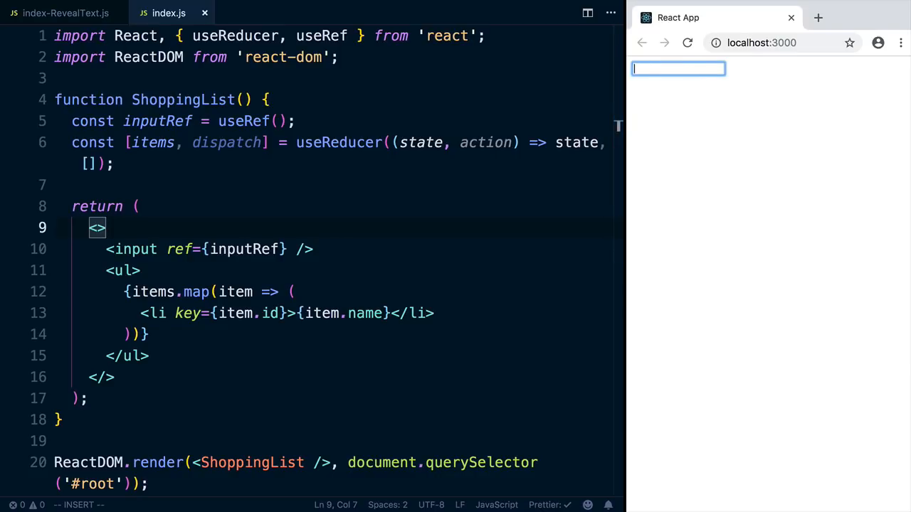
Wrap the input in a <form> with onSubmit={handleSubmit}, leaving a blank line above return
{"action": "key", "text": "Enter"}
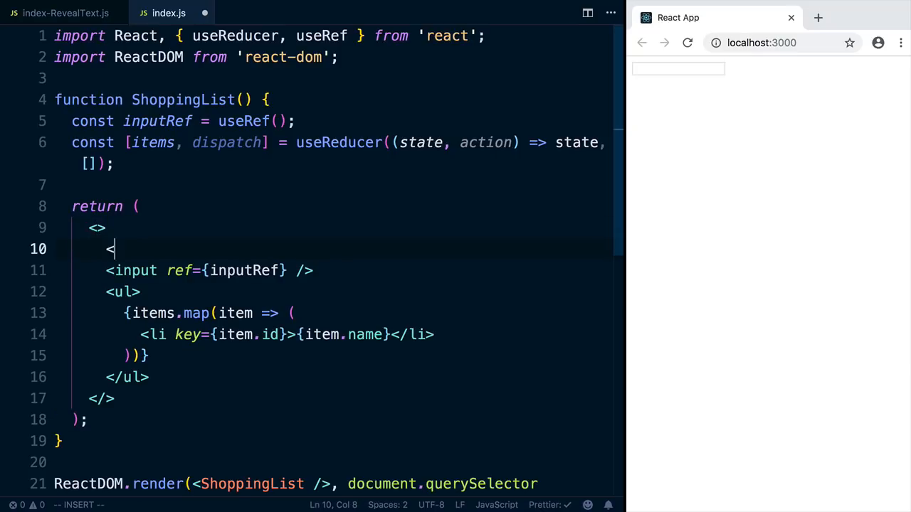
{"action": "type", "text": "form>"}
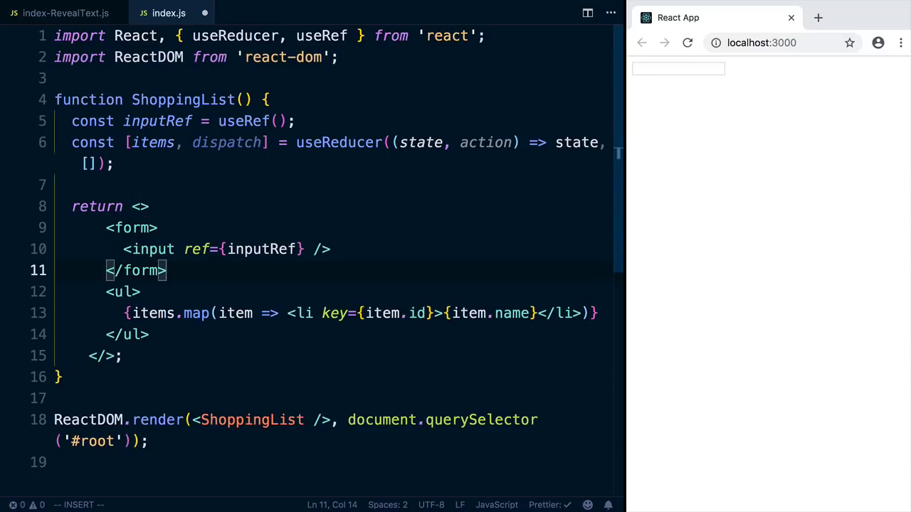
{"action": "type", "text": "on"}
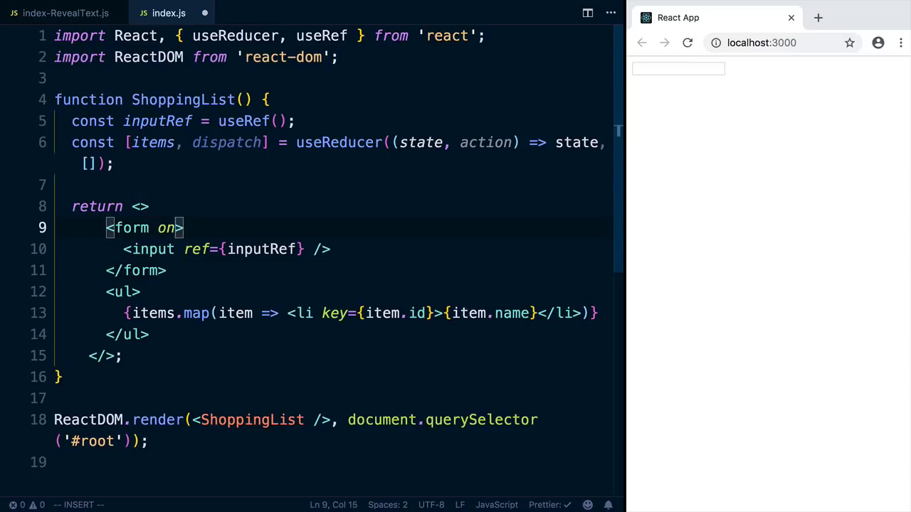
{"action": "type", "text": "Submit={}"}
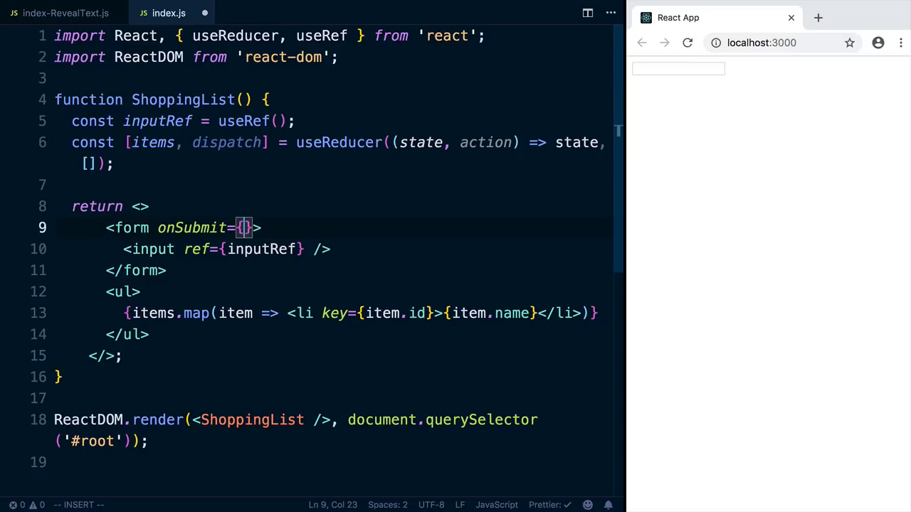
{"action": "type", "text": "handleSubmit"}
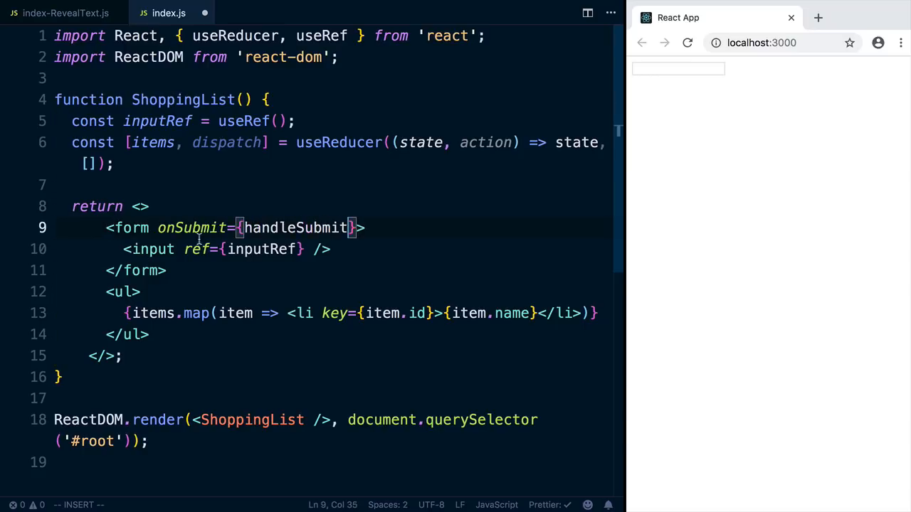
{"action": "key", "text": "Enter"}
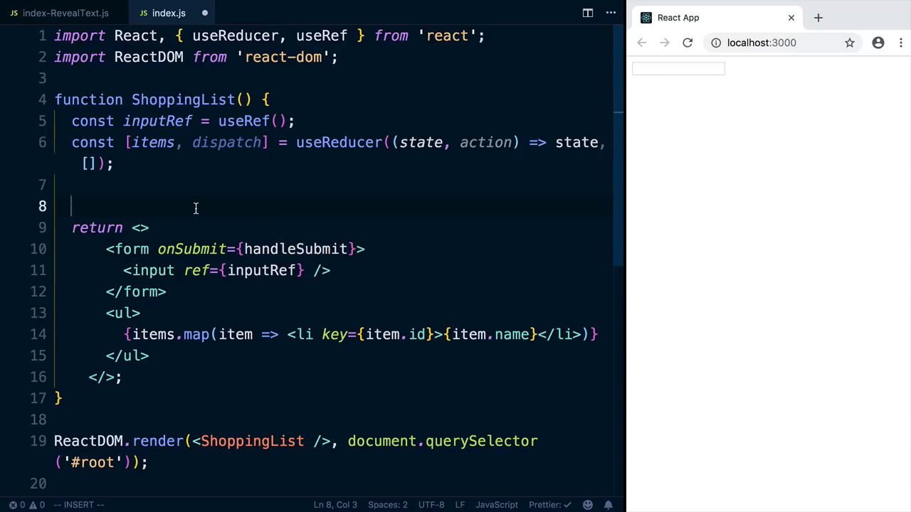
Define function handleSubmit(event) calling event.preventDefault() above the return
{"action": "type", "text": "function handleS(){"}
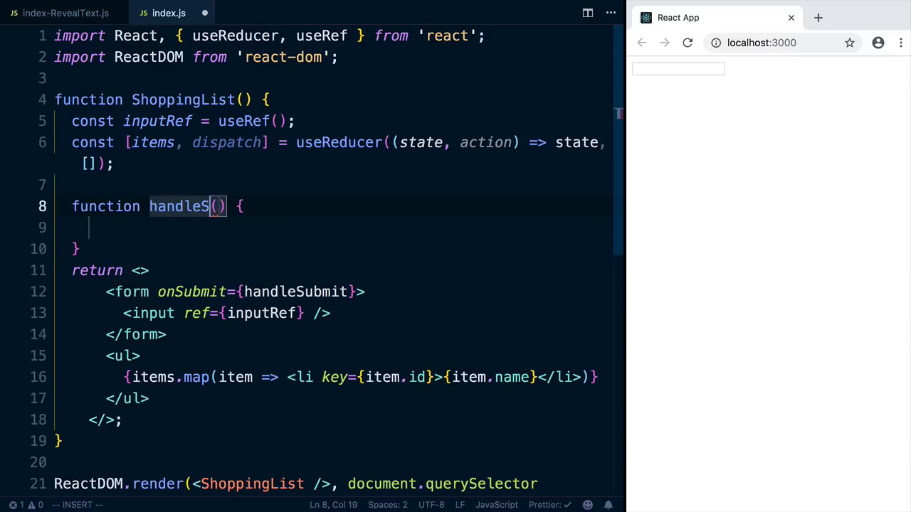
{"action": "type", "text": "ubmit(event"}
{"action": "left_click", "coordinate": [333, 228]}
{"action": "type", "text": "event.preventDef"}
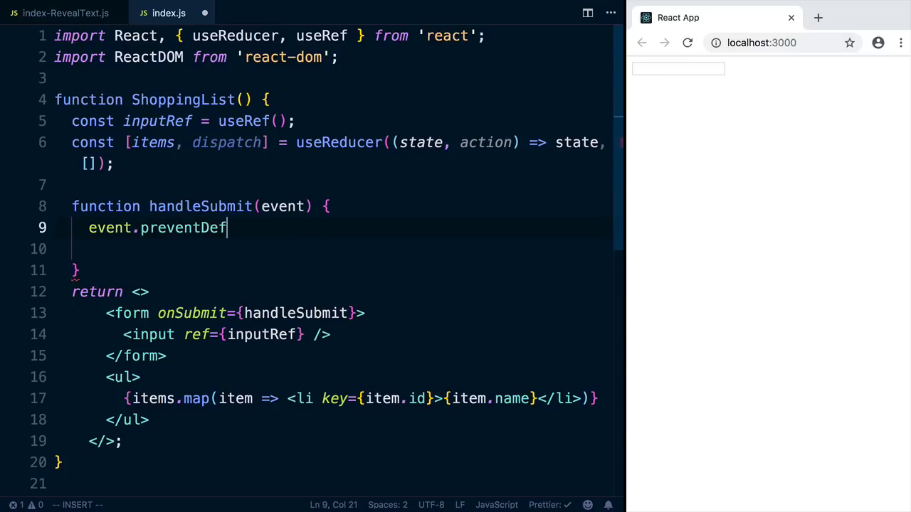
{"action": "type", "text": "ault();"}
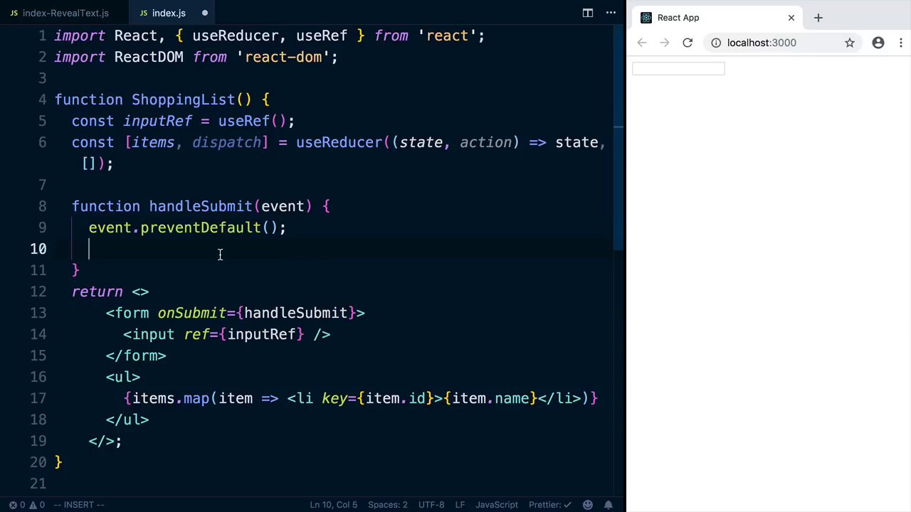
{"action": "mouse_move", "coordinate": [348, 419]}
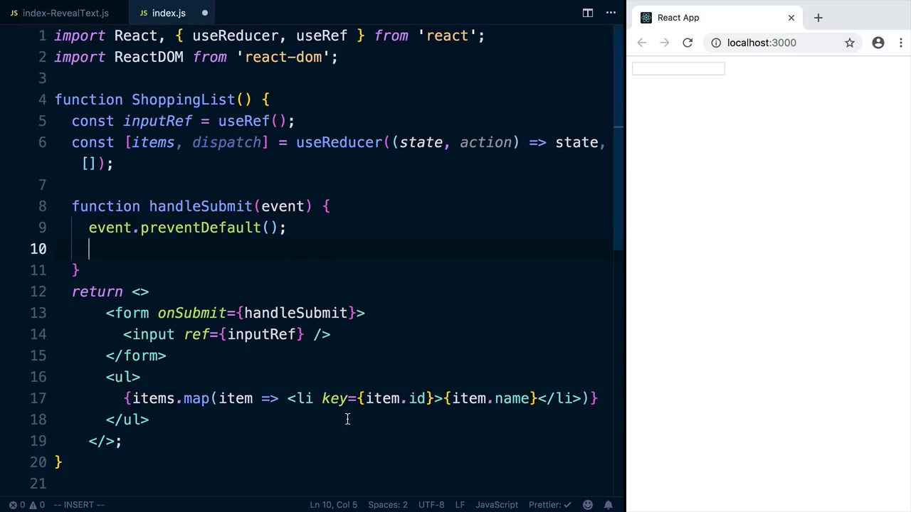
Dispatch { type: 'add', name: inputRef.current.value } in handleSubmit and test typing in the page's field
{"action": "type", "text": "dispatch("}
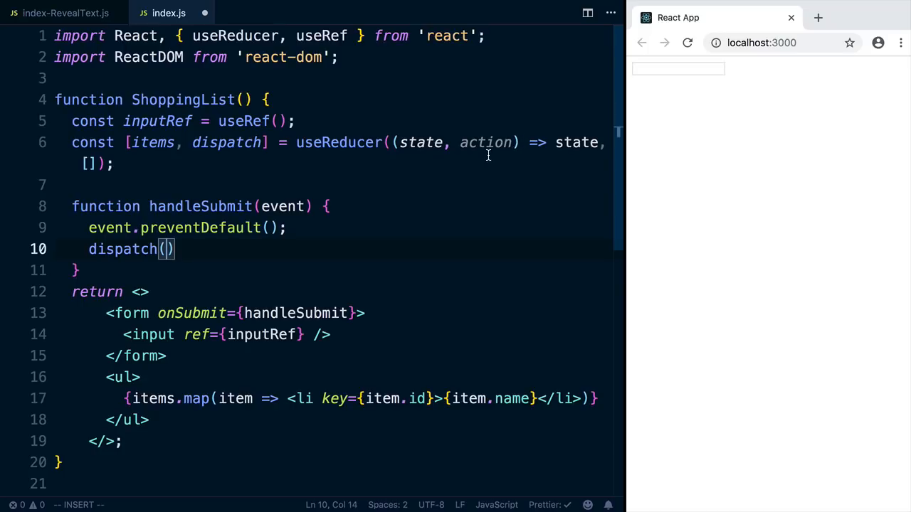
{"action": "mouse_move", "coordinate": [447, 136]}
{"action": "type", "text": "{"}
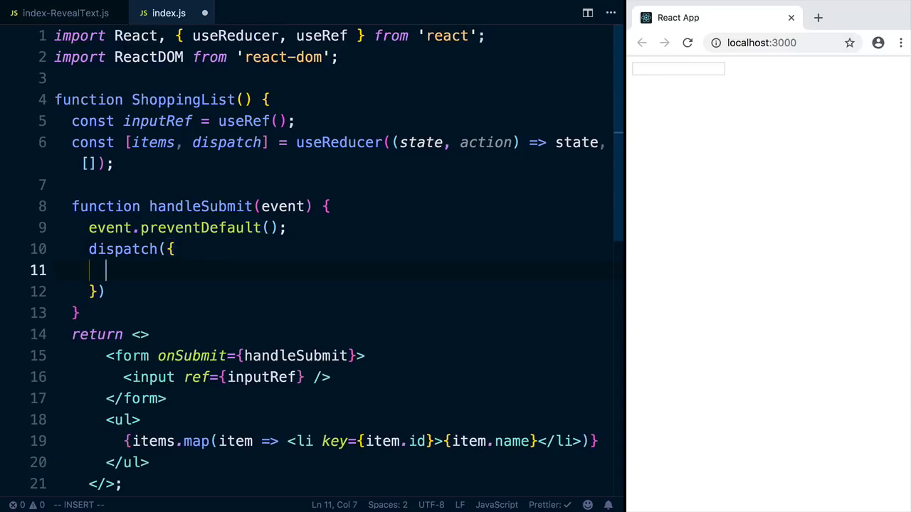
{"action": "mouse_move", "coordinate": [229, 259]}
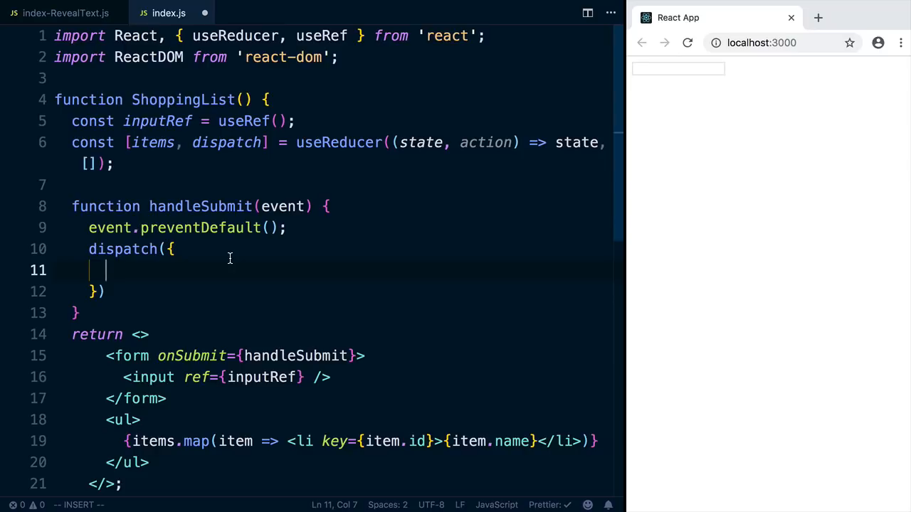
{"action": "mouse_move", "coordinate": [255, 373]}
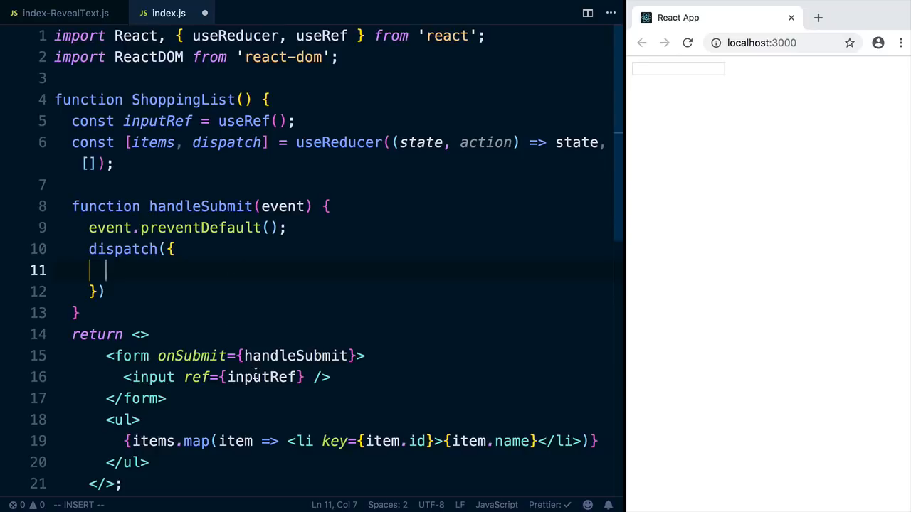
{"action": "mouse_move", "coordinate": [200, 273]}
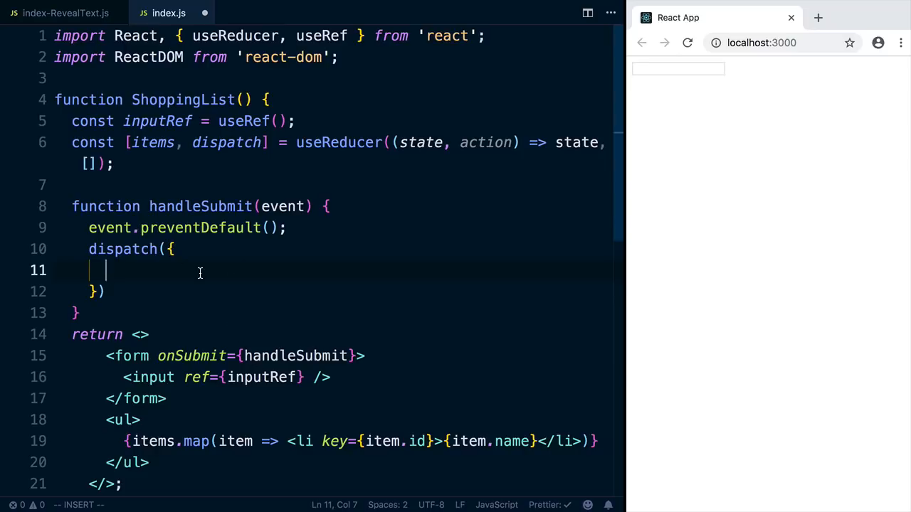
{"action": "type", "text": "type: 'add',"}
{"action": "type", "text": "name: inputRef.current."}
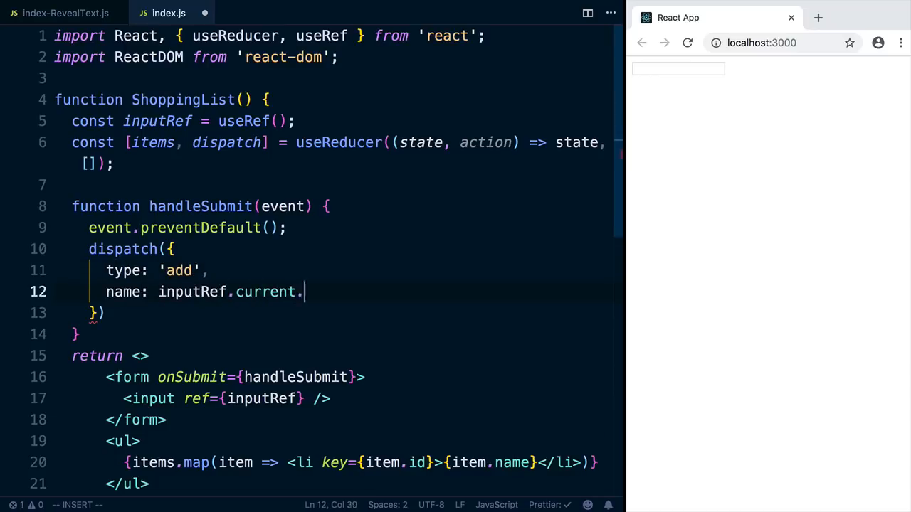
{"action": "type", "text": "value"}
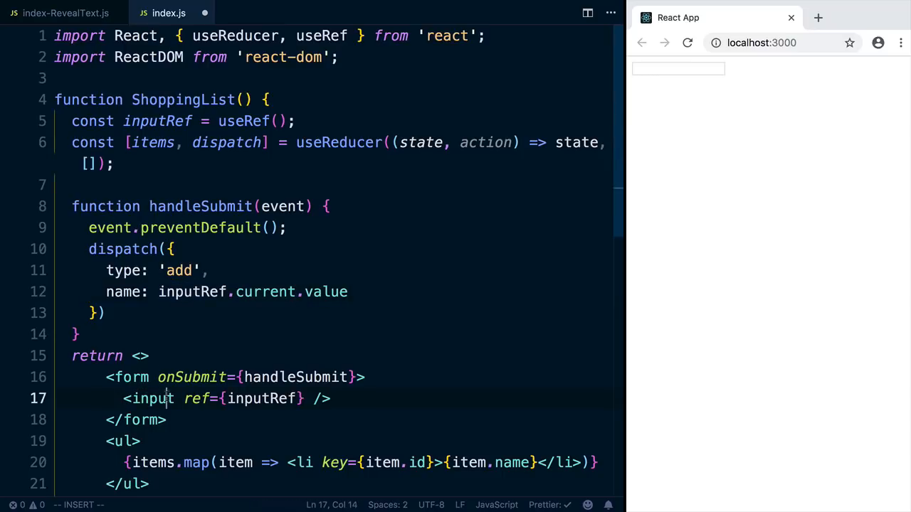
{"action": "double_click", "coordinate": [323, 292]}
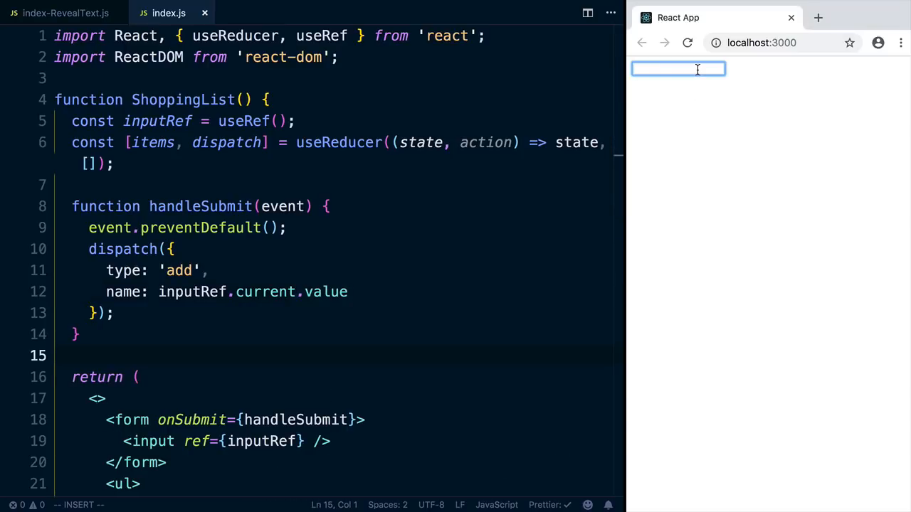
{"action": "type", "text": "jdkhfgjfdg"}
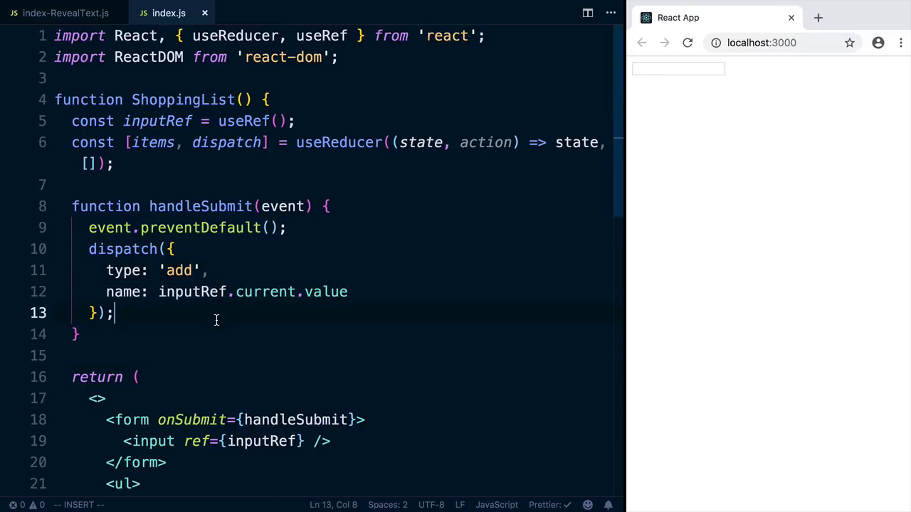
Clear the field after dispatching with inputRef.current.value = ''
{"action": "type", "text": "i"}
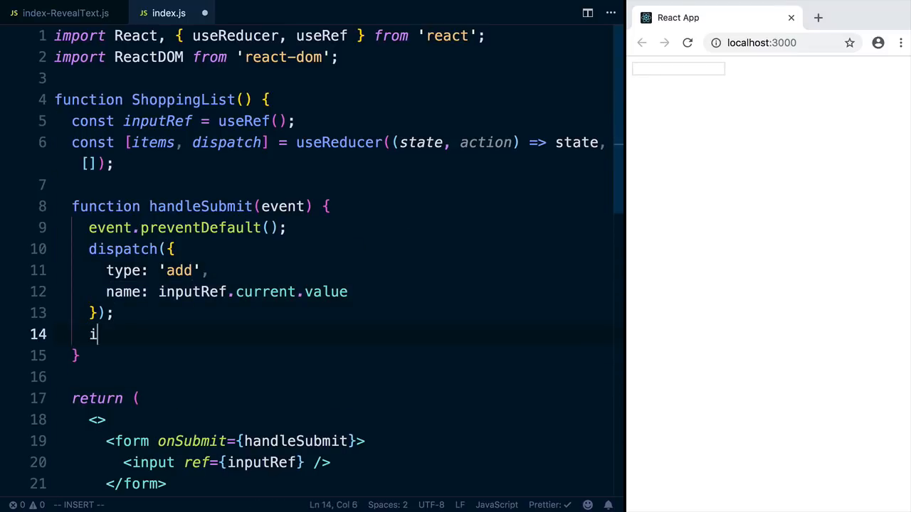
{"action": "type", "text": "nputRef.current"}
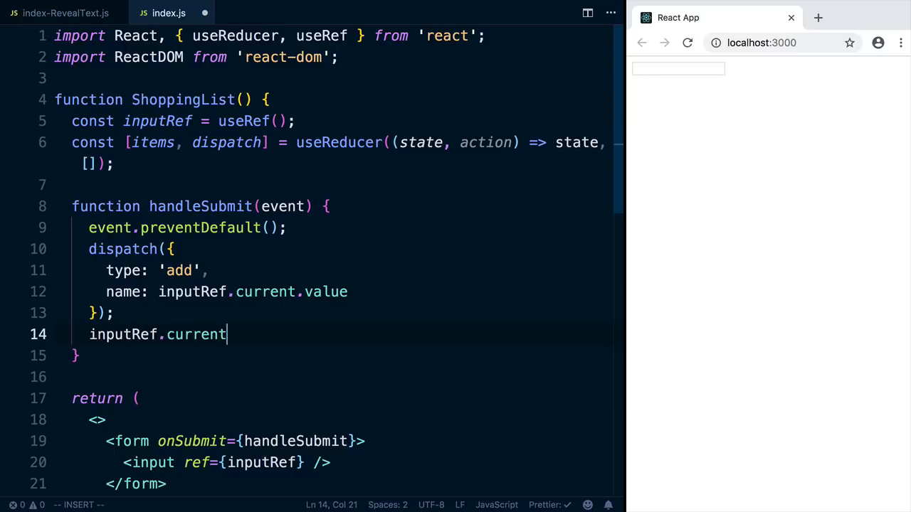
{"action": "type", "text": ".value = '';"}
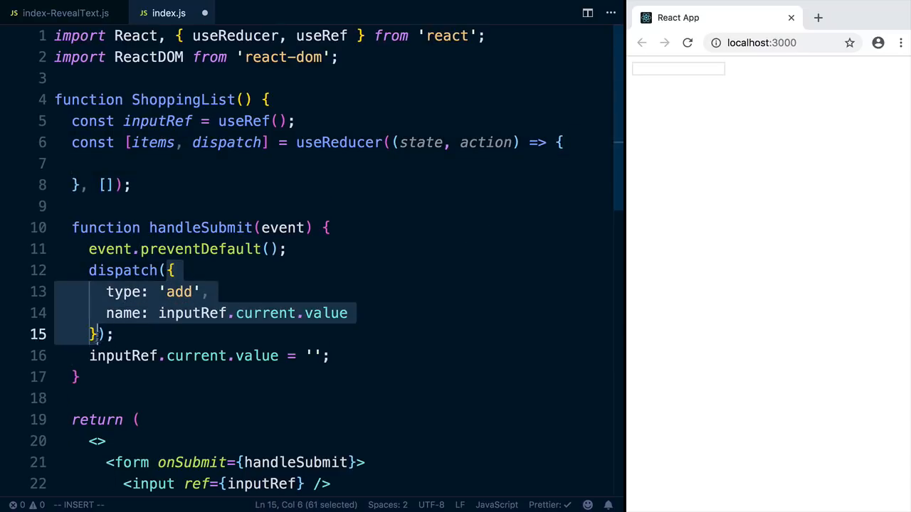
Switch on action.type in the reducer with case 'add' returning [...state, {...}]
{"action": "type", "text": "switch(action.type"}
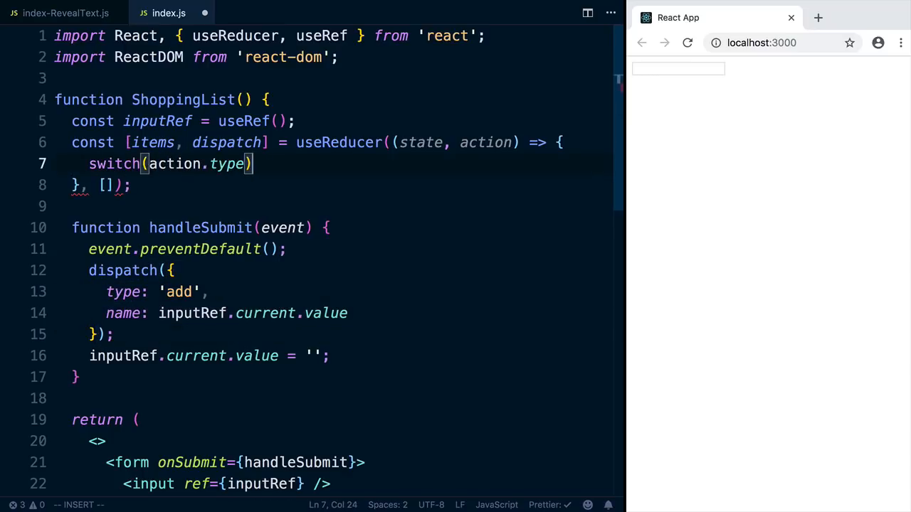
{"action": "type", "text": "cas"}
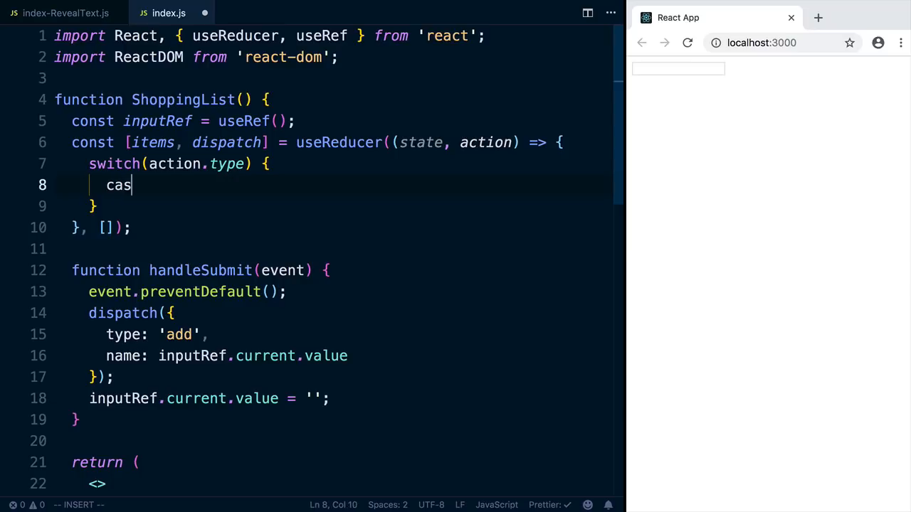
{"action": "type", "text": "e 'add':"}
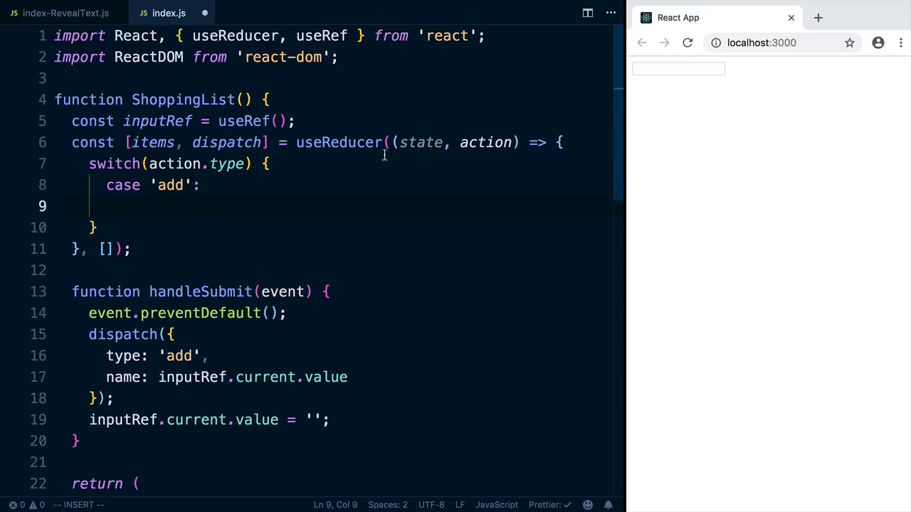
{"action": "type", "text": "return ["}
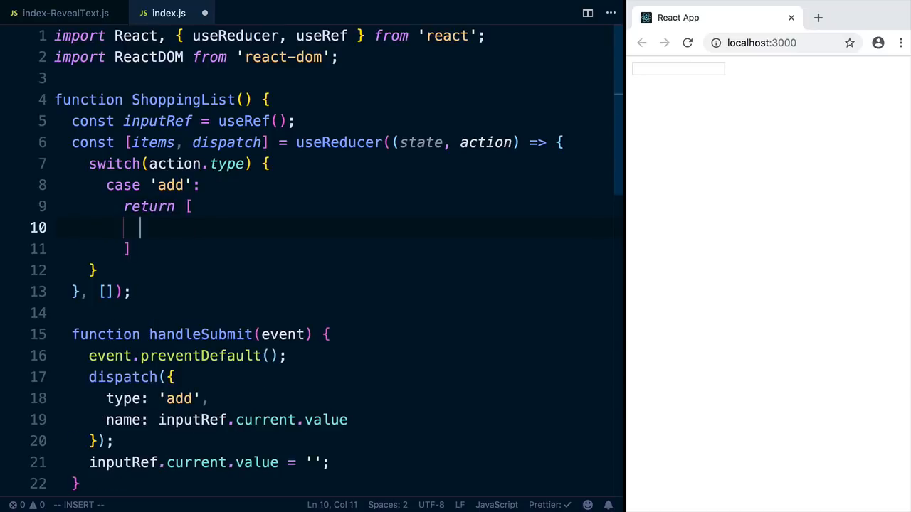
{"action": "type", "text": "...state,"}
{"action": "type", "text": "{"}
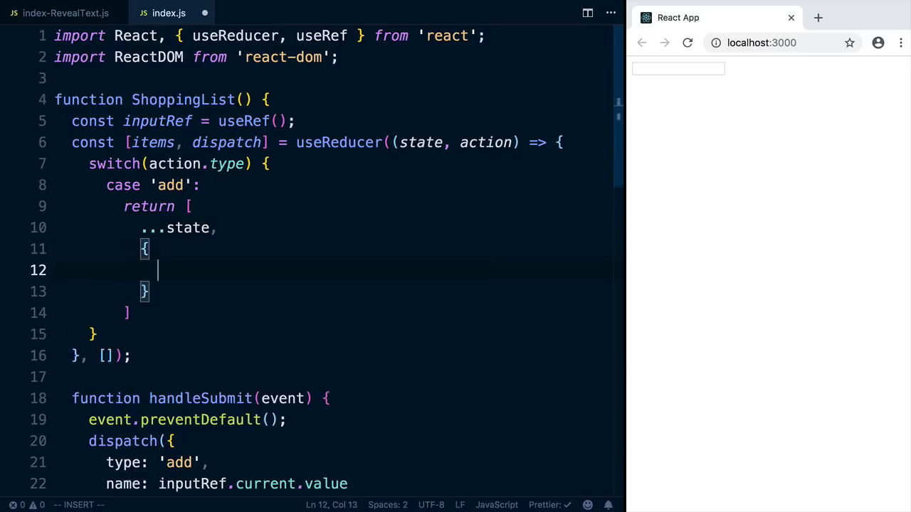
Give the added item name: action.name and begin an id key
{"action": "type", "text": "na"}
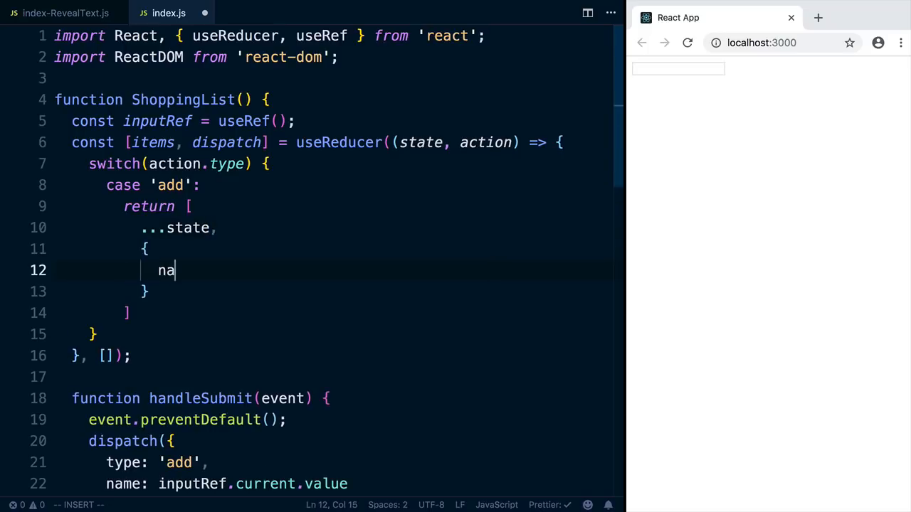
{"action": "type", "text": "me: acti"}
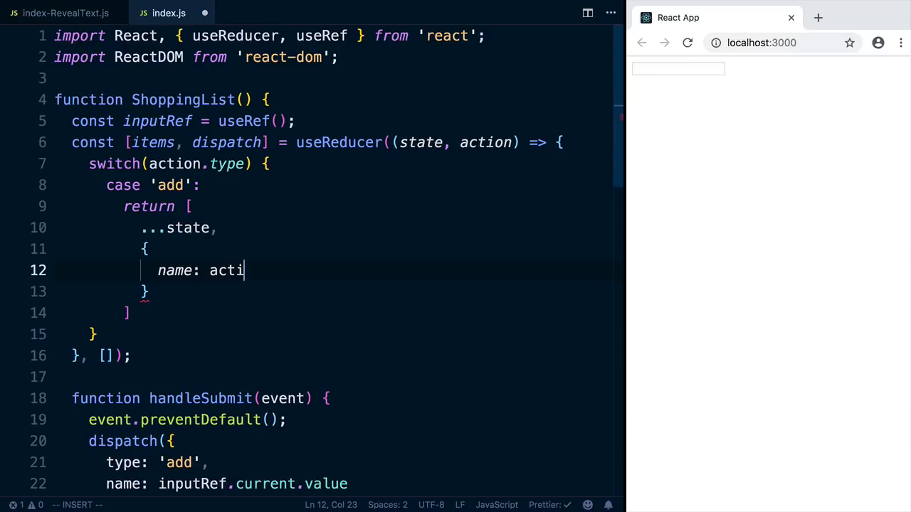
{"action": "type", "text": "on.name"}
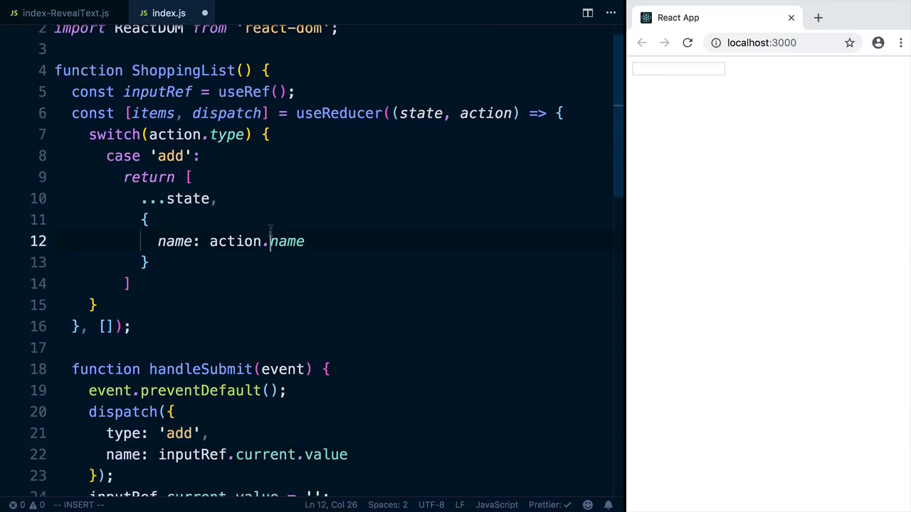
{"action": "left_click", "coordinate": [146, 219]}
{"action": "type", "text": "id:"}
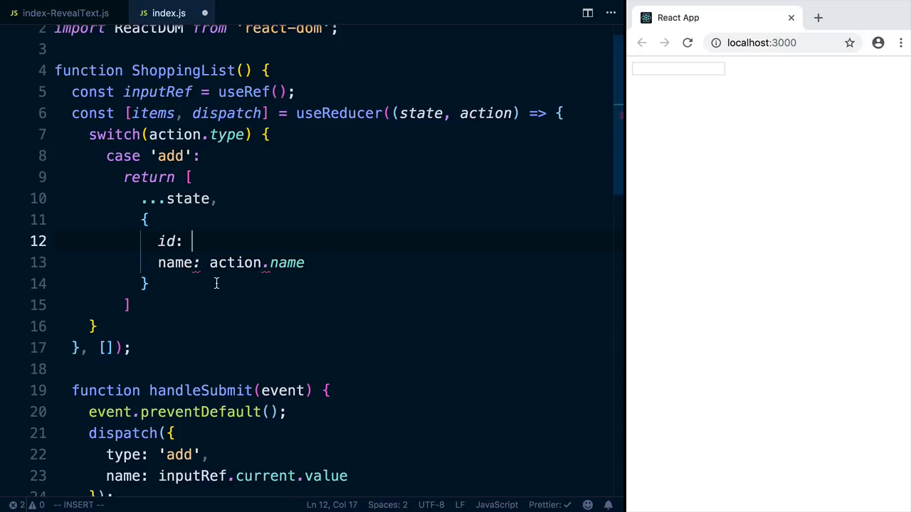
{"action": "scroll", "scroll_direction": "down", "scroll_amount": 3}
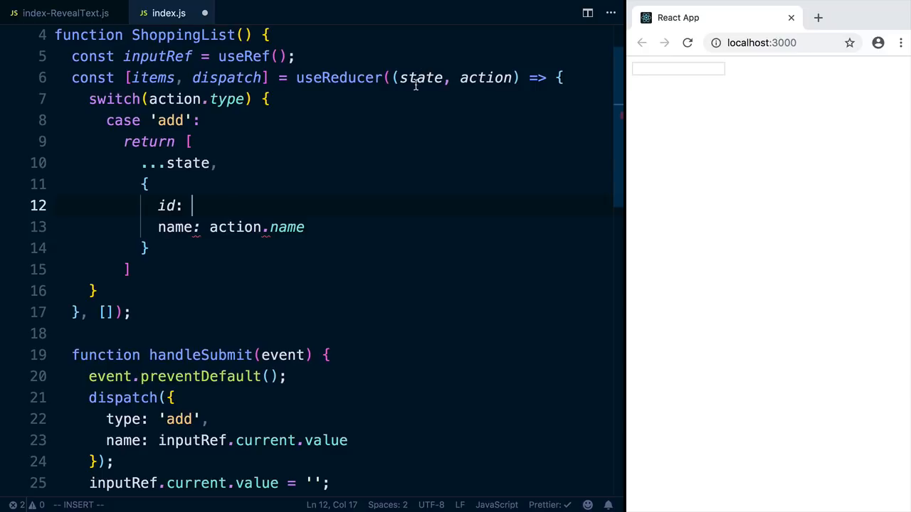
Set the added item's id to state.length
{"action": "type", "text": "state.length,"}
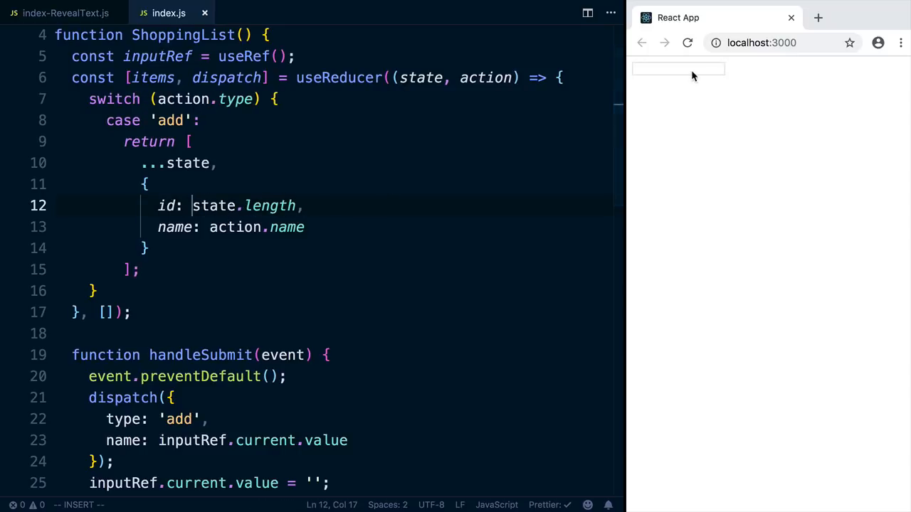
{"action": "left_click_drag", "start_coordinate": [192, 205], "coordinate": [296, 205]}
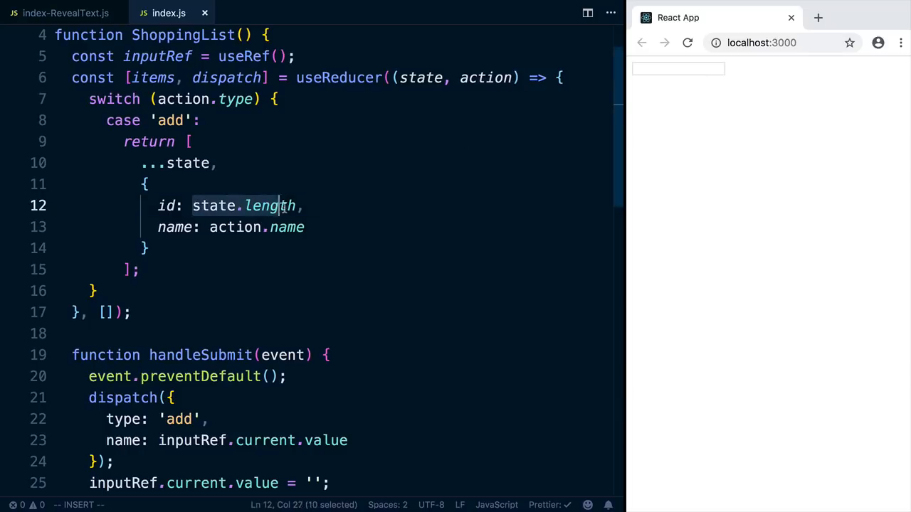
{"action": "left_click_drag", "start_coordinate": [278, 205], "coordinate": [193, 205]}
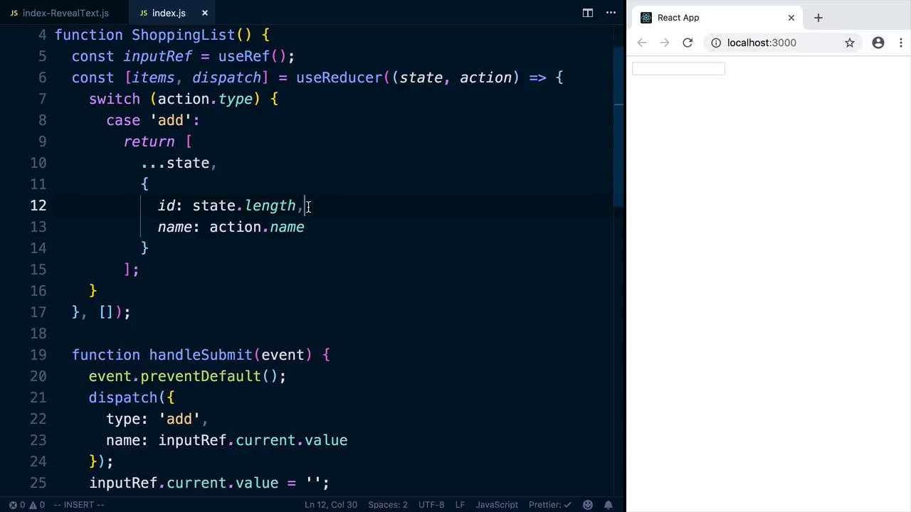
{"action": "left_click", "coordinate": [192, 205]}
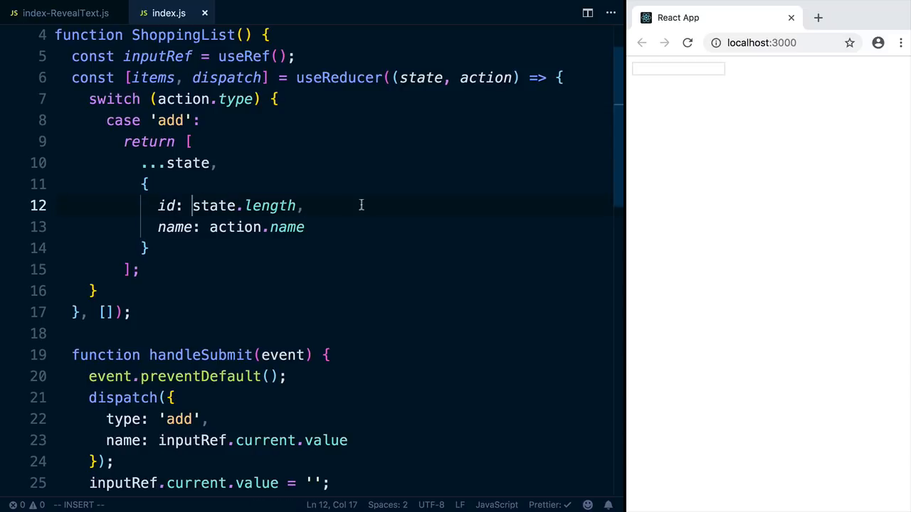
{"action": "mouse_move", "coordinate": [621, 177]}
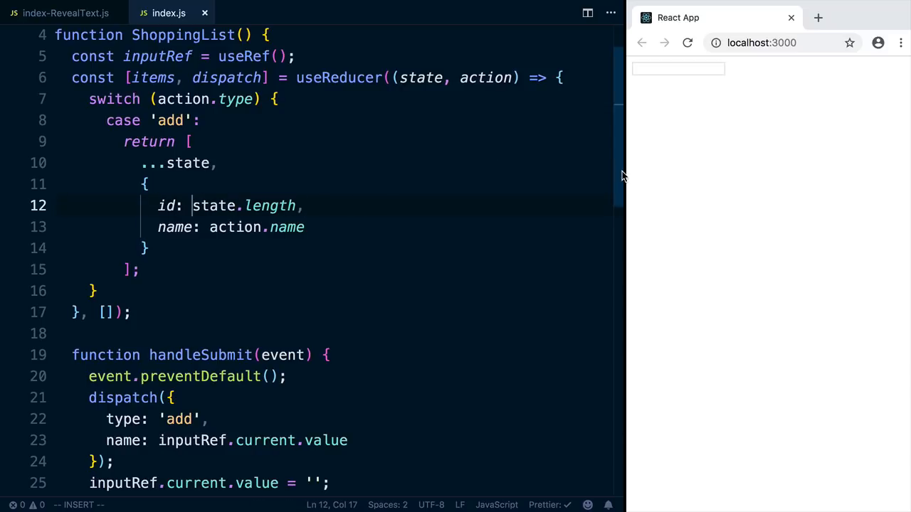
{"action": "mouse_move", "coordinate": [682, 84]}
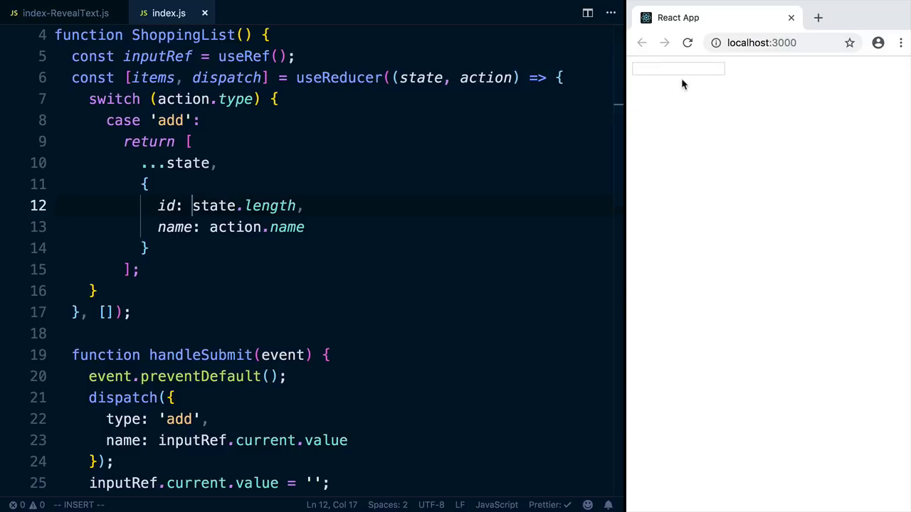
Submit Milk through the page's input so it appears in the list
{"action": "left_click", "coordinate": [678, 68]}
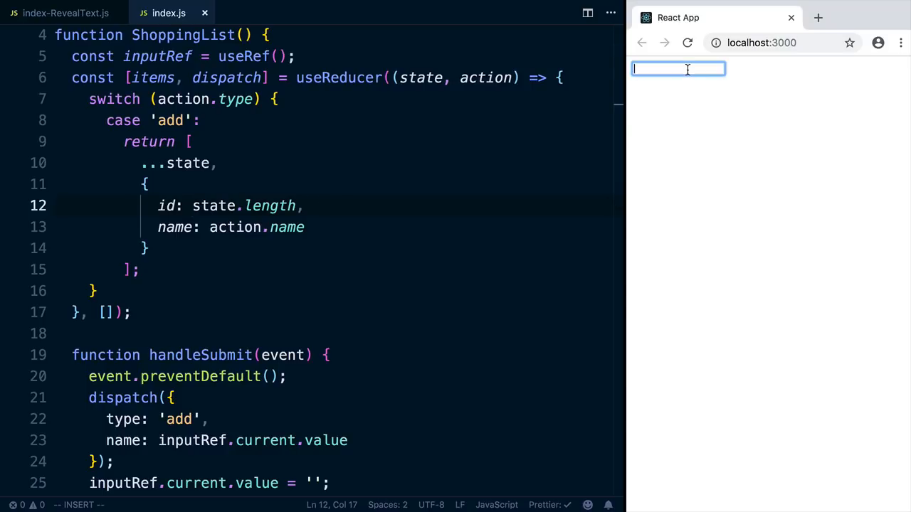
{"action": "type", "text": "Mi"}
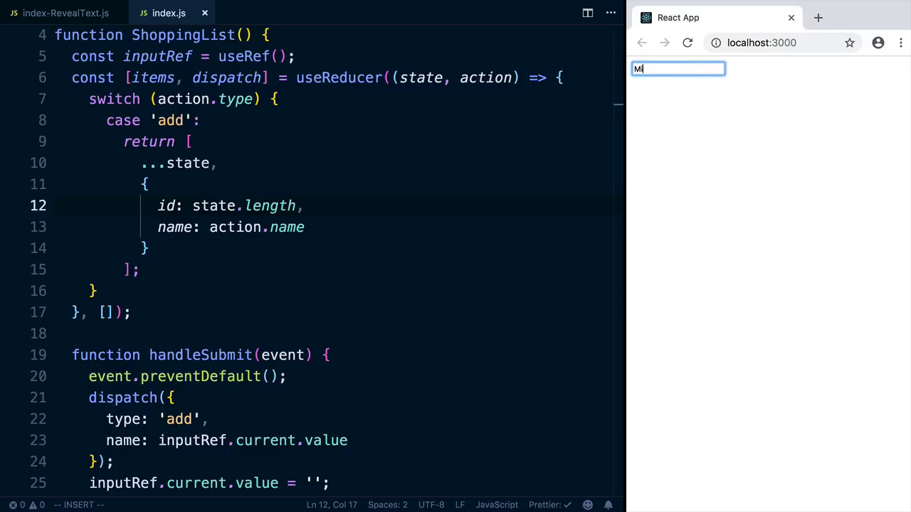
{"action": "key", "text": "Enter"}
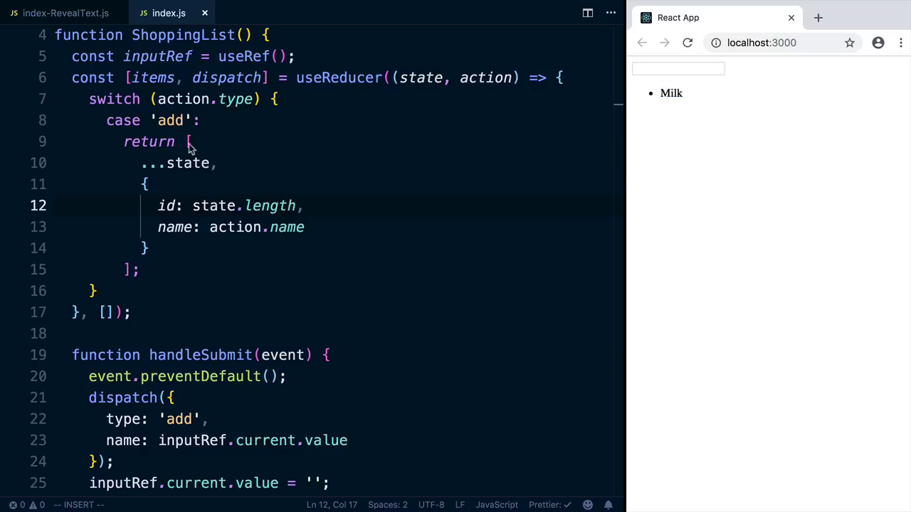
Add Eggs to the list in the browser and scroll index.js to the JSX return block
{"action": "scroll", "scroll_direction": "down", "scroll_amount": 3}
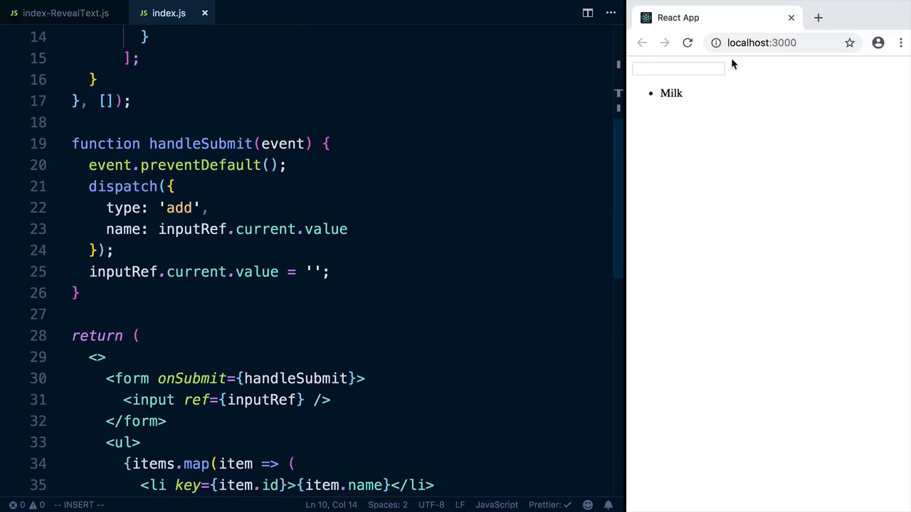
{"action": "type", "text": "Eg"}
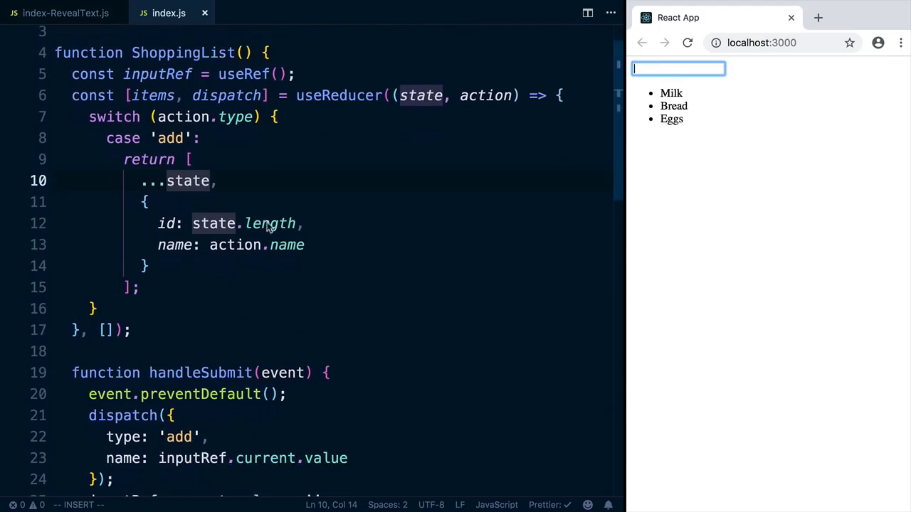
{"action": "mouse_move", "coordinate": [164, 171]}
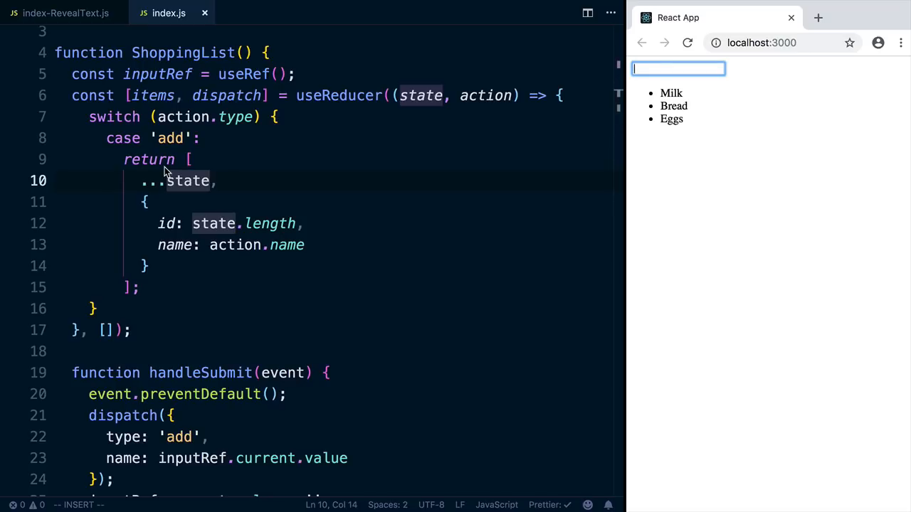
{"action": "scroll", "scroll_direction": "down", "scroll_amount": 3}
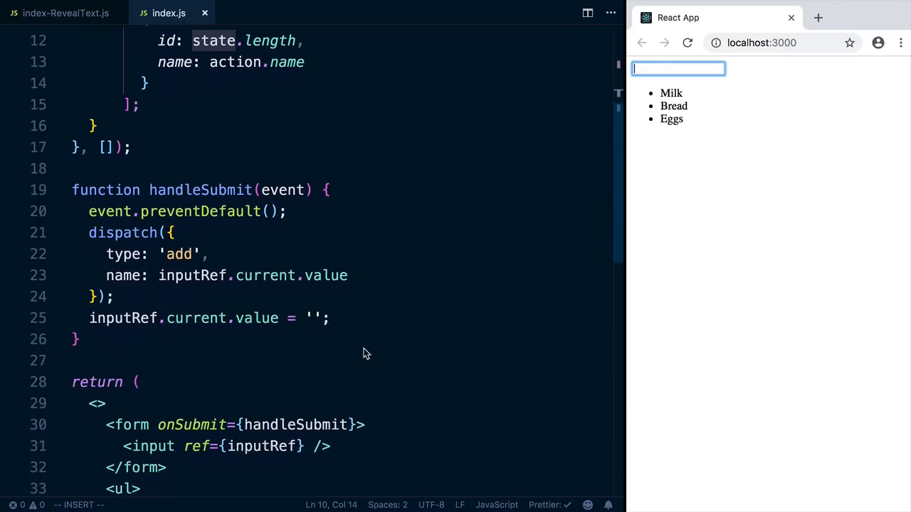
{"action": "scroll", "scroll_direction": "down", "scroll_amount": 3}
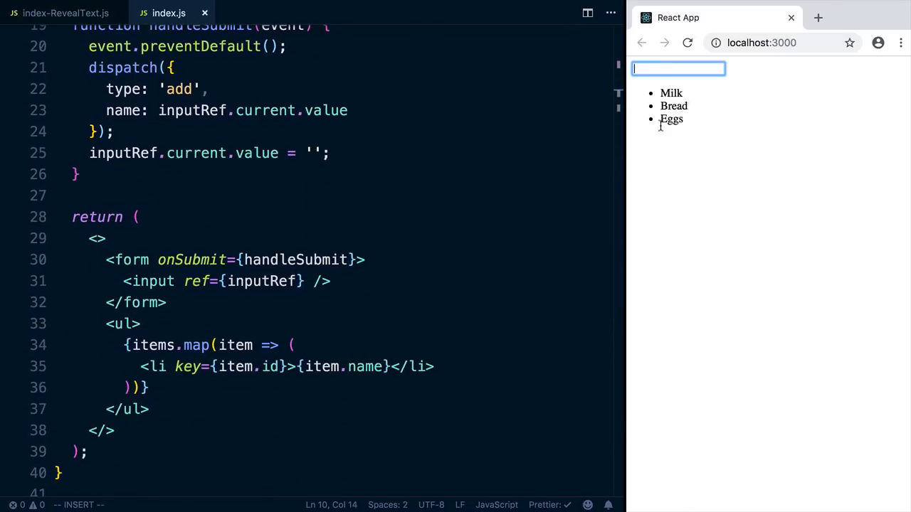
{"action": "mouse_move", "coordinate": [398, 366]}
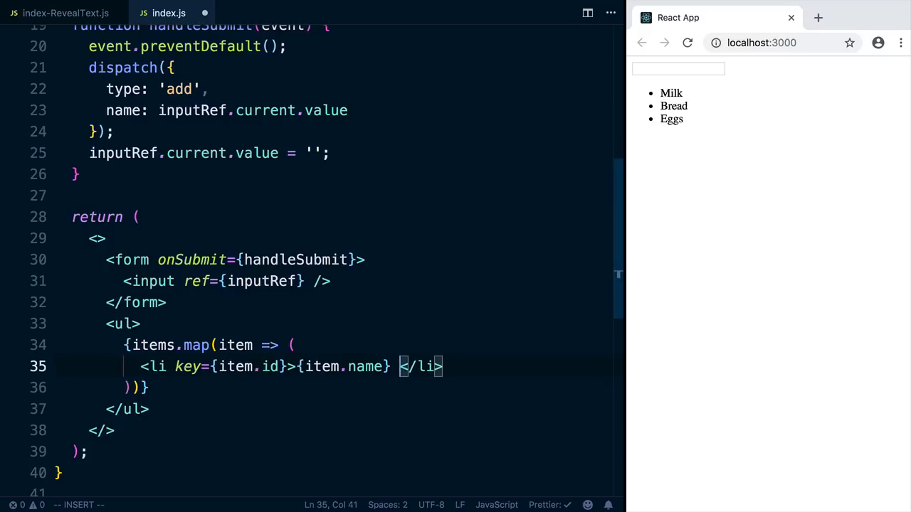
Add an X button to each li dispatching { type: 'remove', index }
{"action": "type", "text": "<button>X</button>"}
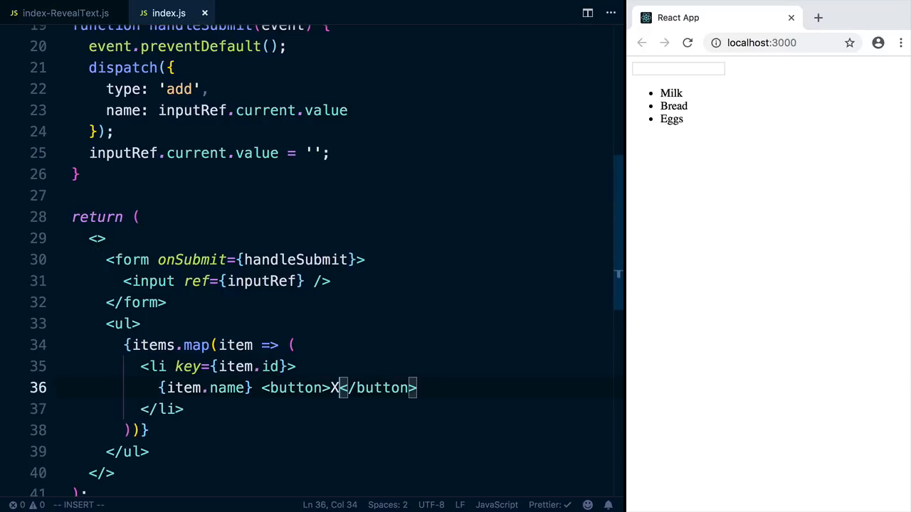
{"action": "type", "text": "onClick={"}
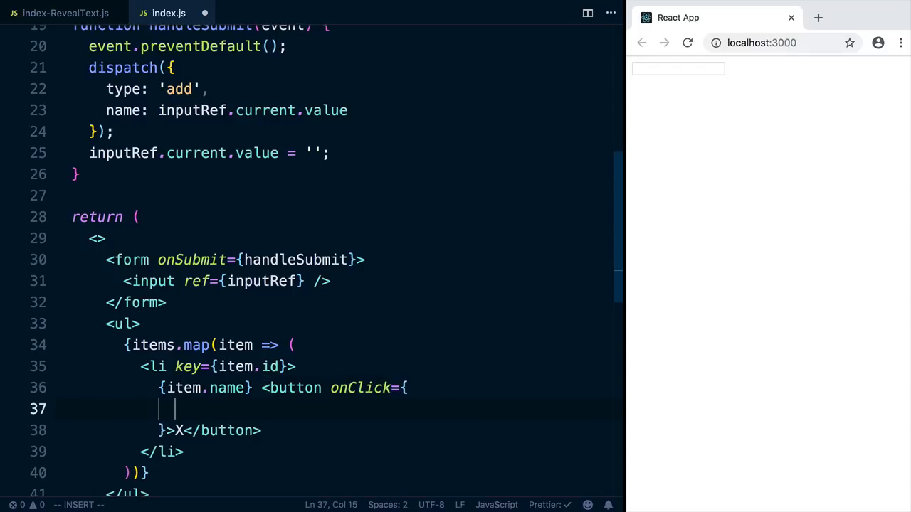
{"action": "type", "text": "() => dispatch({ type: 'remove"}
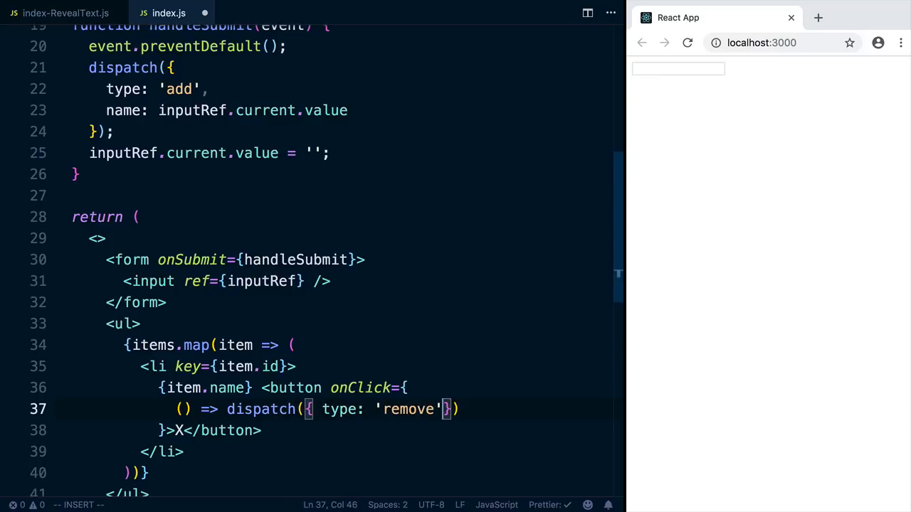
{"action": "type", "text": ","}
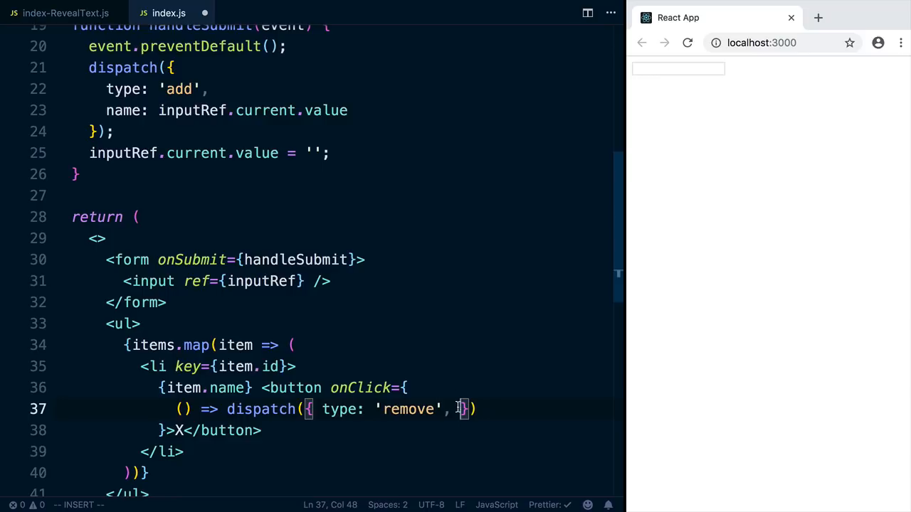
{"action": "type", "text": "index"}
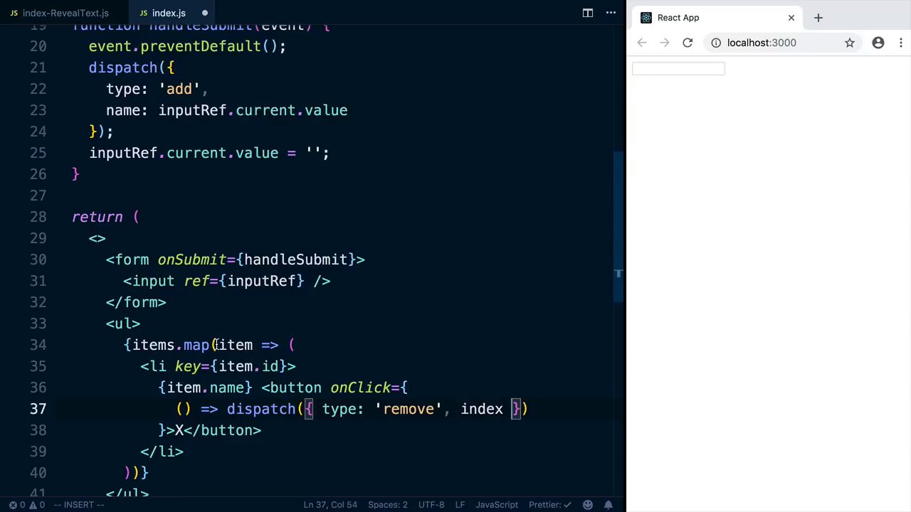
Change the map callback signature to (item, index) so the index is available
{"action": "double_click", "coordinate": [233, 346]}
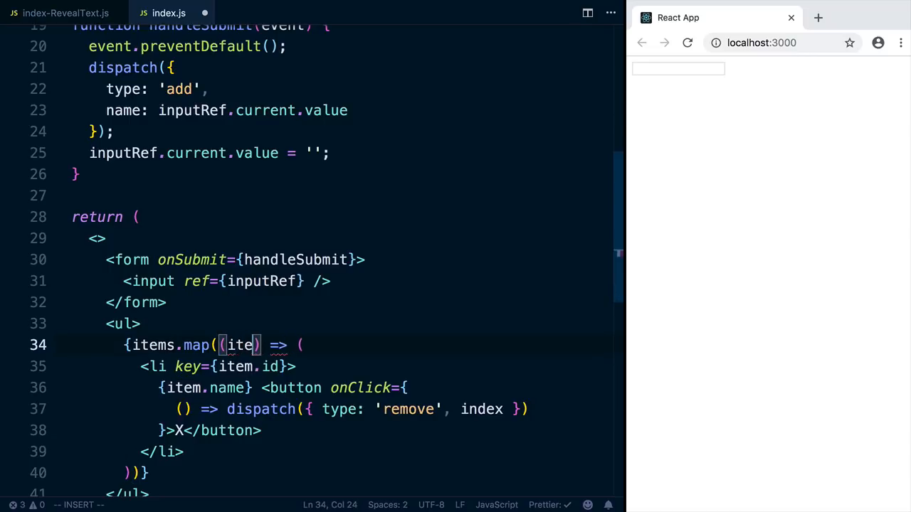
{"action": "type", "text": "m, index"}
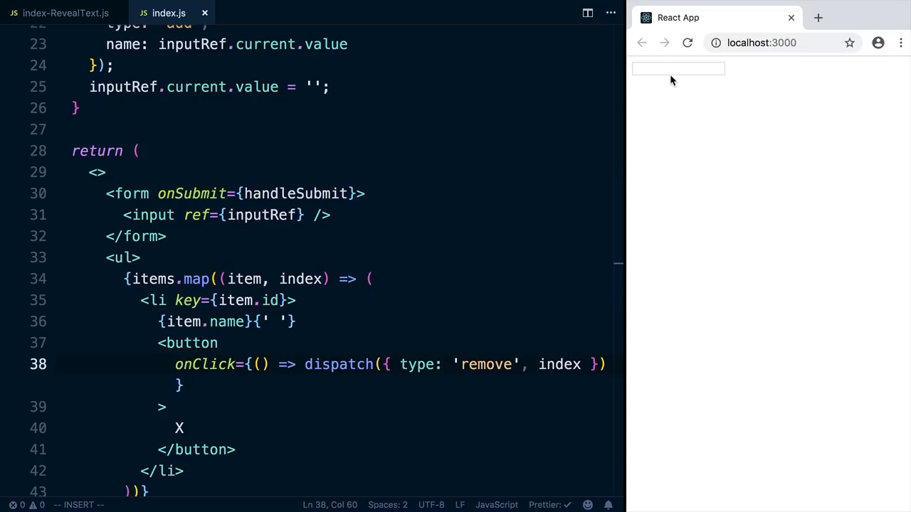
Add a default case returning state to the reducer so Milk renders with an x button
{"action": "type", "text": "Mi"}
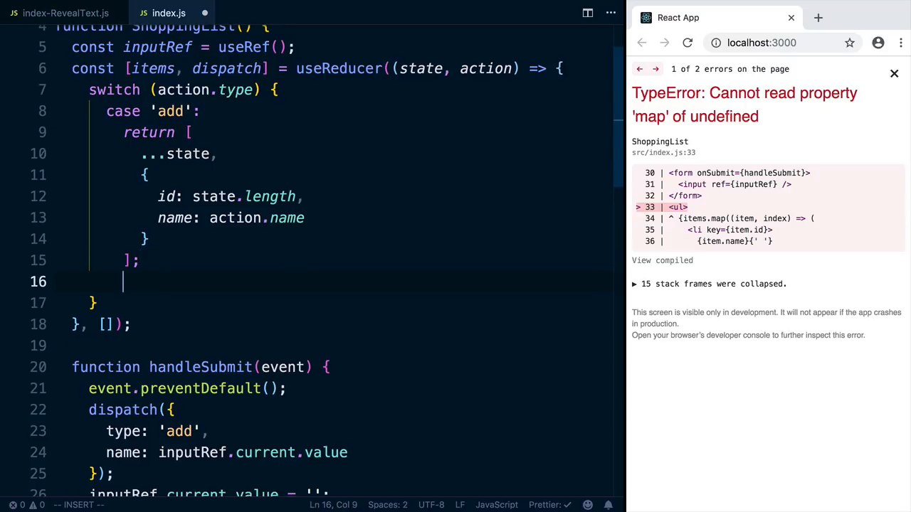
{"action": "type", "text": "default:"}
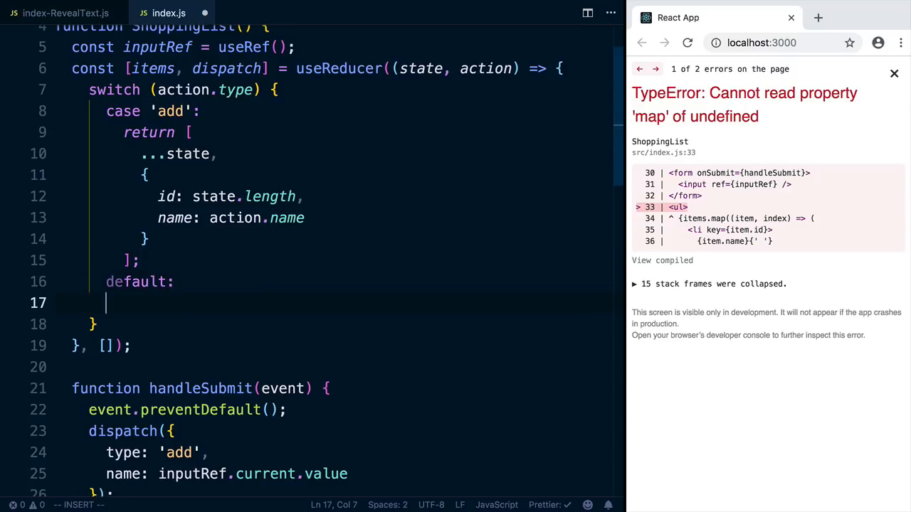
{"action": "type", "text": "return state;"}
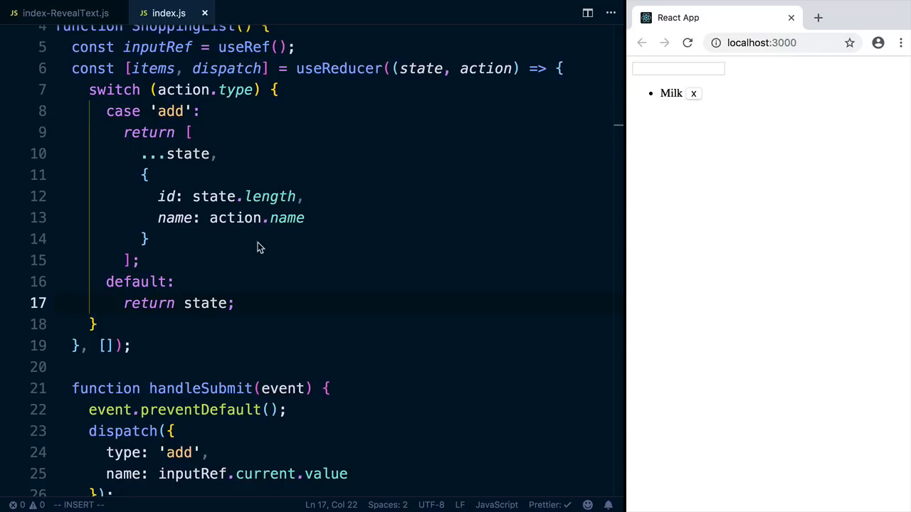
Add case 'remove' returning state.filter with a (_, index) callback
{"action": "type", "text": "ca"}
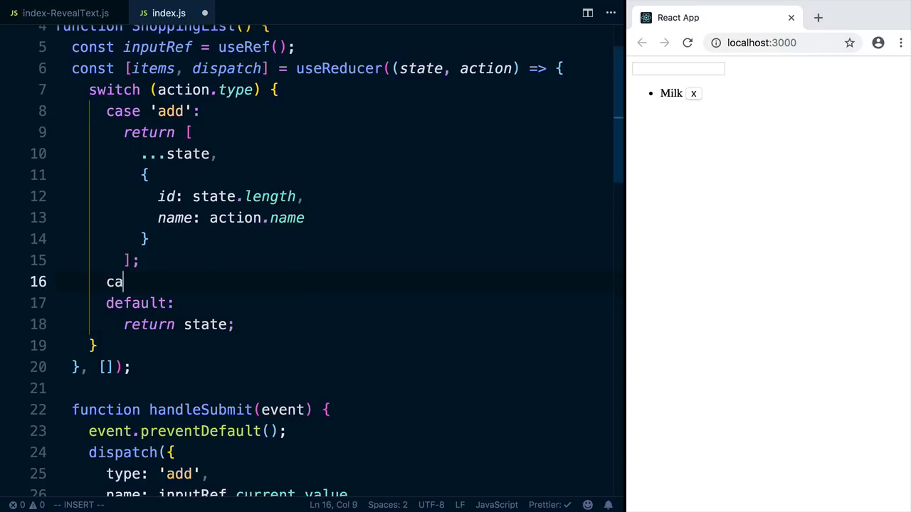
{"action": "type", "text": "se '"}
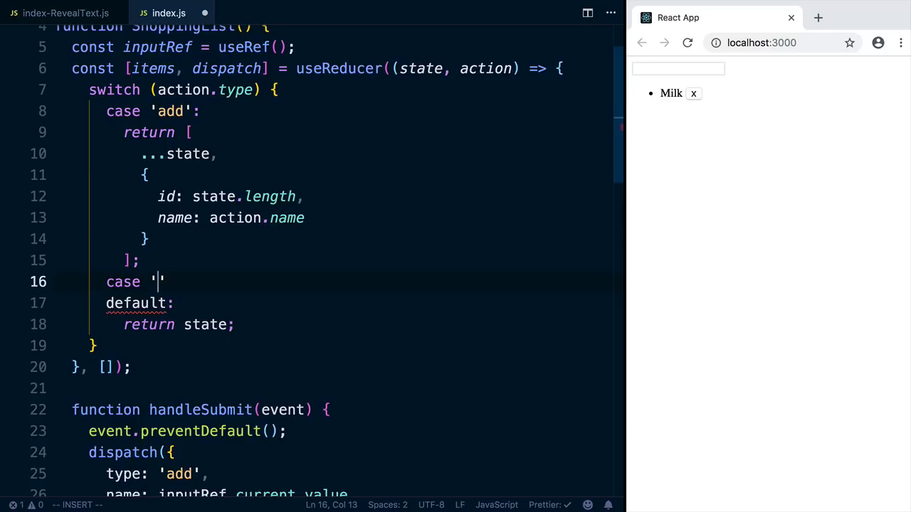
{"action": "type", "text": "remove':"}
{"action": "type", "text": "return"}
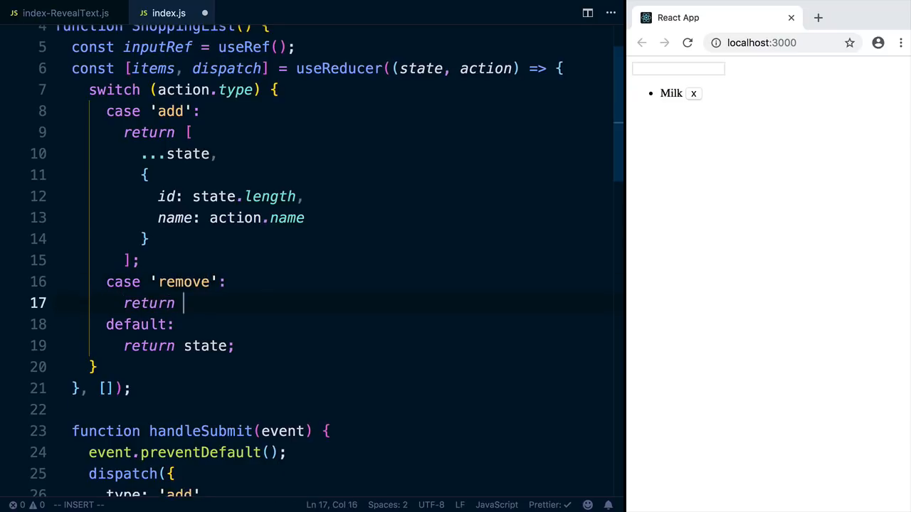
{"action": "type", "text": "state.filter"}
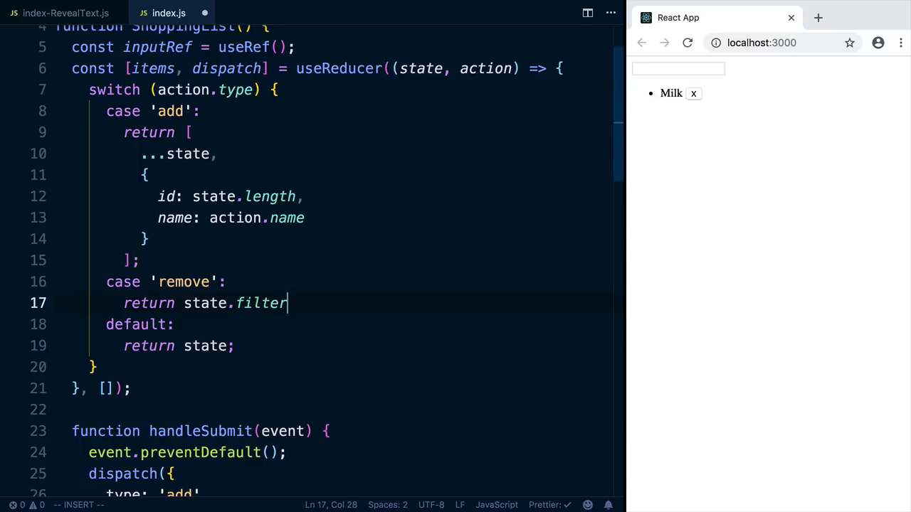
{"action": "type", "text": "()"}
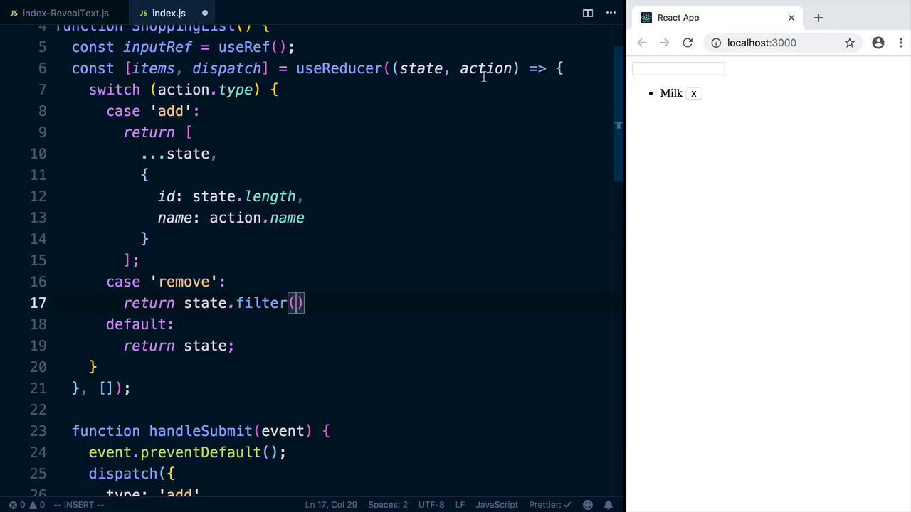
{"action": "mouse_move", "coordinate": [472, 139]}
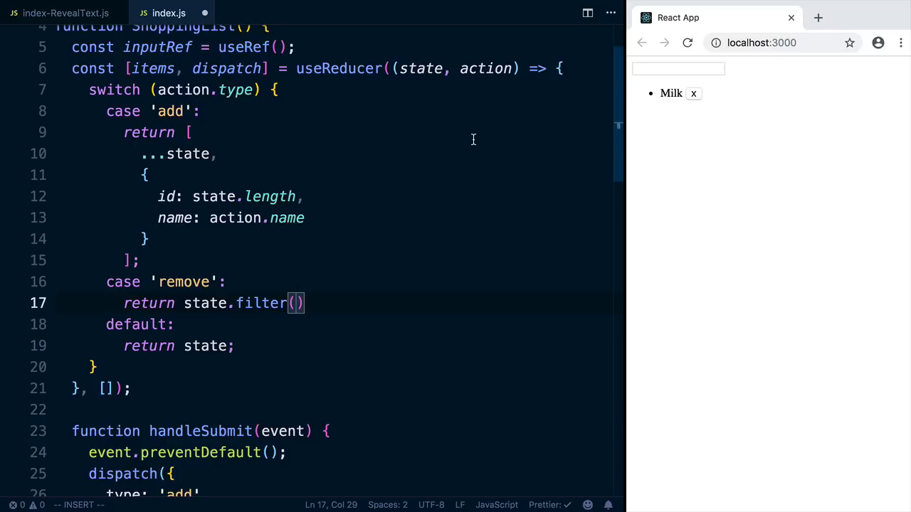
{"action": "type", "text": "("}
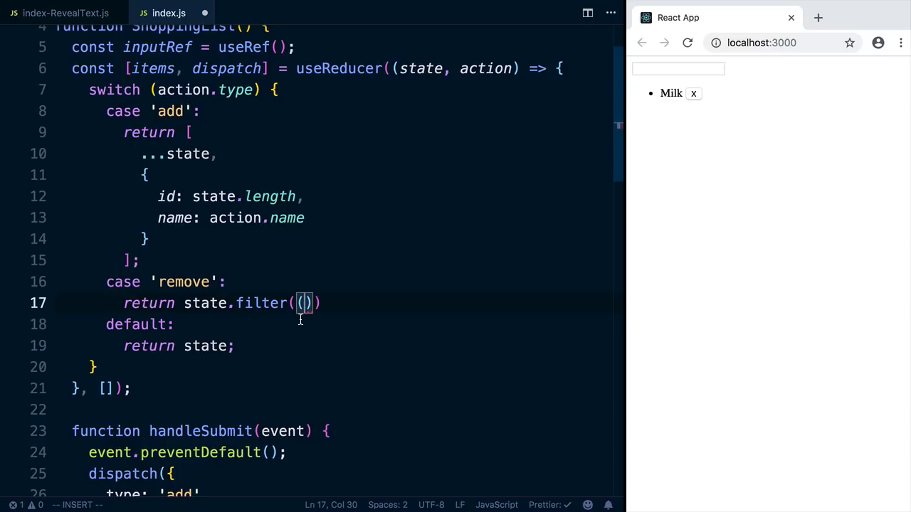
{"action": "type", "text": "_,"}
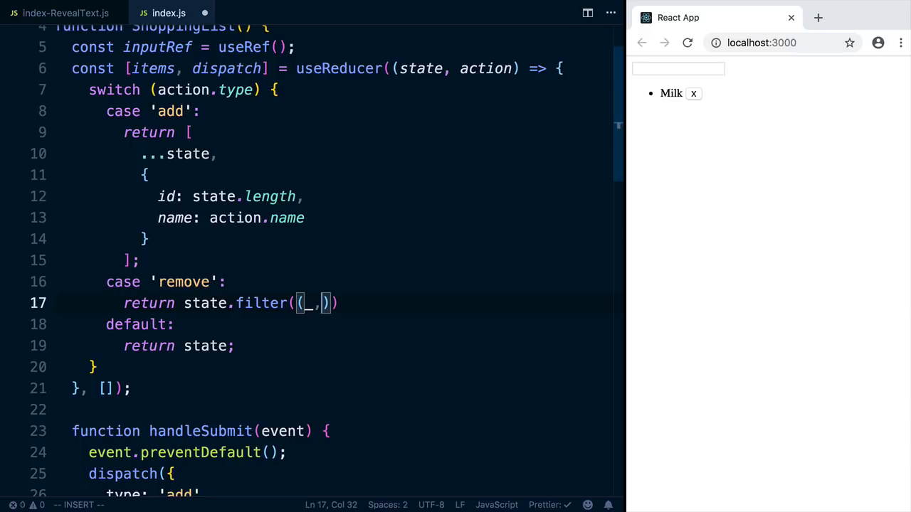
{"action": "type", "text": "in"}
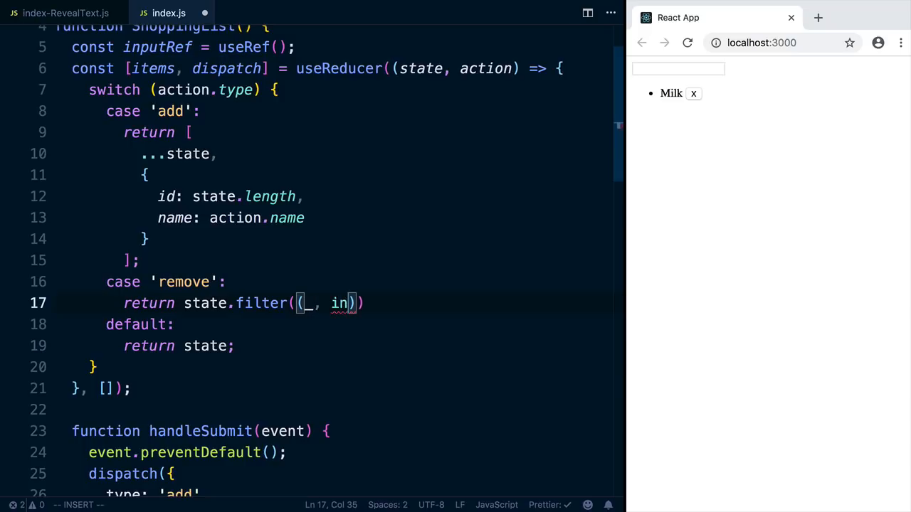
{"action": "type", "text": "dex)"}
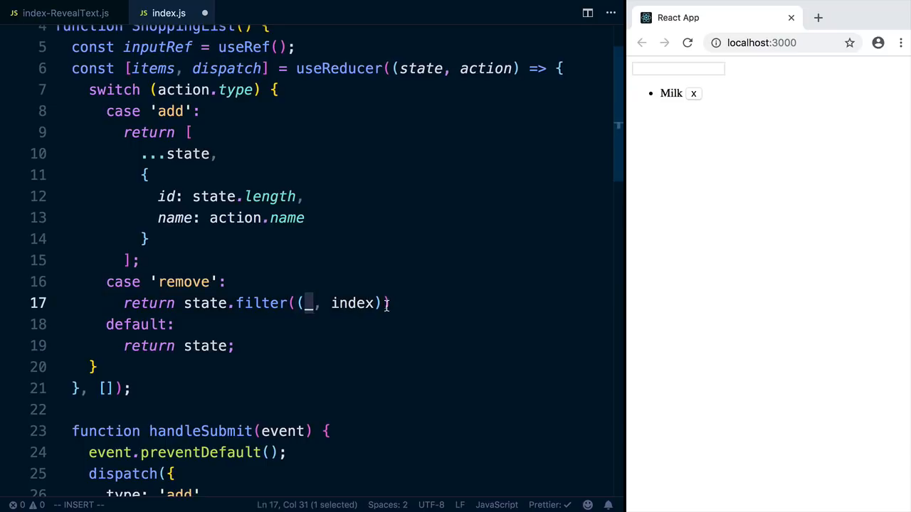
Complete the filter as index != action.index and remove the page's items with the x buttons
{"action": "type", "text": "=>"}
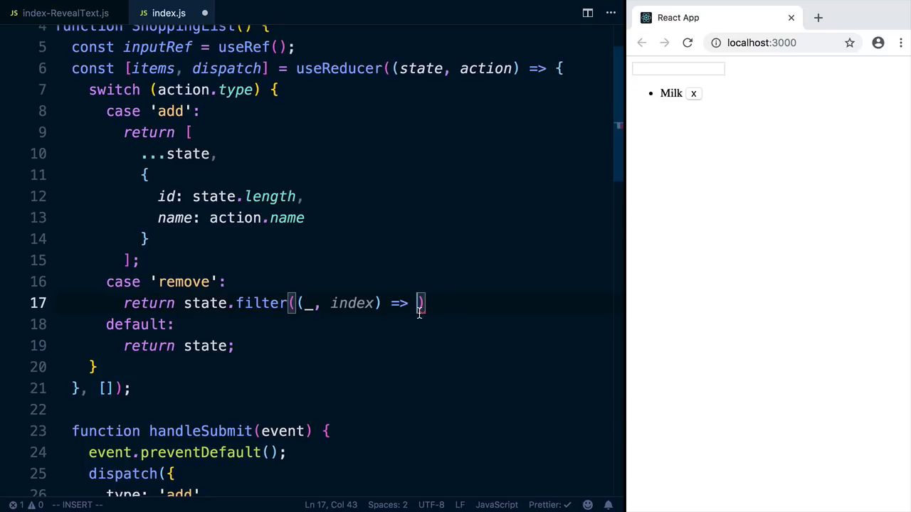
{"action": "type", "text": "index !"}
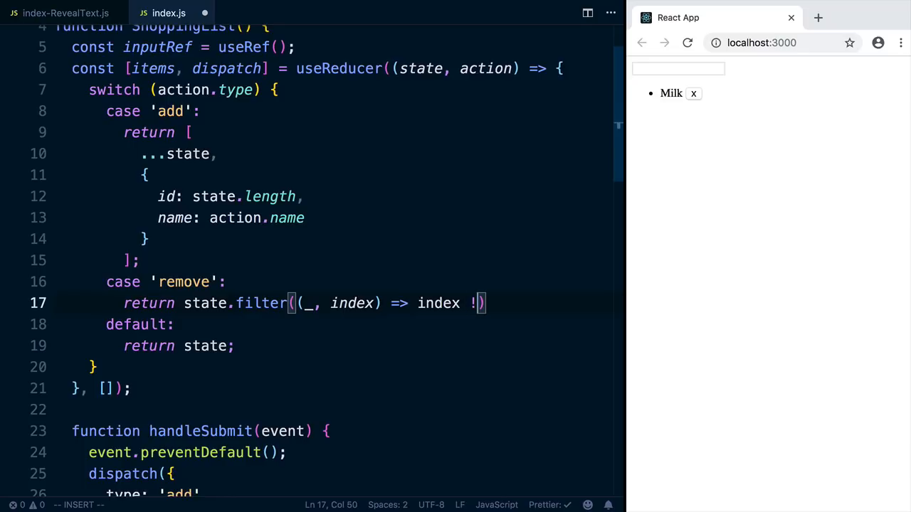
{"action": "type", "text": "= action.index"}
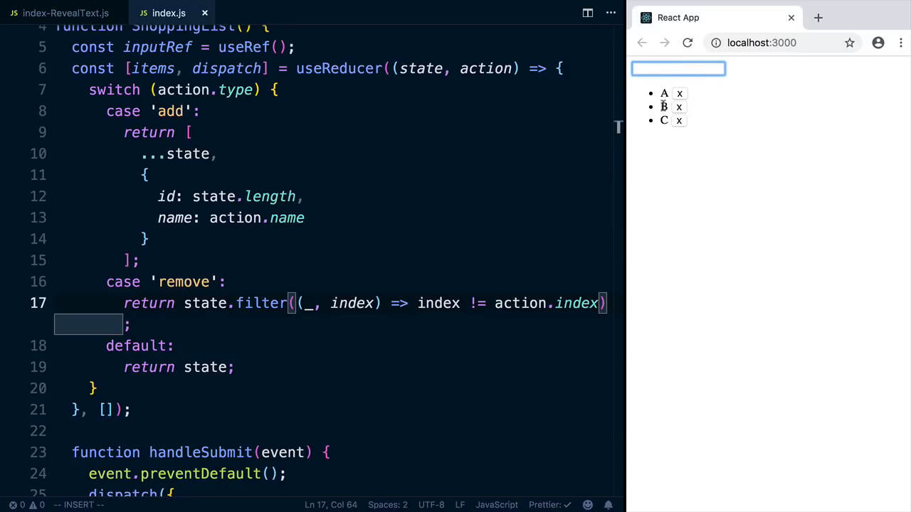
{"action": "left_click", "coordinate": [679, 106]}
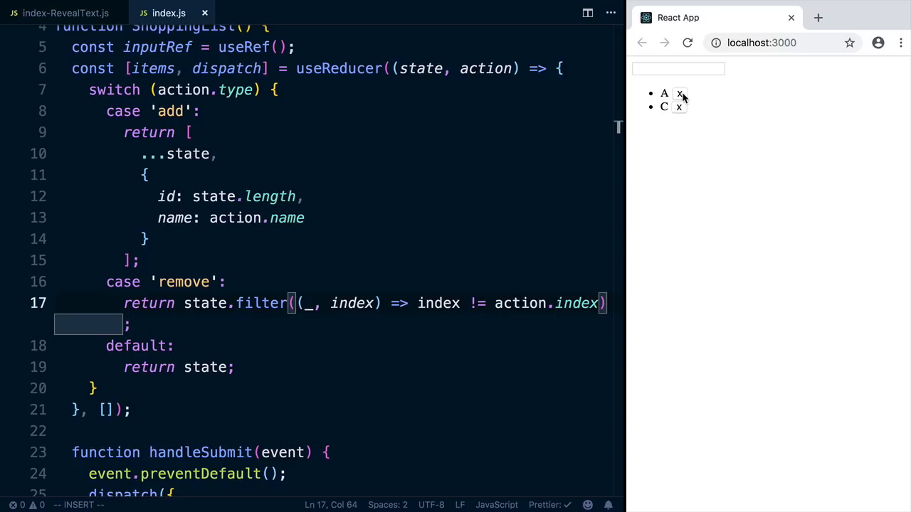
{"action": "left_click", "coordinate": [680, 94]}
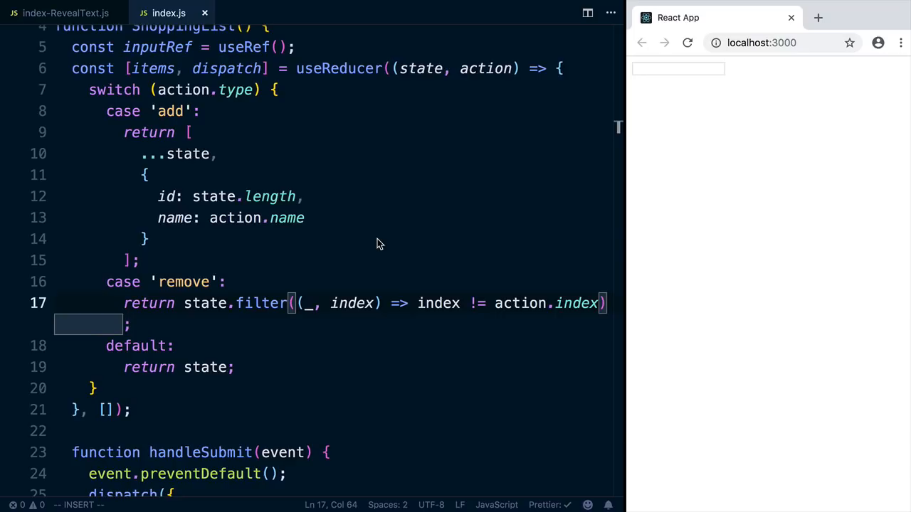
{"action": "scroll", "scroll_direction": "down", "scroll_amount": 3}
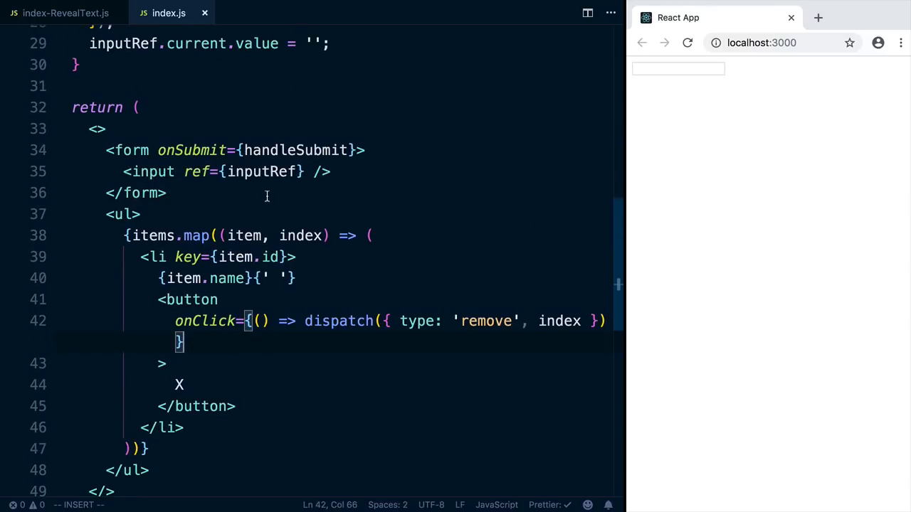
Add a Clear button above the ul dispatching { type: 'clear' }
{"action": "type", "text": "<button>C</button>"}
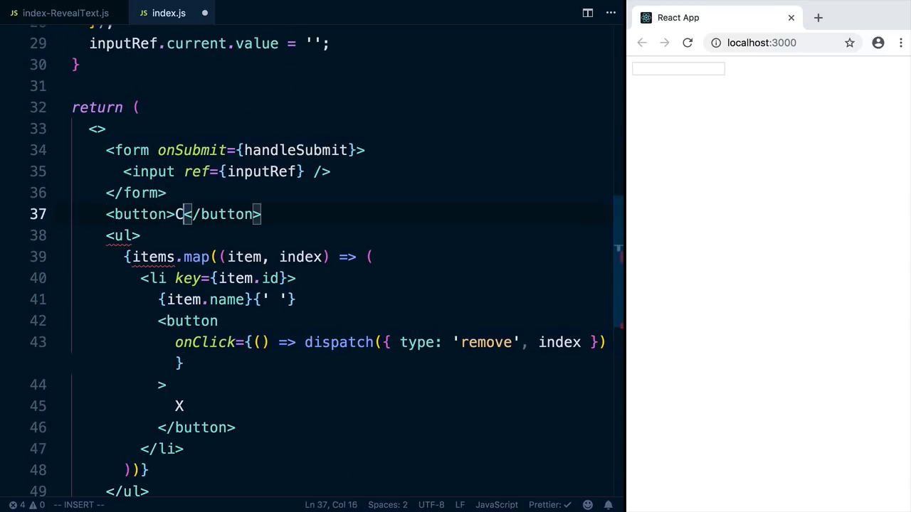
{"action": "type", "text": "lear"}
{"action": "type", "text": "() => dis"}
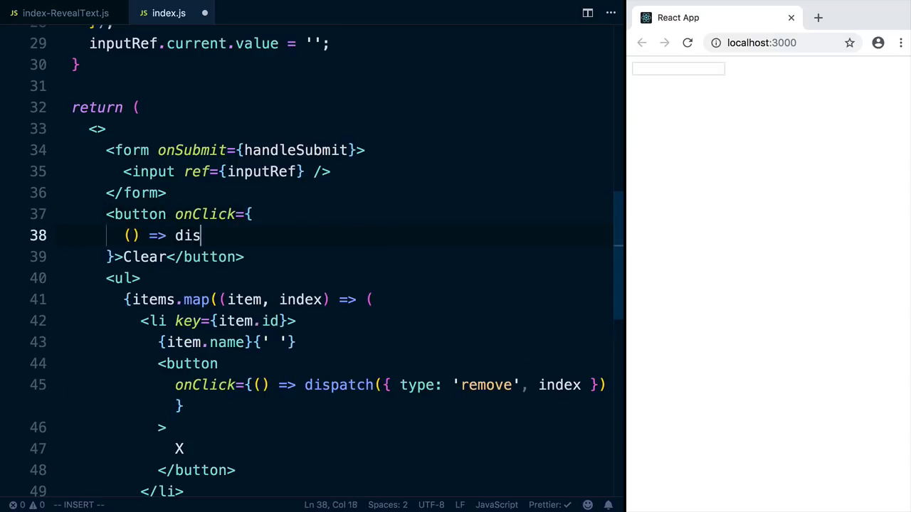
{"action": "type", "text": "patch({})"}
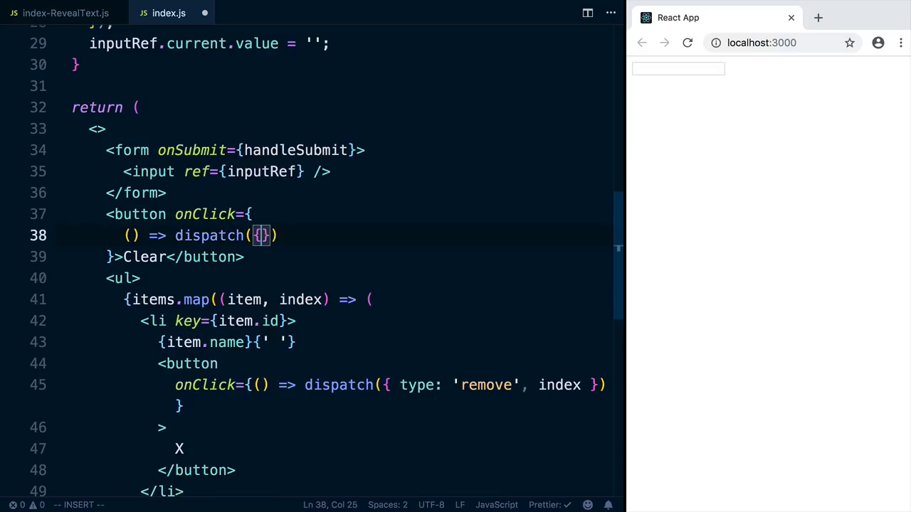
{"action": "type", "text": "type: 'clea"}
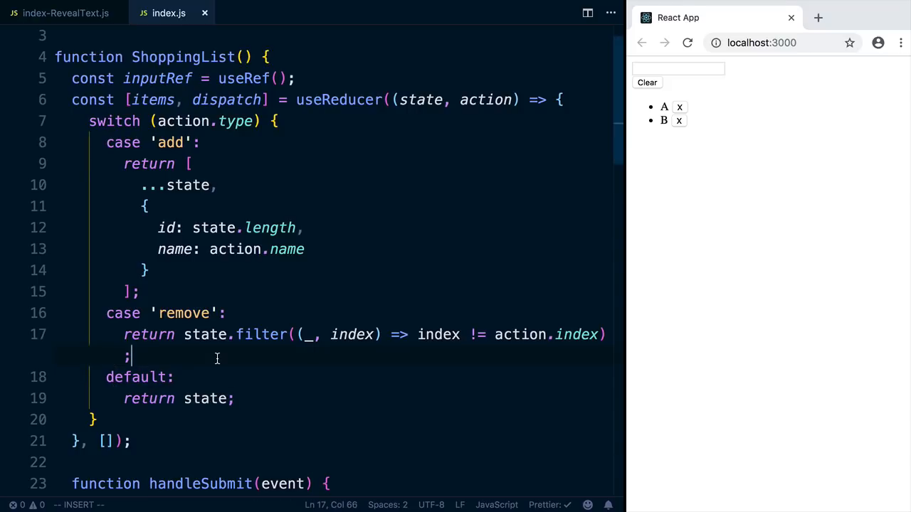
Add case 'clear' returning [] and empty the page's list with the Clear button
{"action": "type", "text": "case ''"}
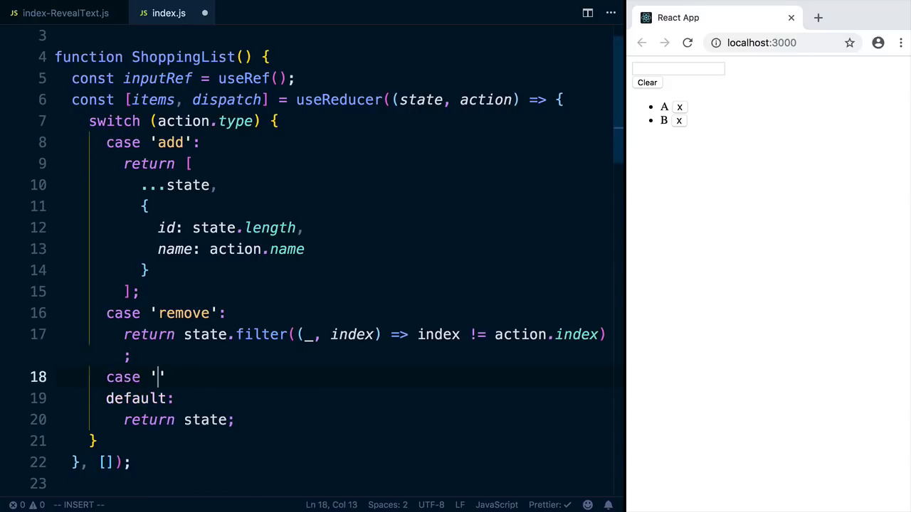
{"action": "type", "text": "clear"}
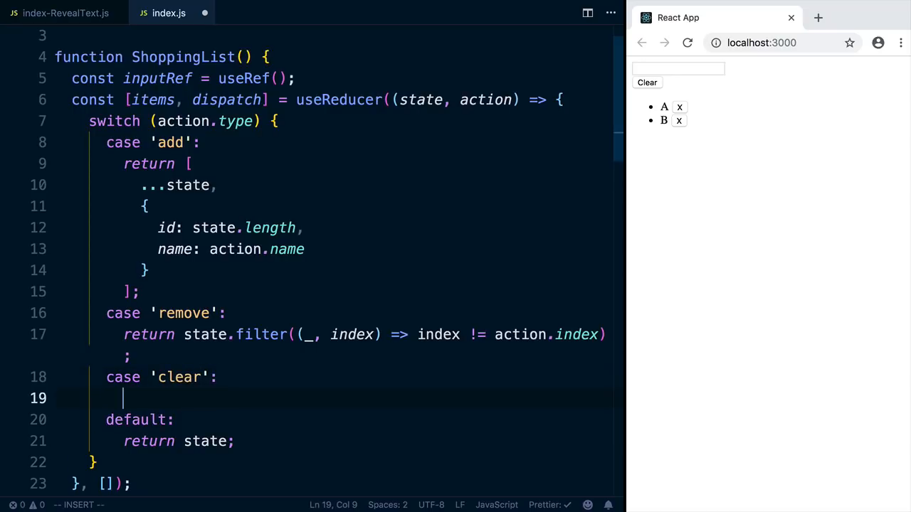
{"action": "type", "text": "return [];"}
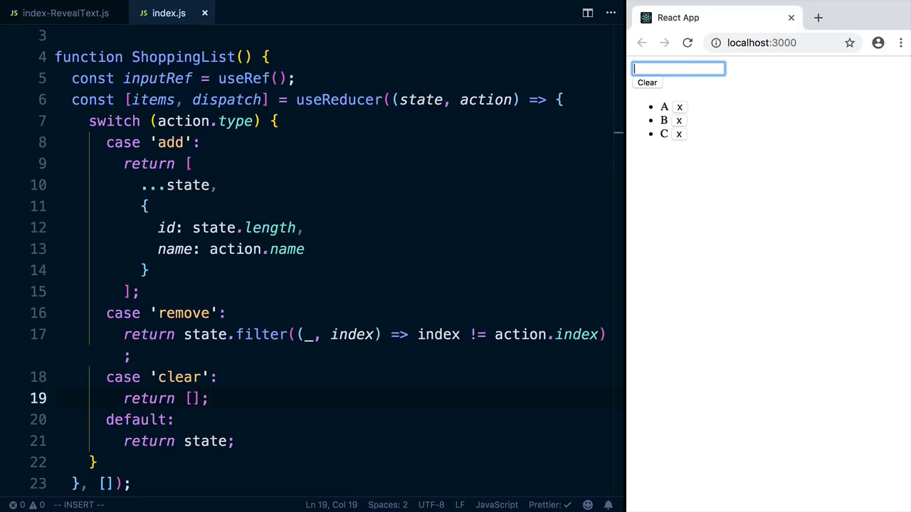
{"action": "left_click", "coordinate": [647, 82]}
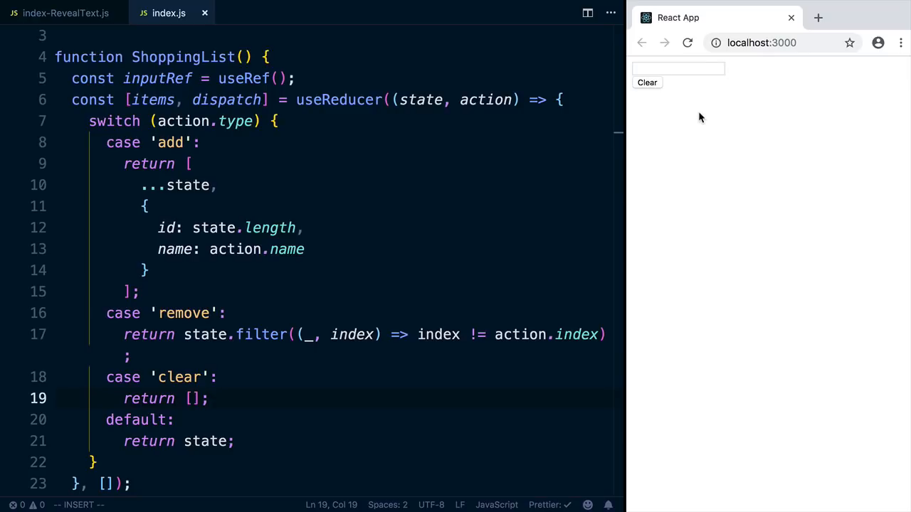